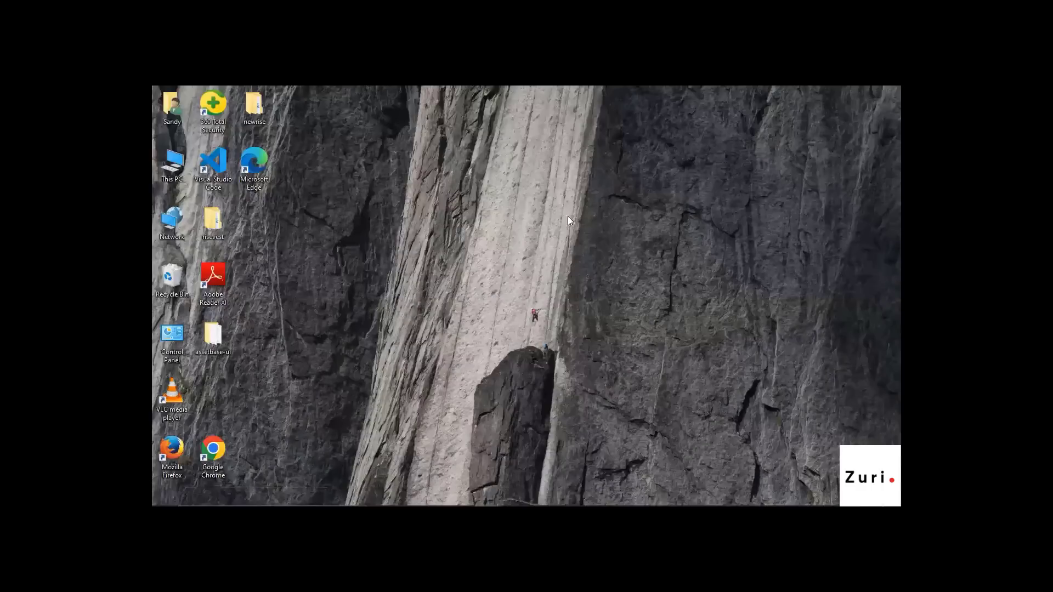
{"action": "mouse_move", "coordinate": [588, 273]}
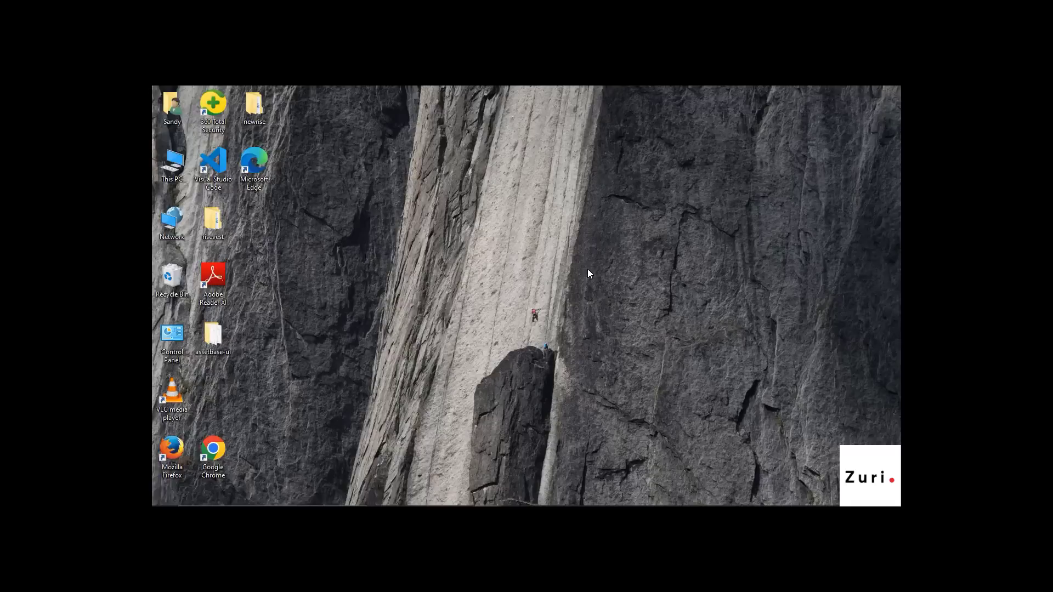
{"action": "mouse_move", "coordinate": [573, 262]}
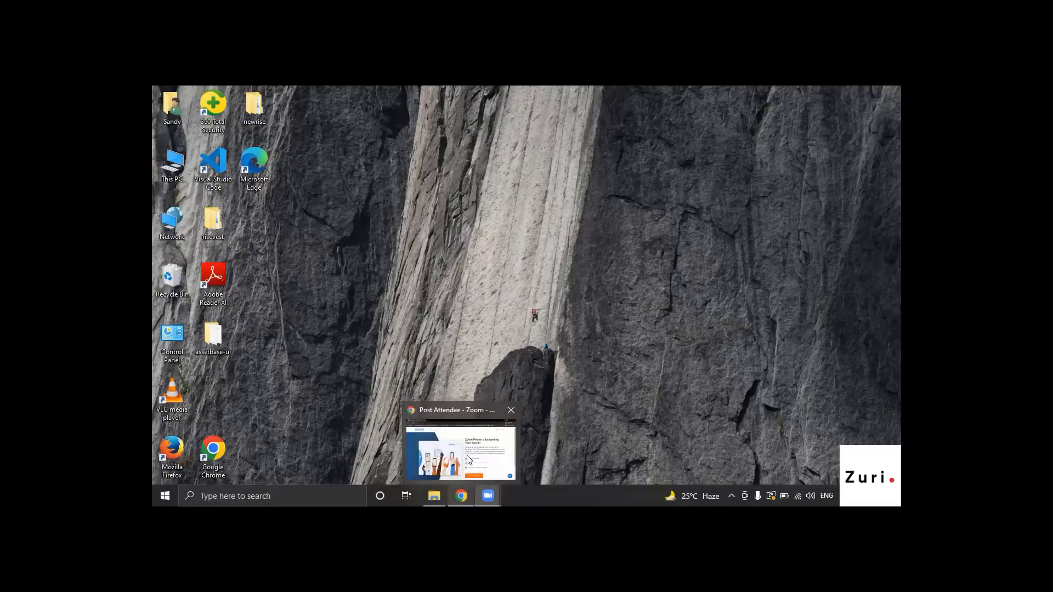
Bring Chrome to the front and open a new tab with the Google start page
{"action": "left_click", "coordinate": [460, 450]}
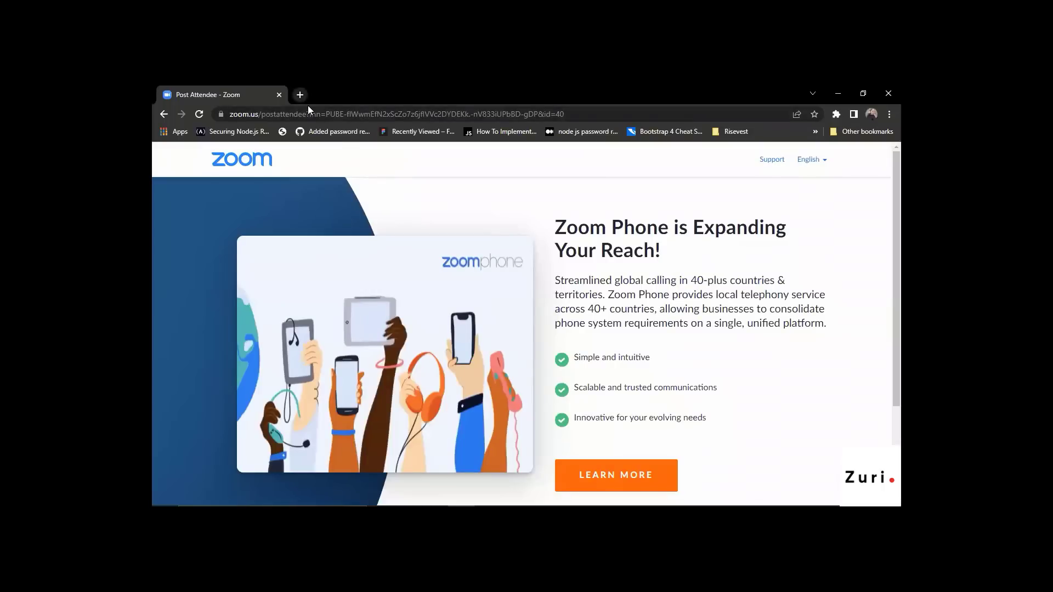
{"action": "mouse_move", "coordinate": [299, 94]}
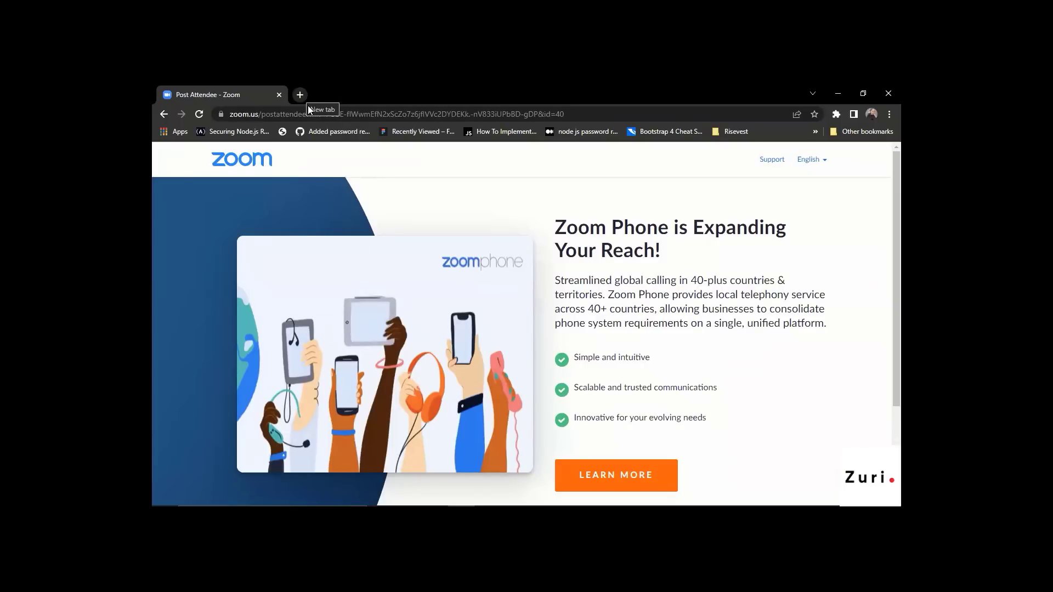
{"action": "left_click", "coordinate": [298, 94]}
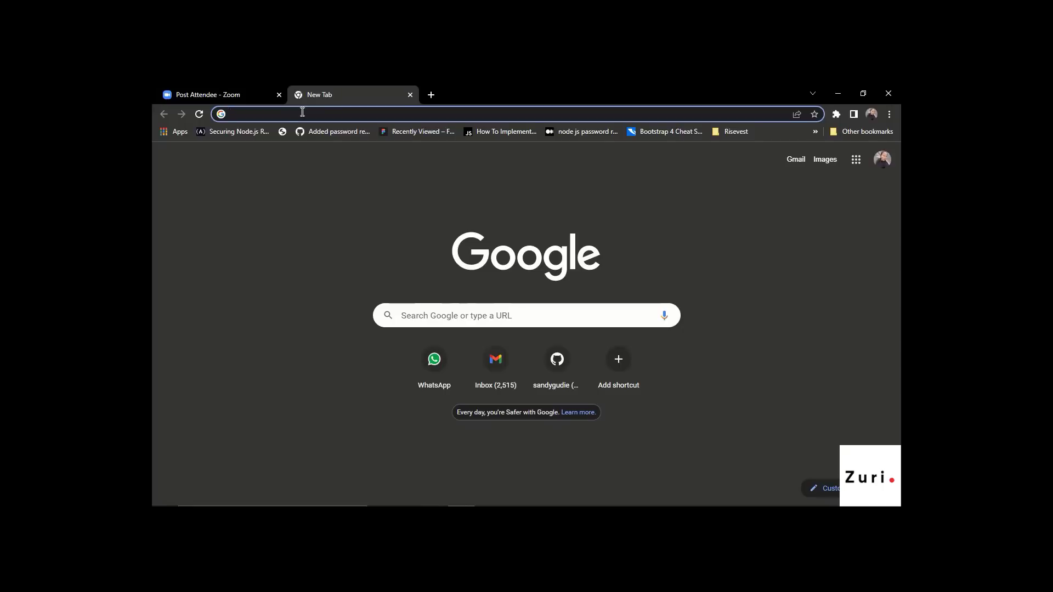
Search Google for 'online editor for html css js' and look through the results
{"action": "type", "text": "online editor for html css js"}
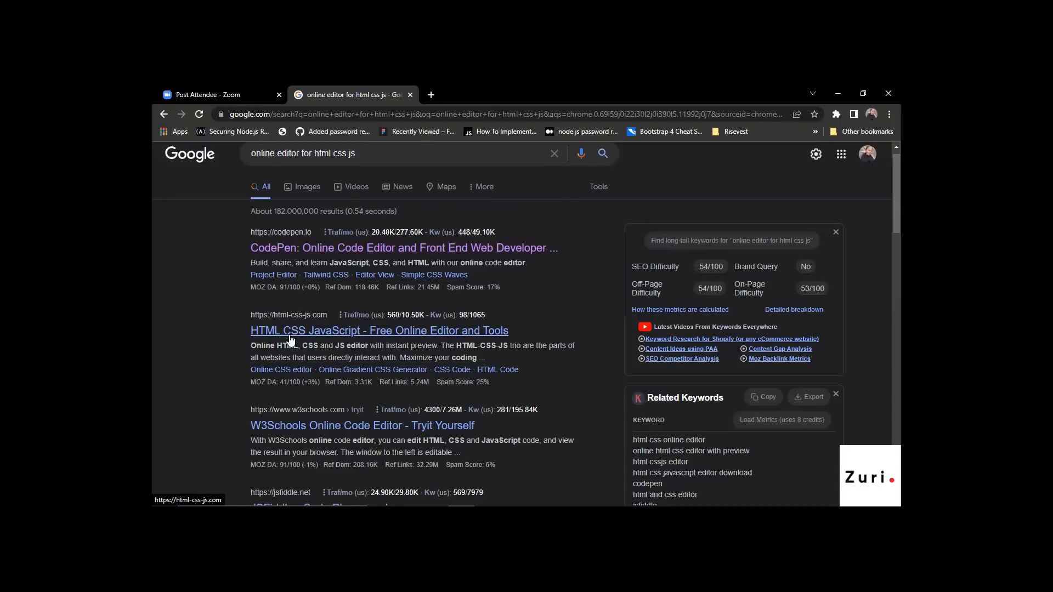
{"action": "mouse_move", "coordinate": [316, 334]}
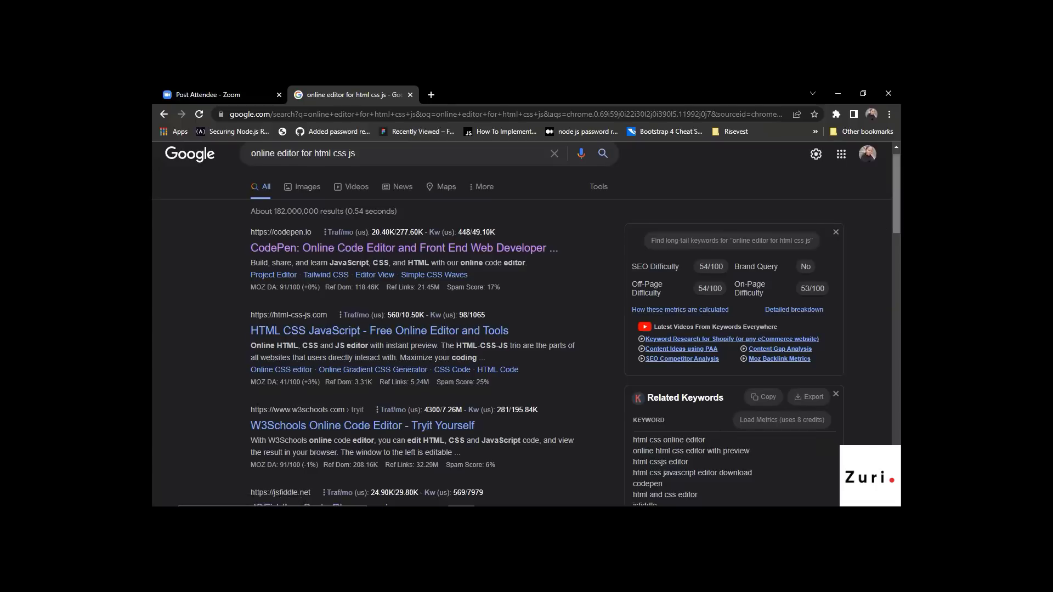
{"action": "scroll", "scroll_direction": "down", "scroll_amount": 3}
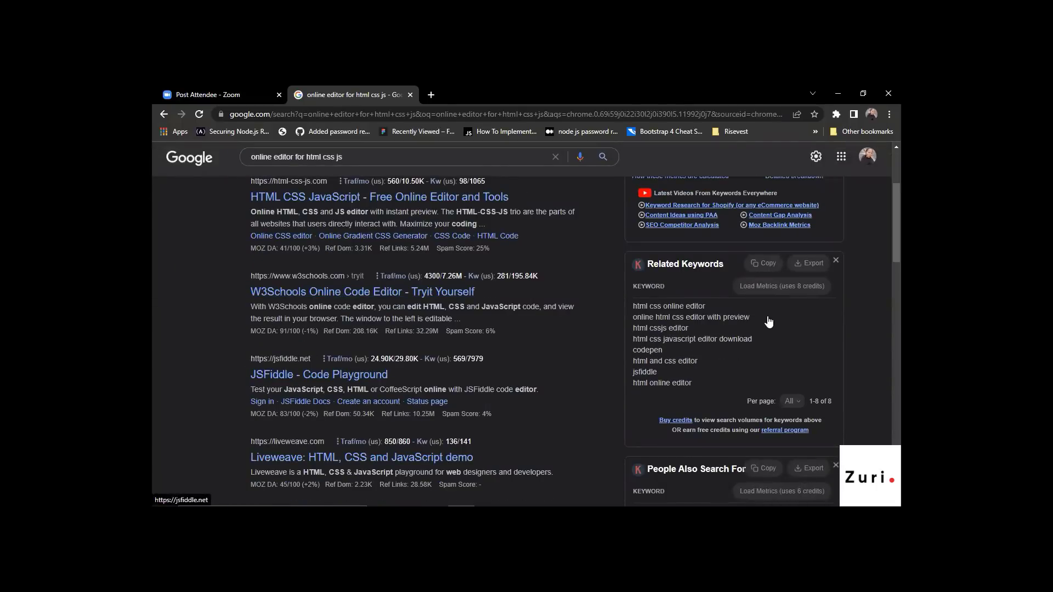
{"action": "scroll", "scroll_direction": "down", "scroll_amount": 3}
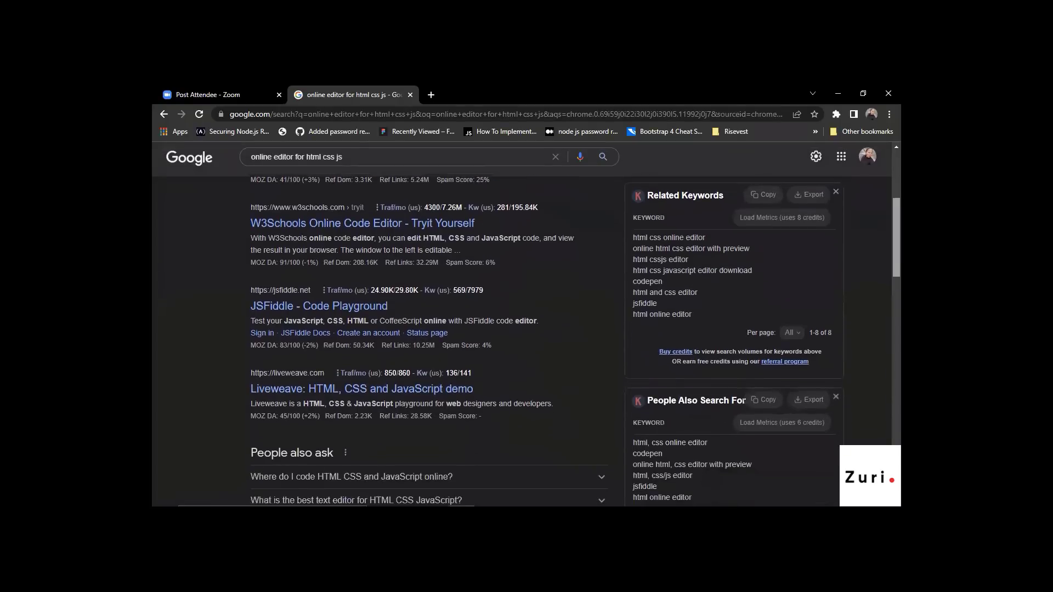
{"action": "scroll", "scroll_direction": "up", "scroll_amount": 3}
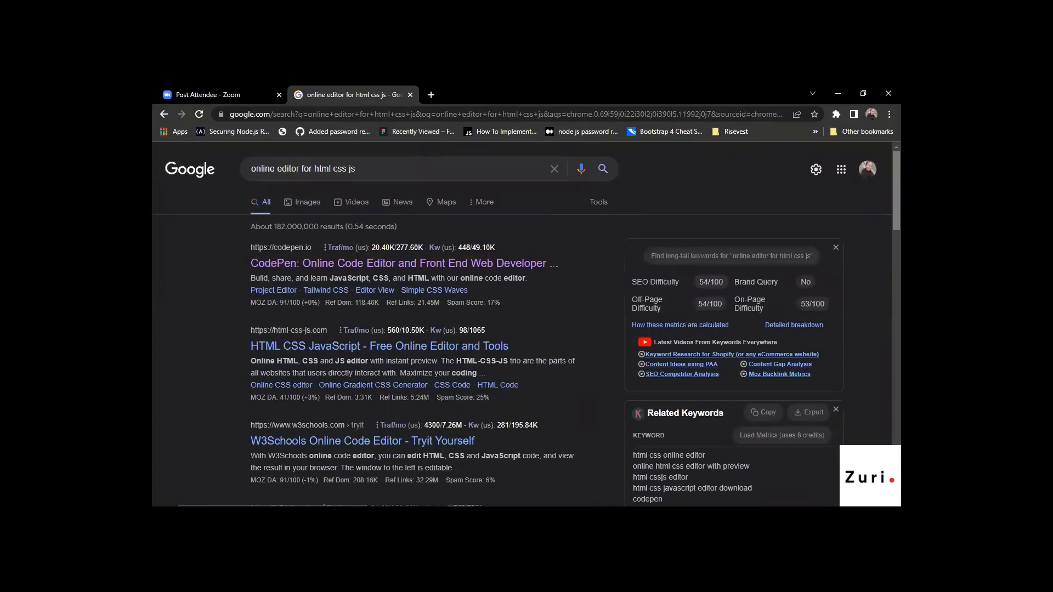
{"action": "scroll", "scroll_direction": "down", "scroll_amount": 3}
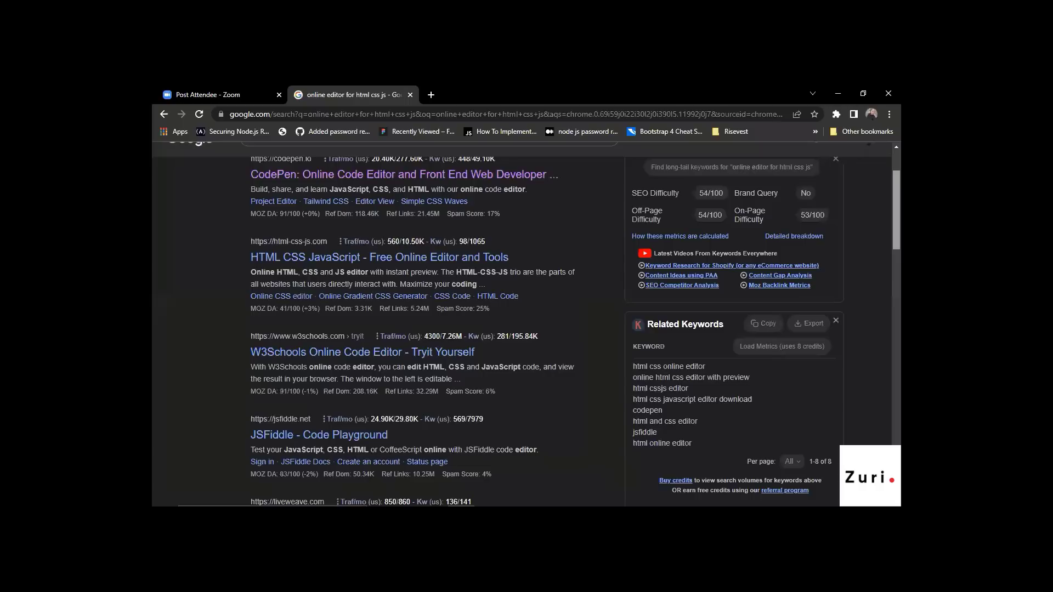
{"action": "scroll", "scroll_direction": "up", "scroll_amount": 3}
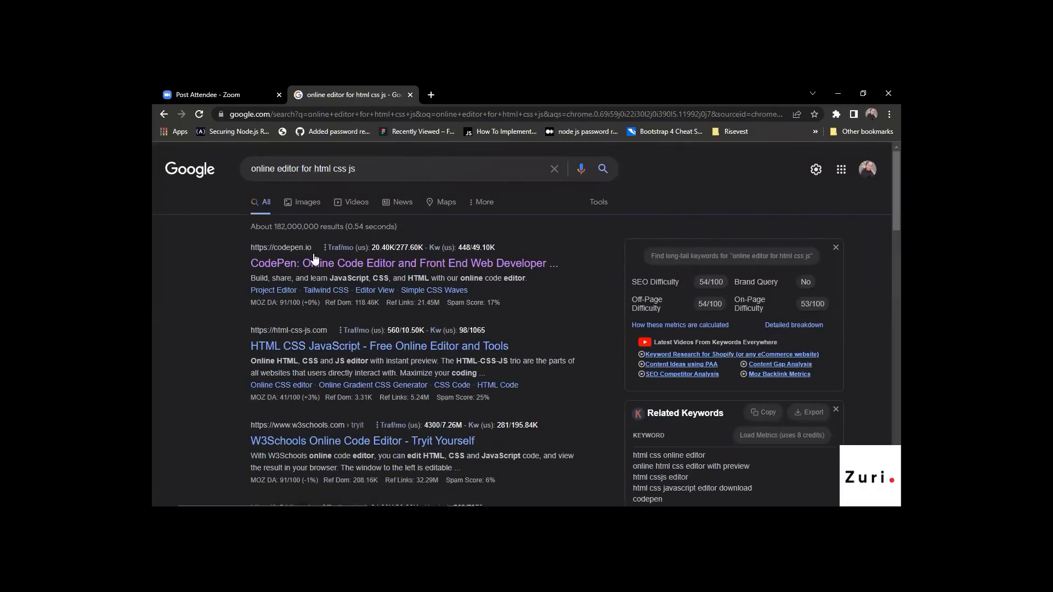
Open the CodePen result, dismiss Pinned Items and log out from the avatar menu
{"action": "left_click", "coordinate": [403, 262]}
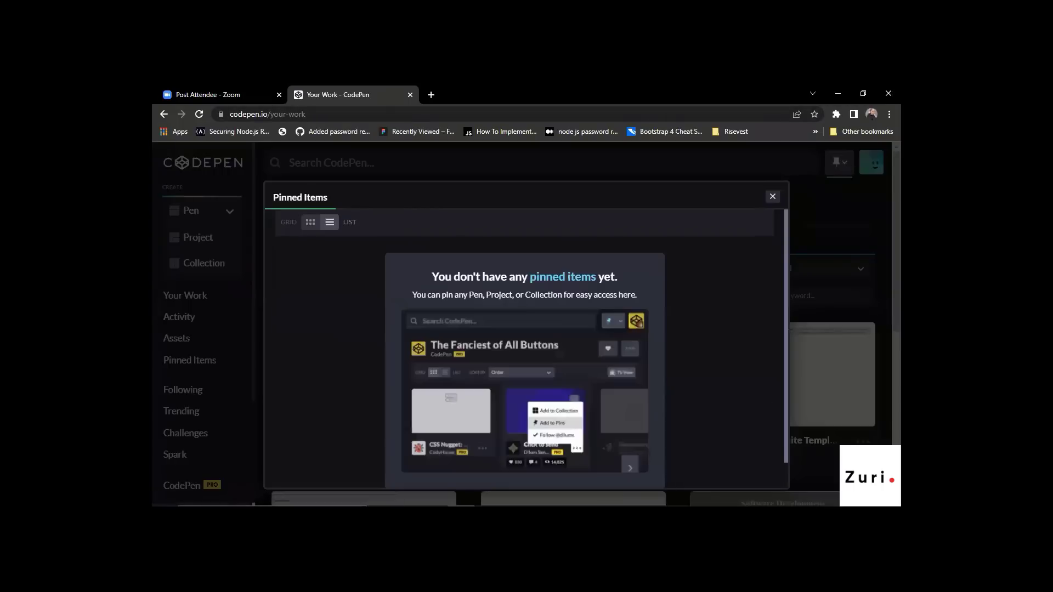
{"action": "left_click", "coordinate": [771, 196]}
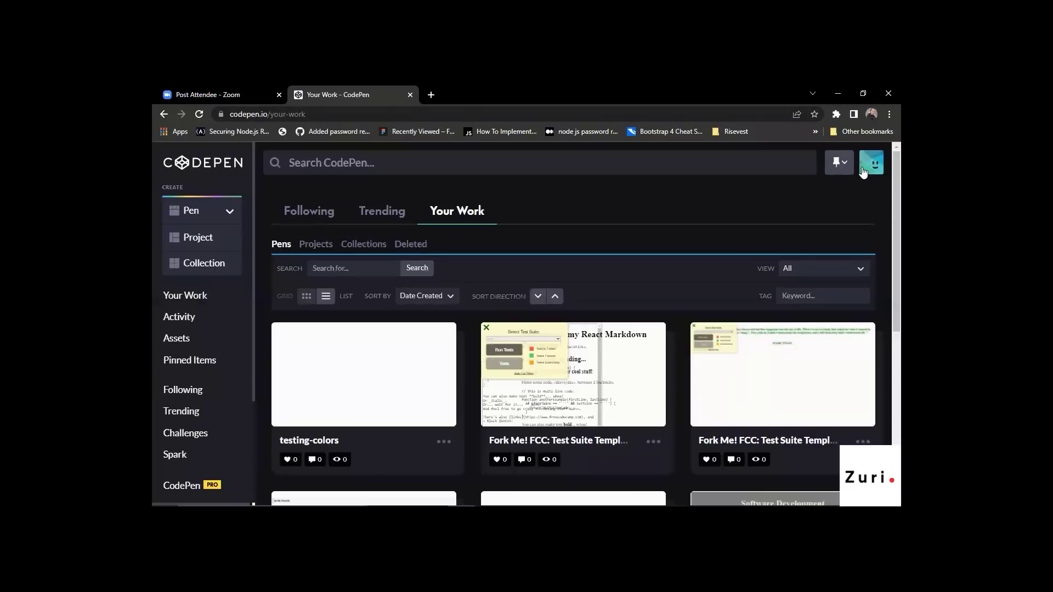
{"action": "left_click", "coordinate": [871, 163]}
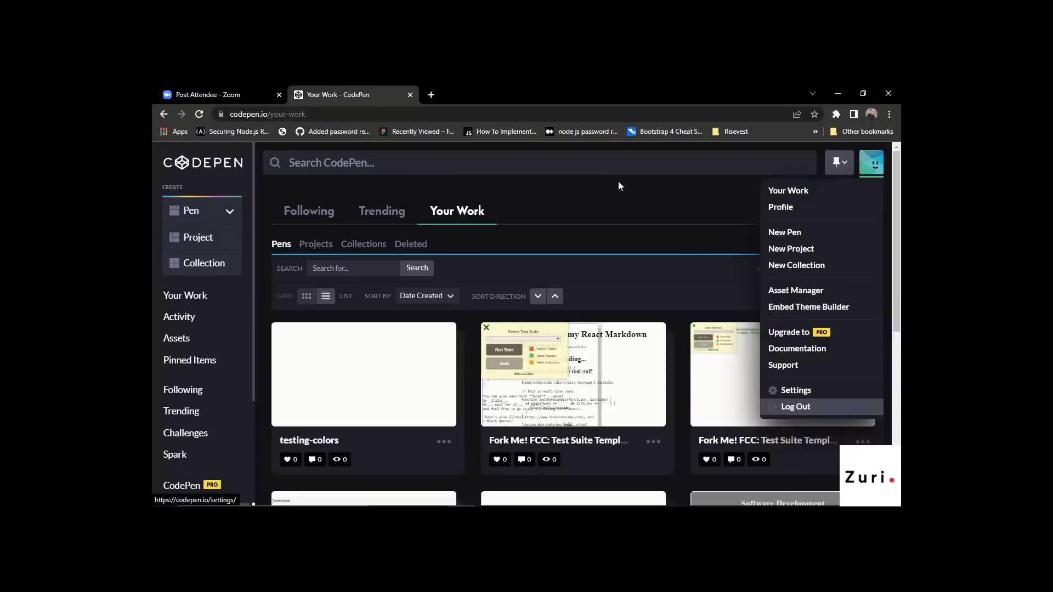
{"action": "left_click", "coordinate": [795, 406]}
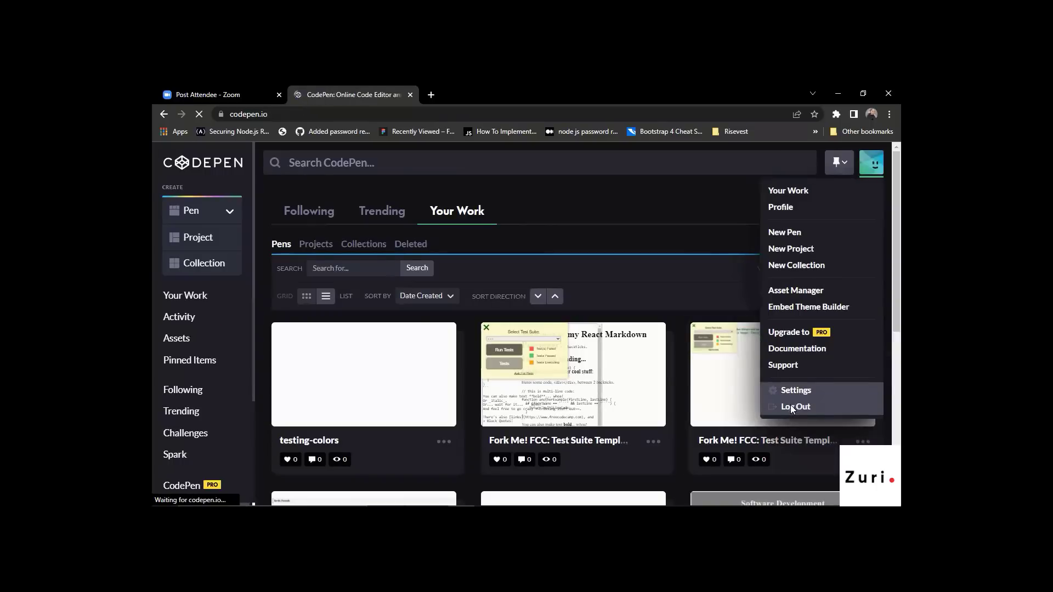
{"action": "left_click", "coordinate": [794, 406]}
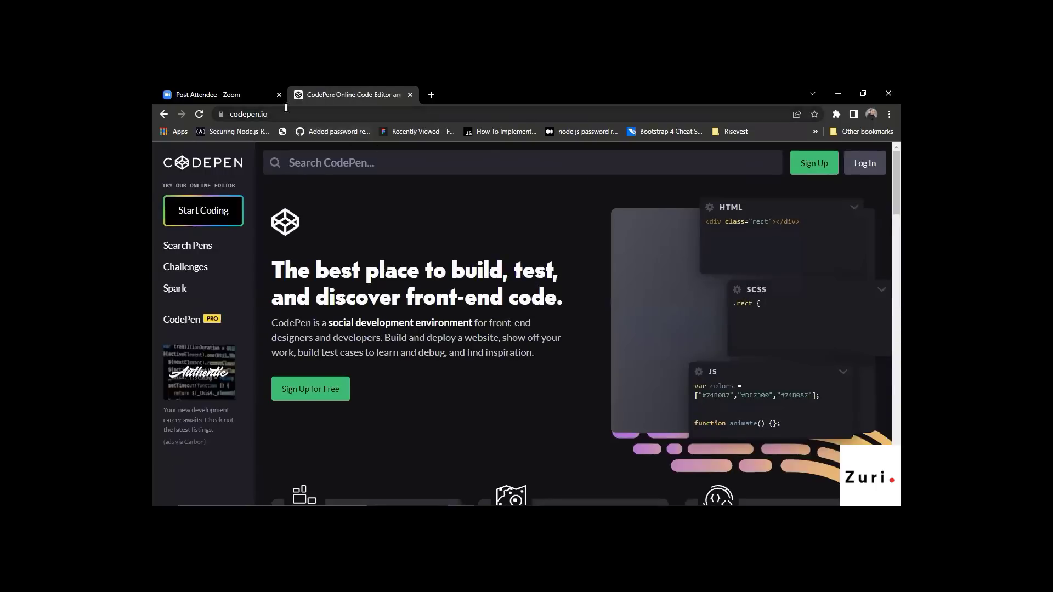
Reload the CodePen home page so the public Sign Up / Log In page shows
{"action": "left_click", "coordinate": [282, 113]}
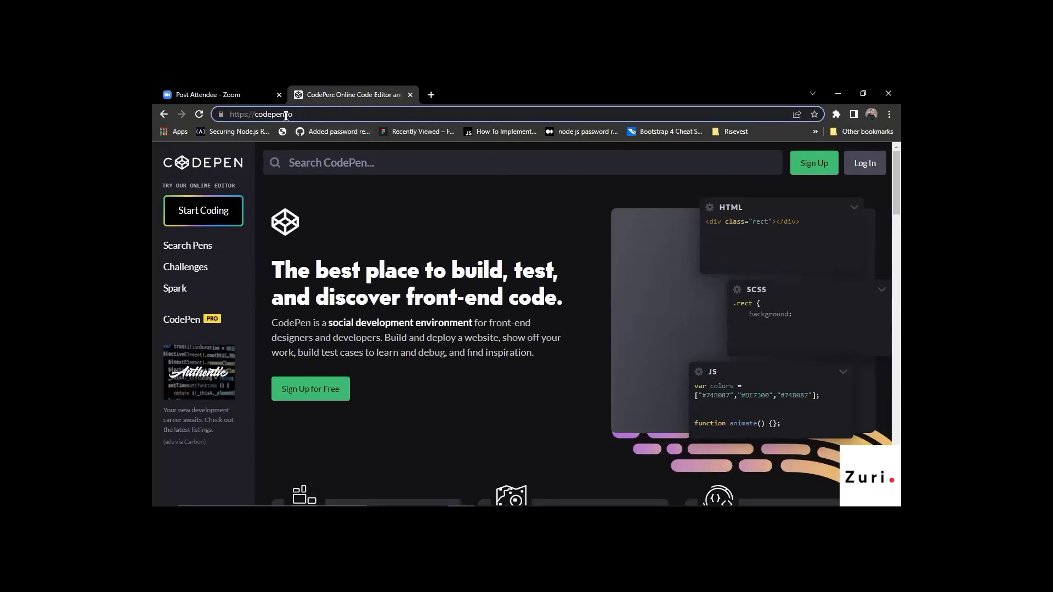
{"action": "left_click", "coordinate": [313, 113]}
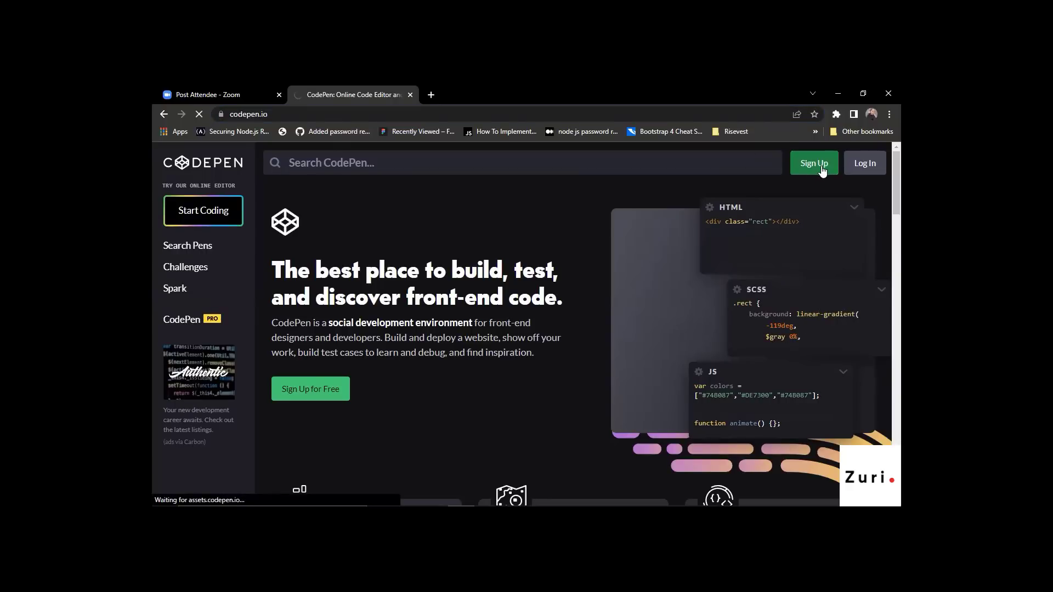
Go from Sign Up to Log In and sign in with the saved credentials
{"action": "left_click", "coordinate": [813, 162]}
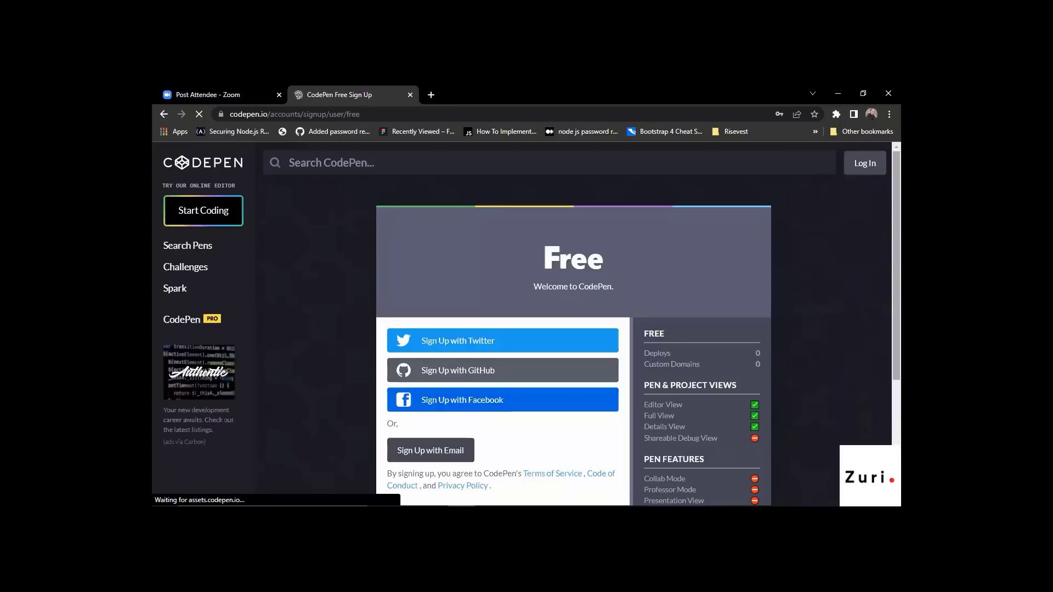
{"action": "scroll", "scroll_direction": "down", "scroll_amount": 3}
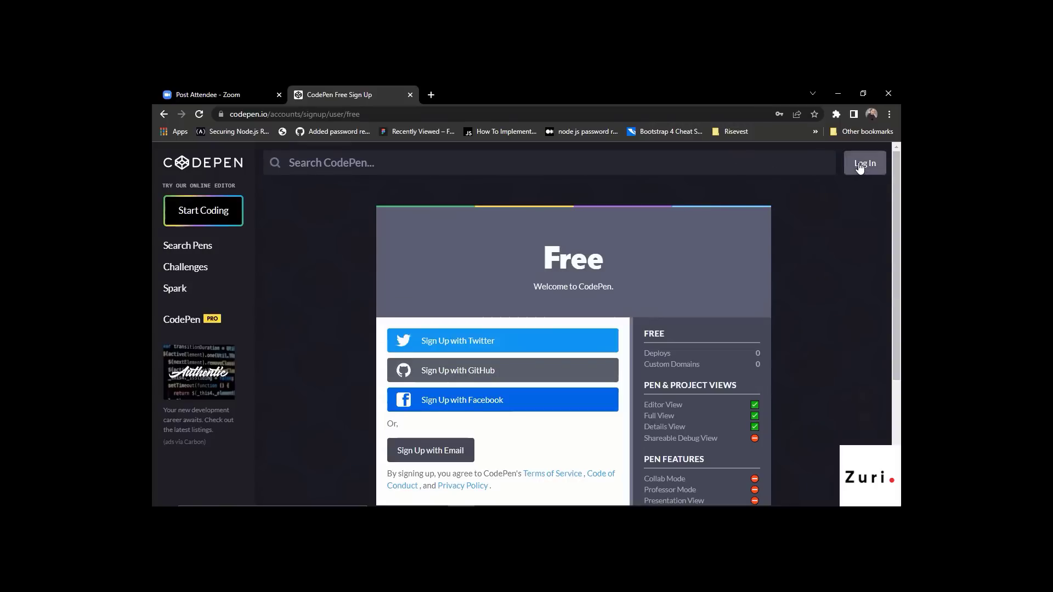
{"action": "left_click", "coordinate": [863, 163]}
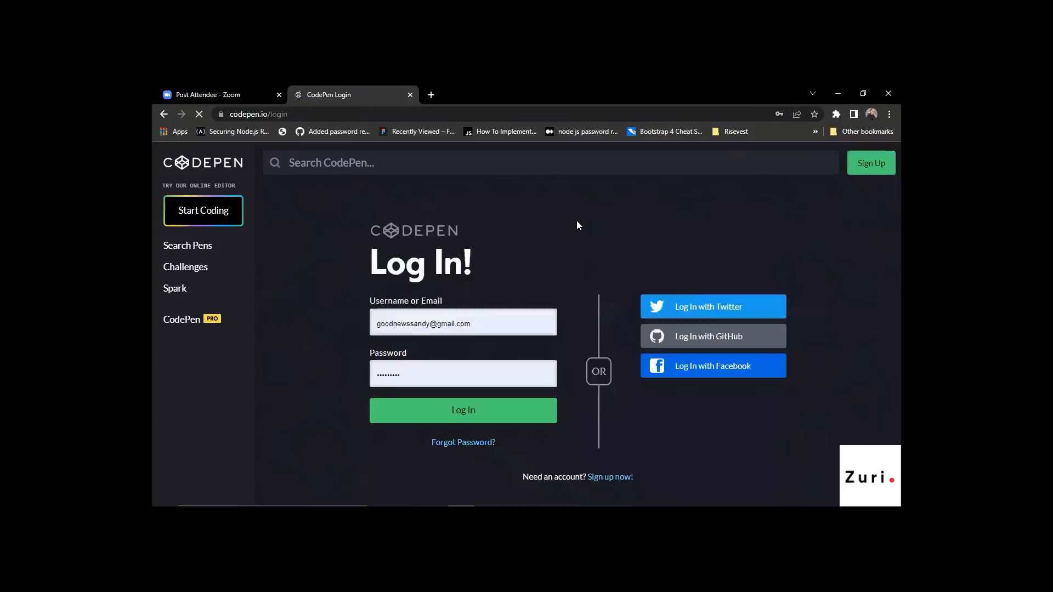
{"action": "left_click", "coordinate": [462, 411]}
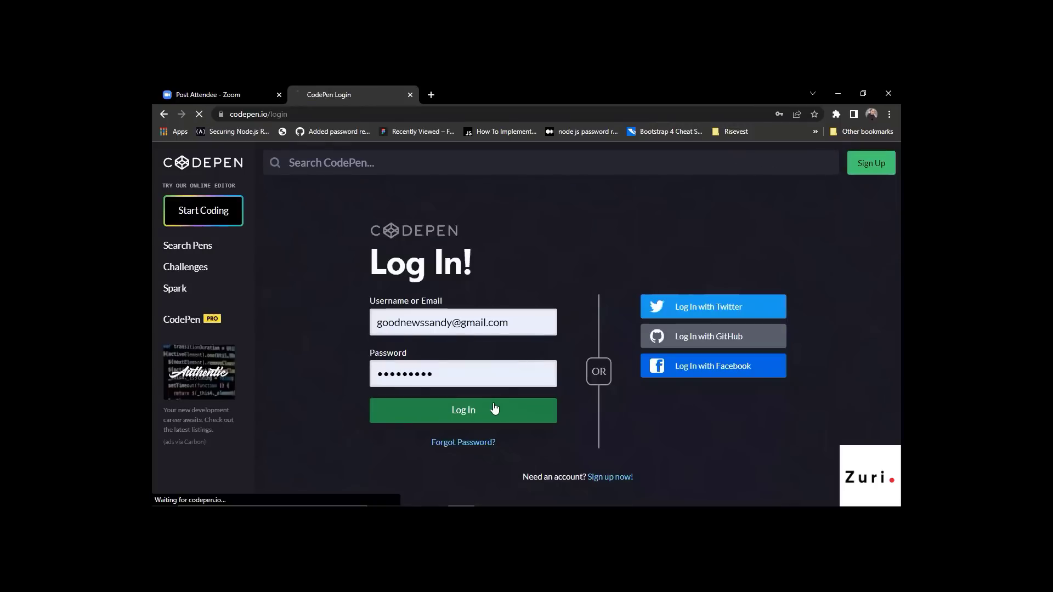
{"action": "left_click", "coordinate": [463, 410]}
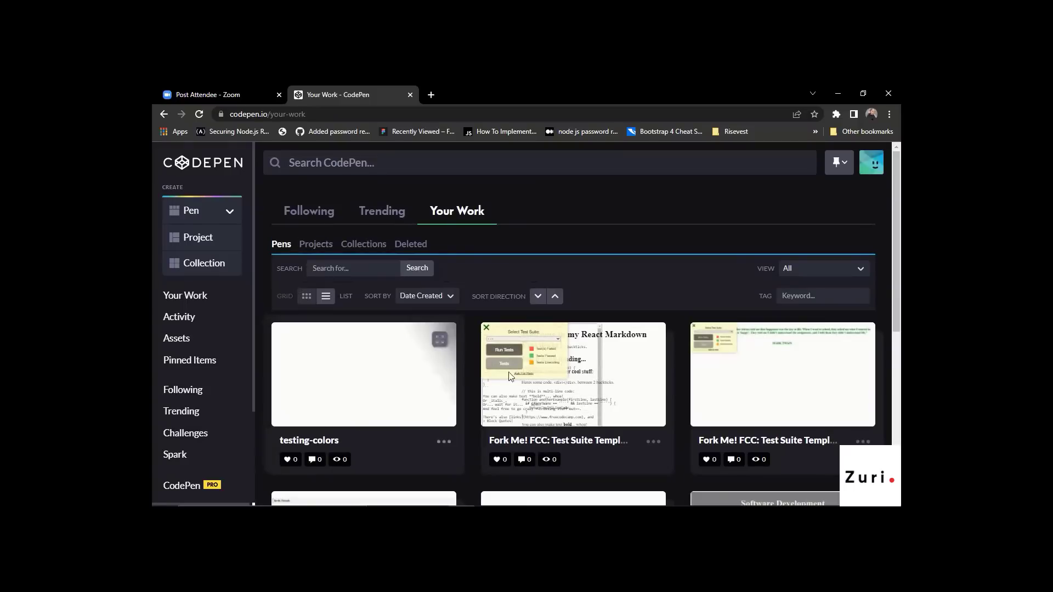
From the sidebar Create menu choose Pen to start a new standard pen
{"action": "scroll", "scroll_direction": "down", "scroll_amount": 3}
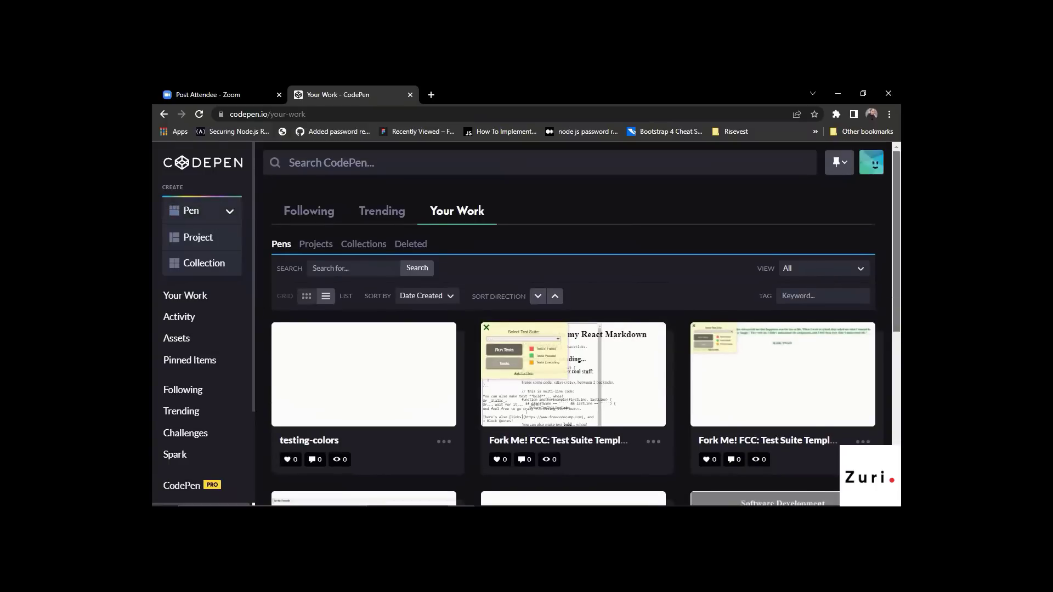
{"action": "left_click", "coordinate": [190, 211]}
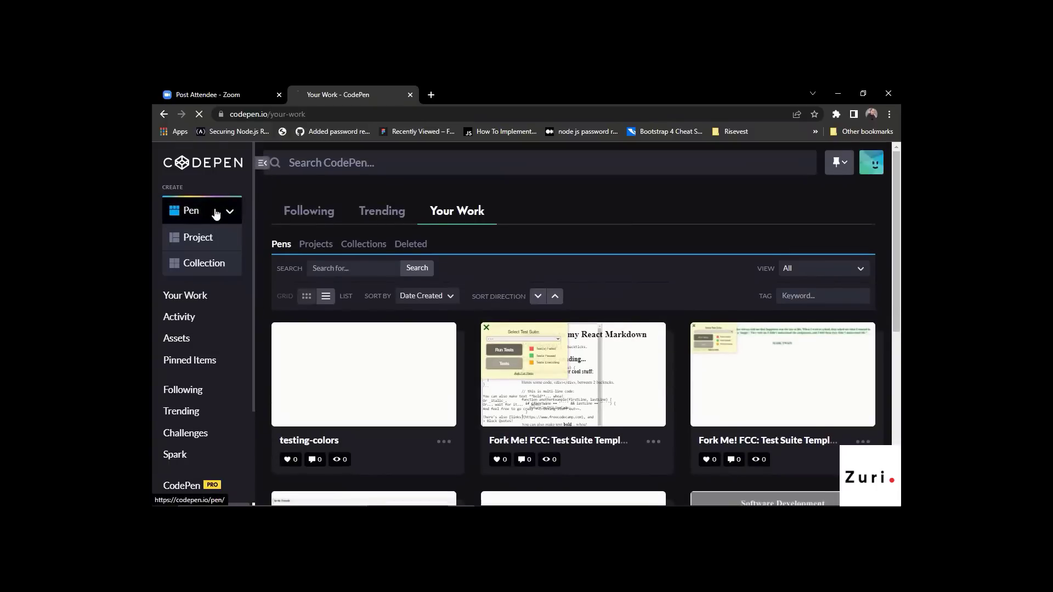
{"action": "left_click", "coordinate": [191, 211]}
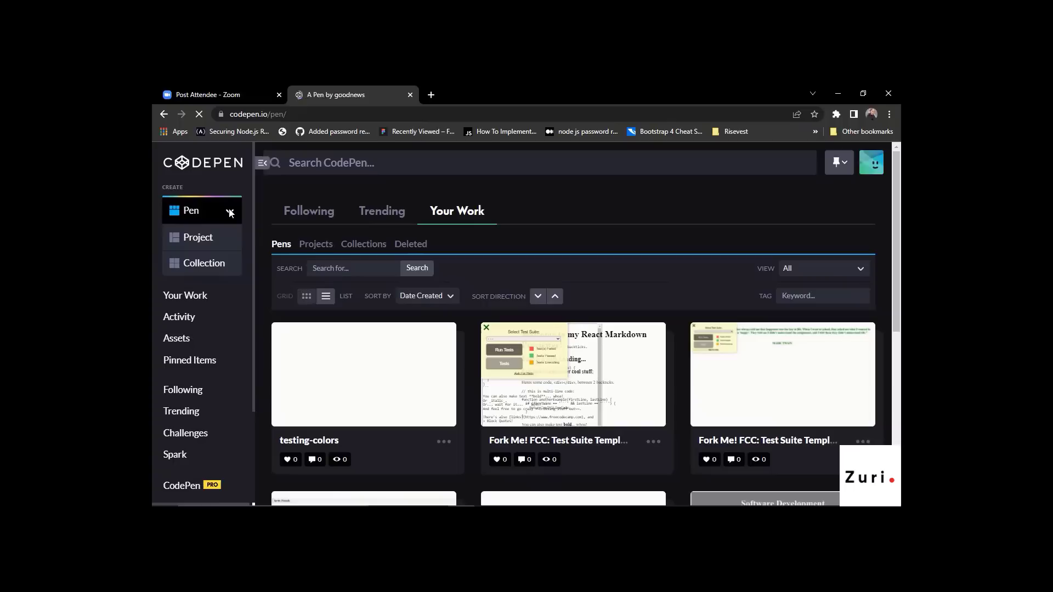
{"action": "left_click", "coordinate": [190, 211]}
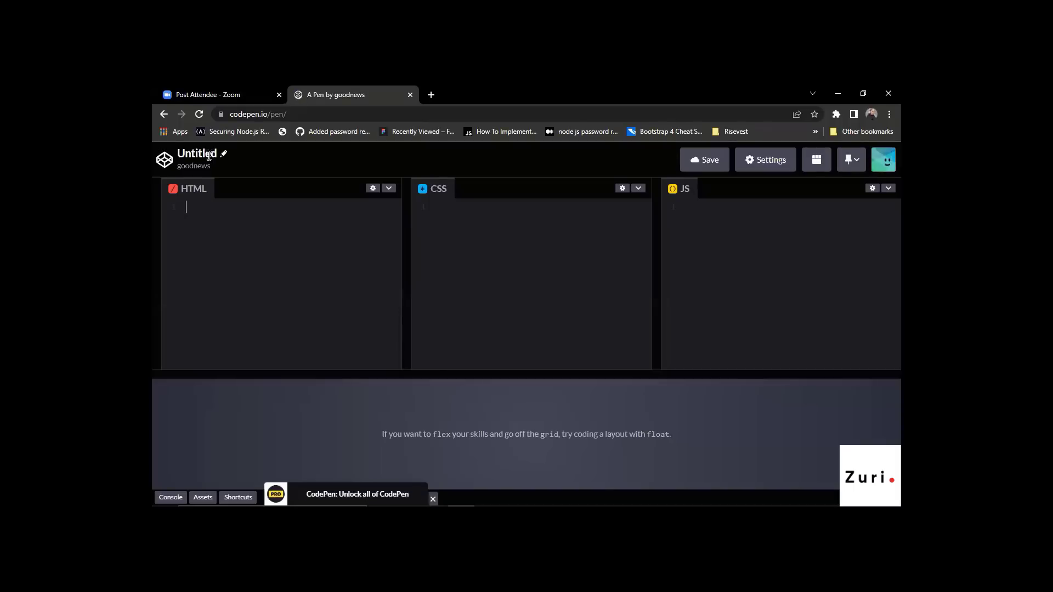
{"action": "left_click", "coordinate": [163, 114]}
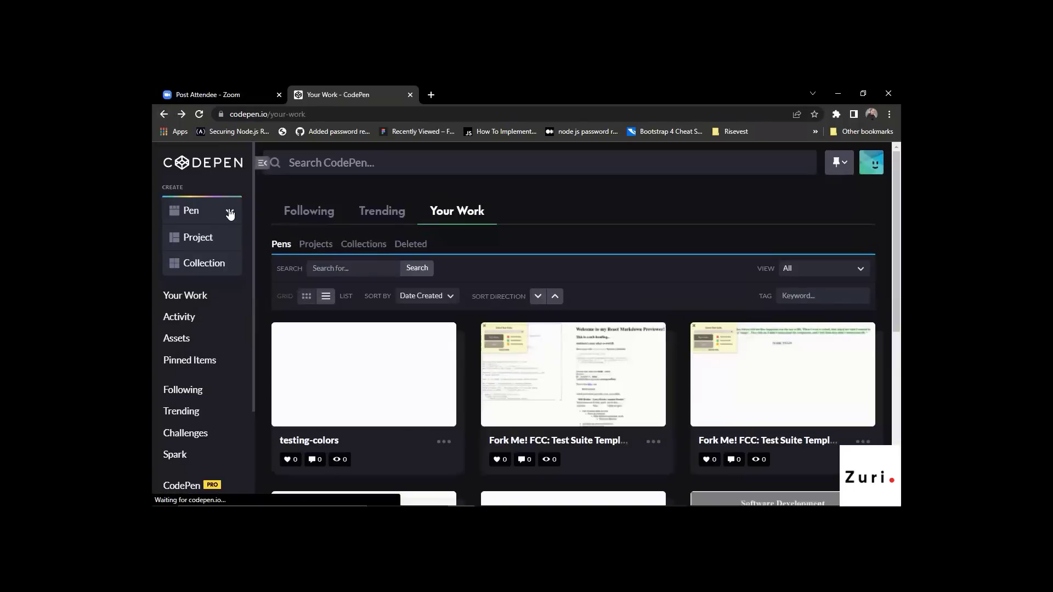
{"action": "left_click", "coordinate": [191, 210]}
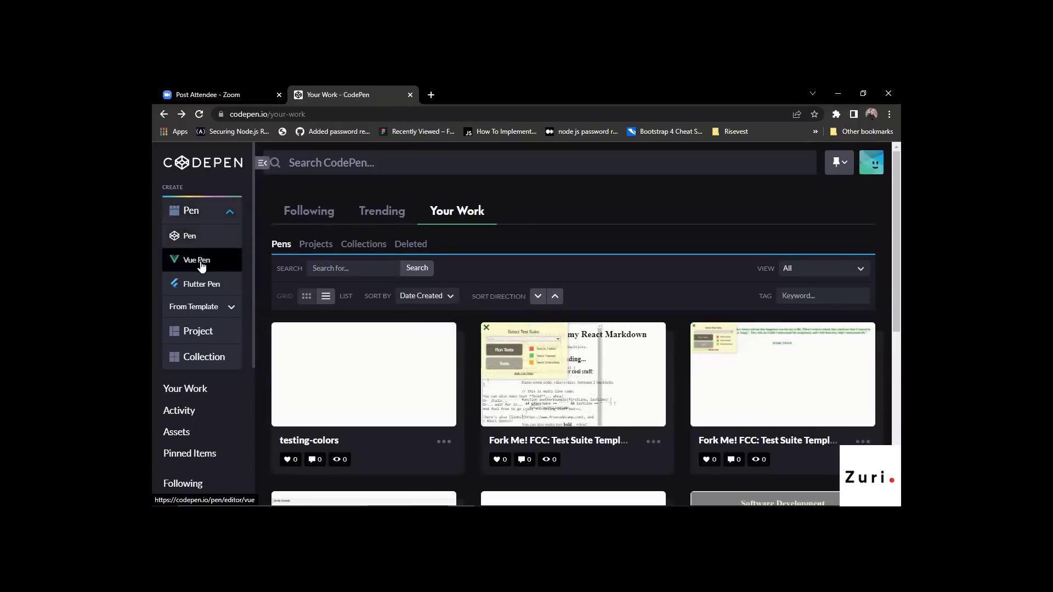
{"action": "mouse_move", "coordinate": [523, 431]}
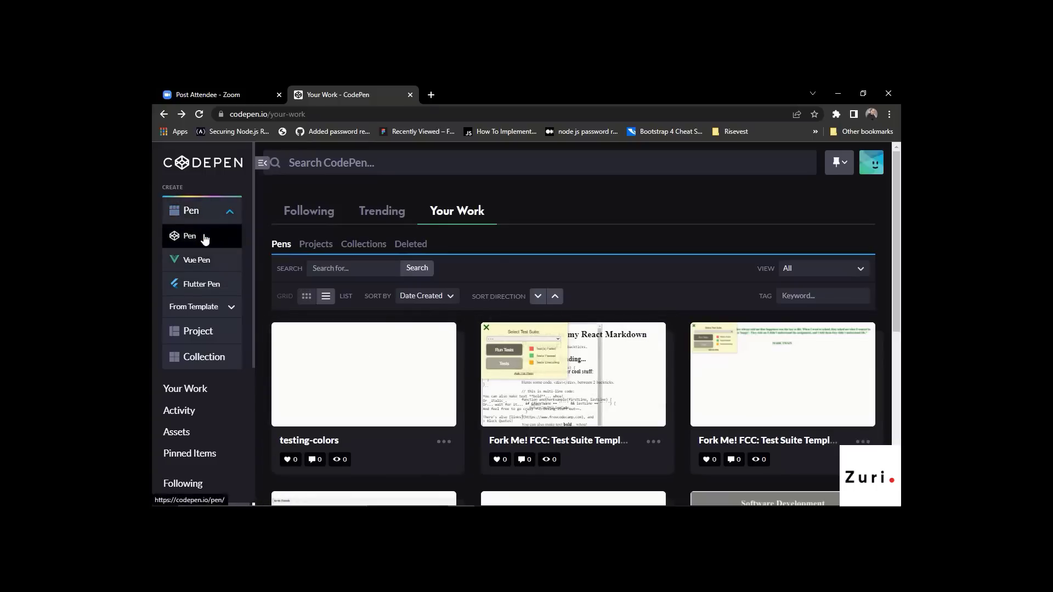
{"action": "left_click", "coordinate": [190, 236]}
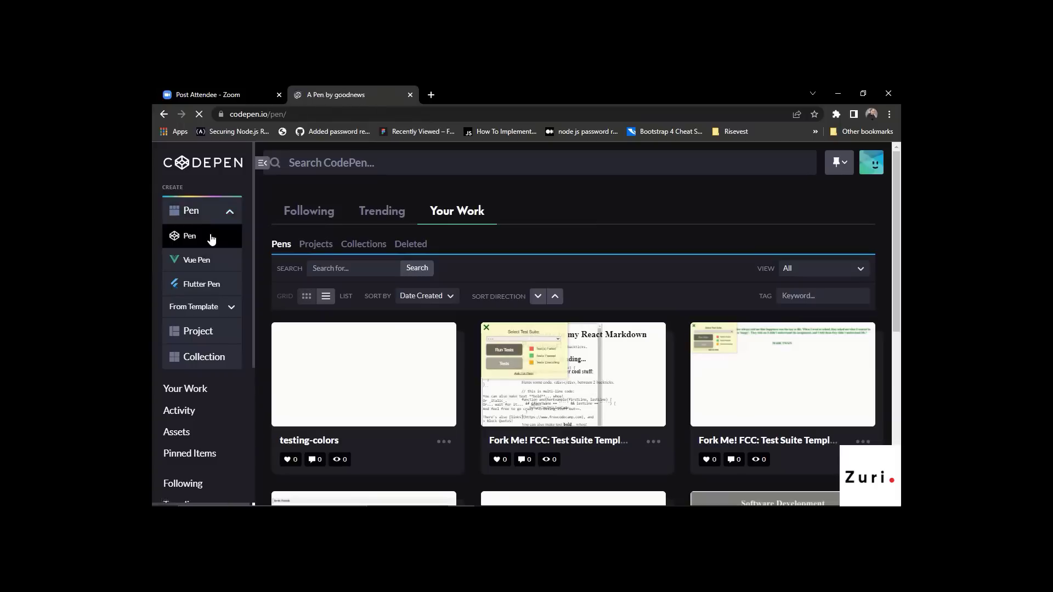
Focus the new pen's HTML panel and drag the divider to enlarge the editors
{"action": "left_click", "coordinate": [190, 236]}
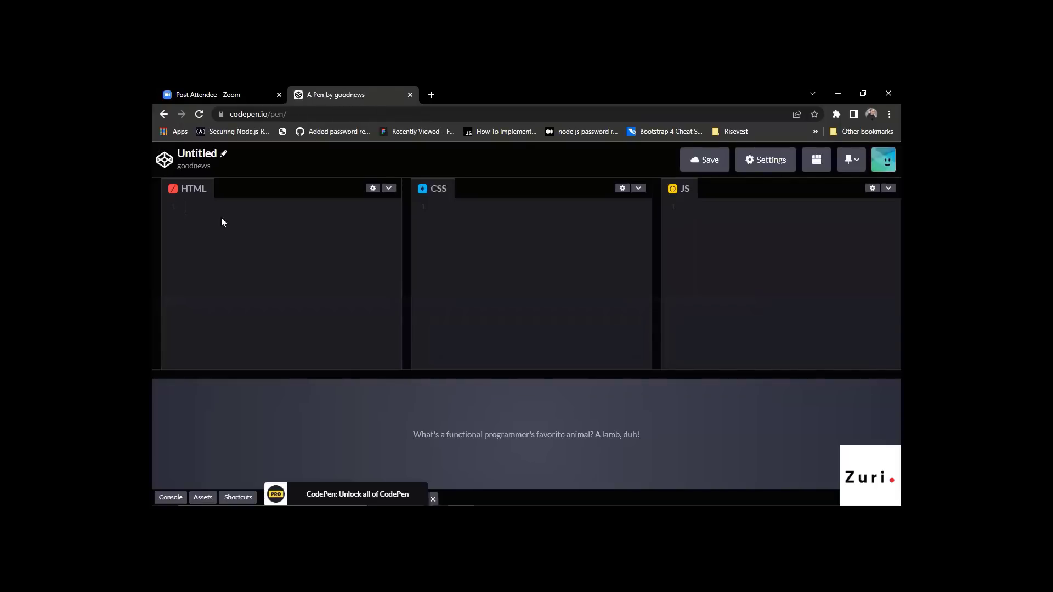
{"action": "mouse_move", "coordinate": [270, 226]}
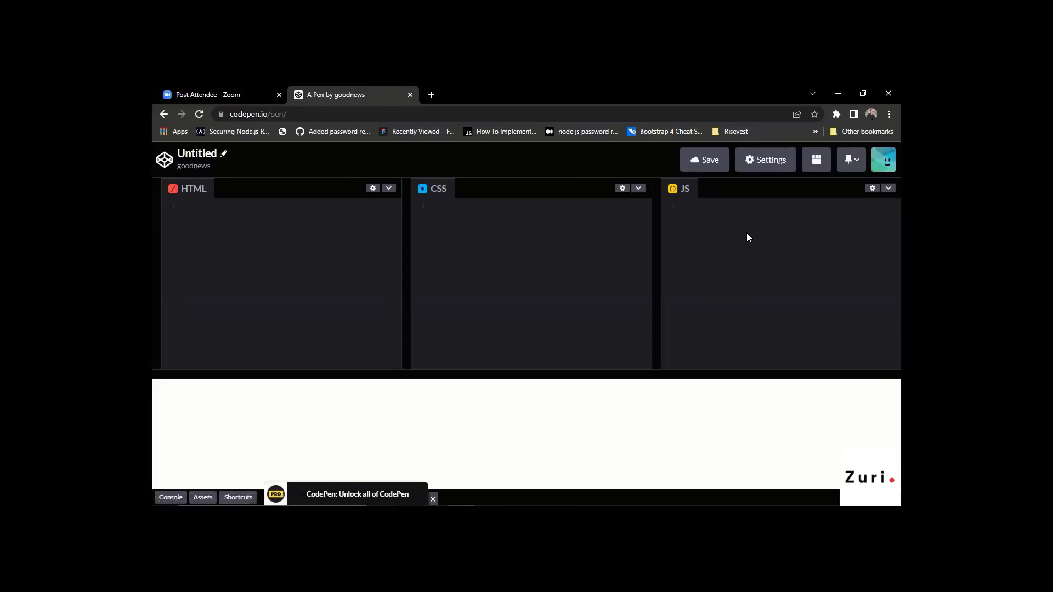
{"action": "mouse_move", "coordinate": [471, 397]}
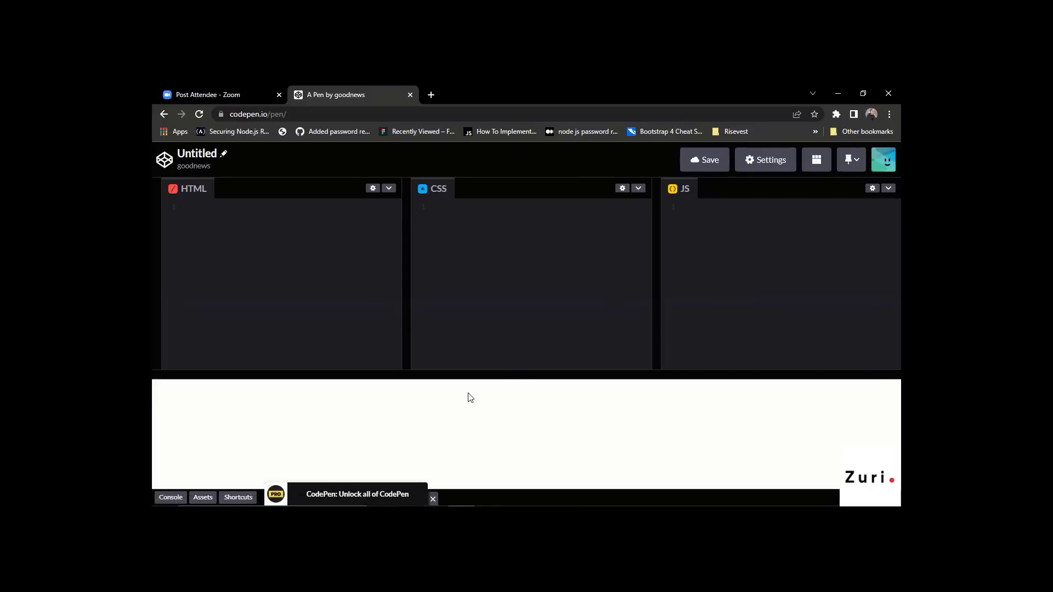
{"action": "mouse_move", "coordinate": [375, 459]}
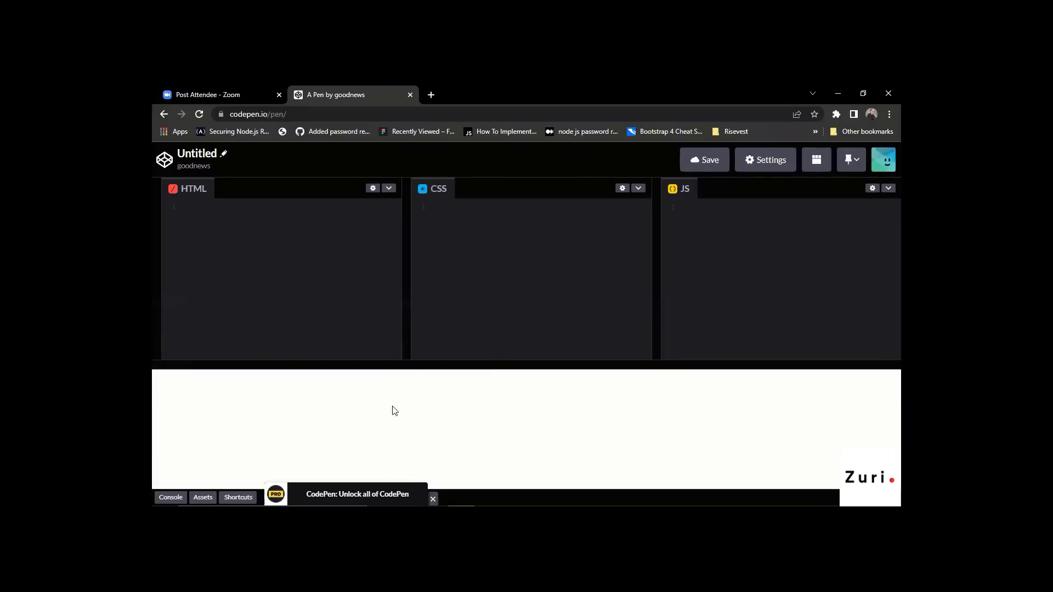
{"action": "mouse_move", "coordinate": [461, 405]}
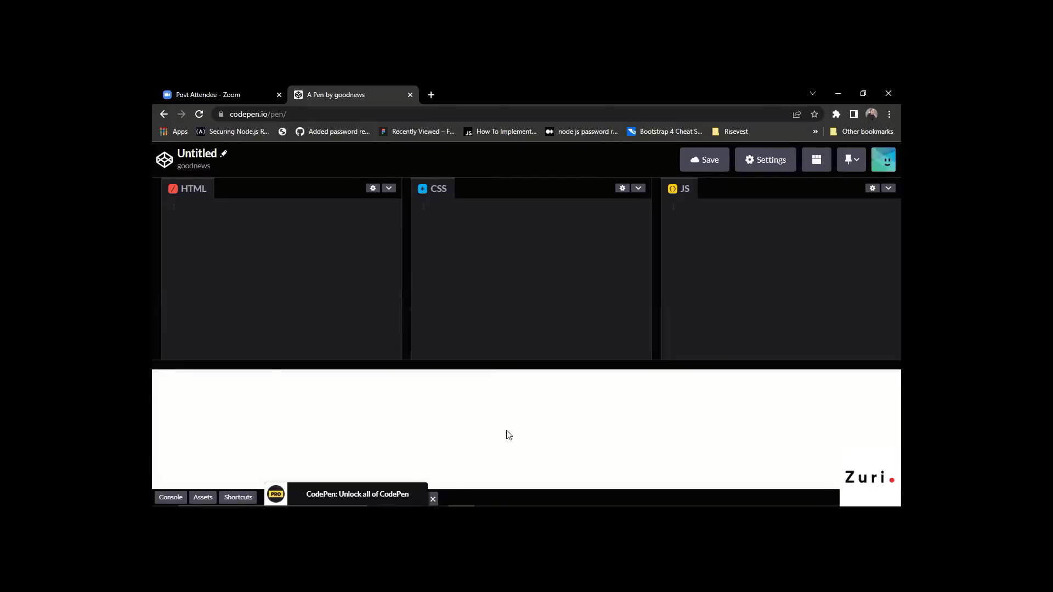
{"action": "mouse_move", "coordinate": [522, 416]}
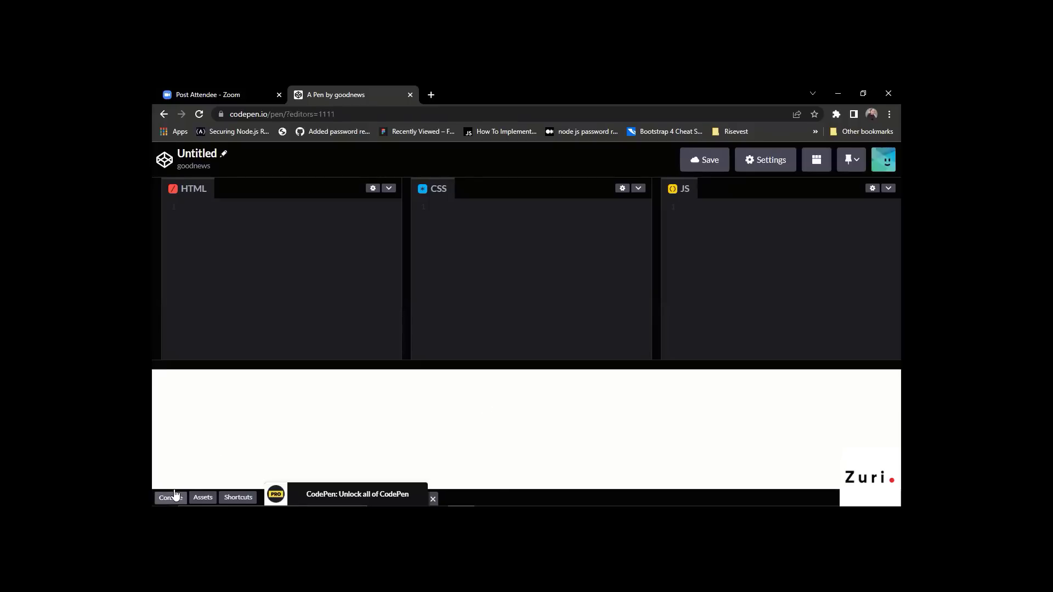
{"action": "left_click", "coordinate": [170, 498]}
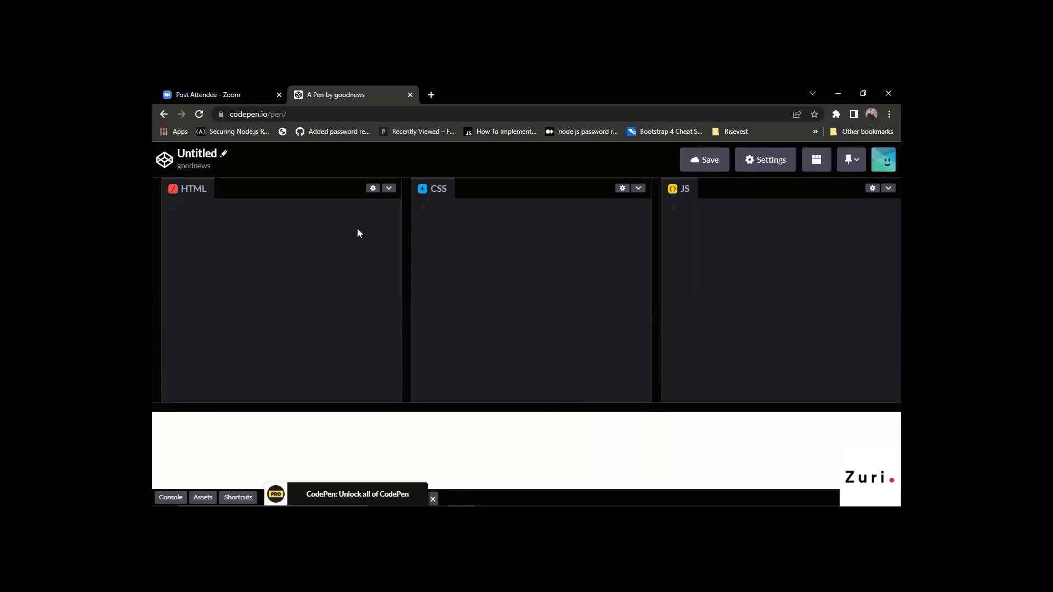
{"action": "mouse_move", "coordinate": [237, 173]}
{"action": "type", "text": "t"}
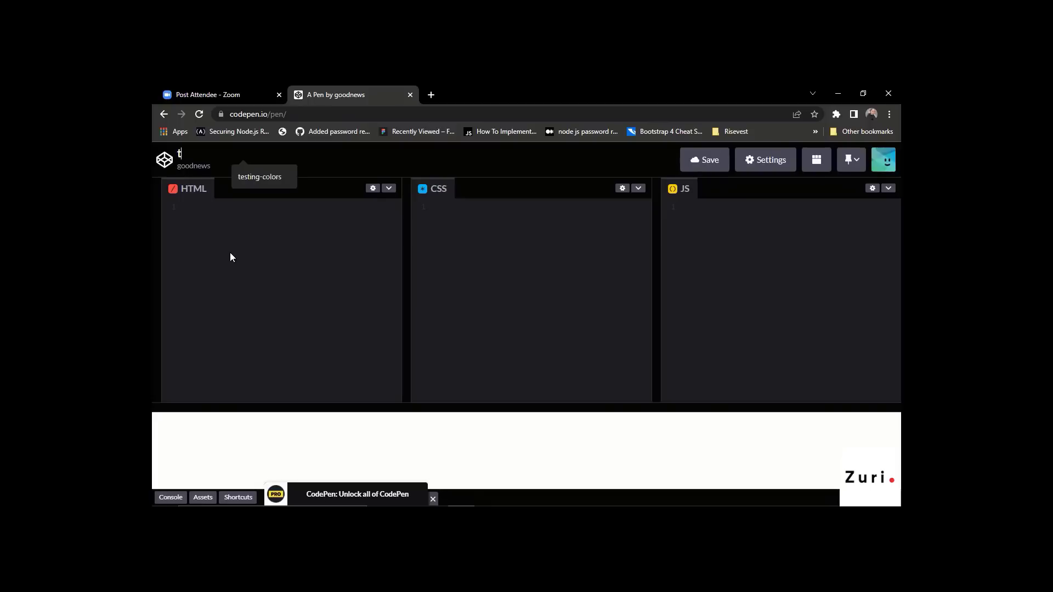
Rename the untitled pen to 'testing'
{"action": "type", "text": "esting"}
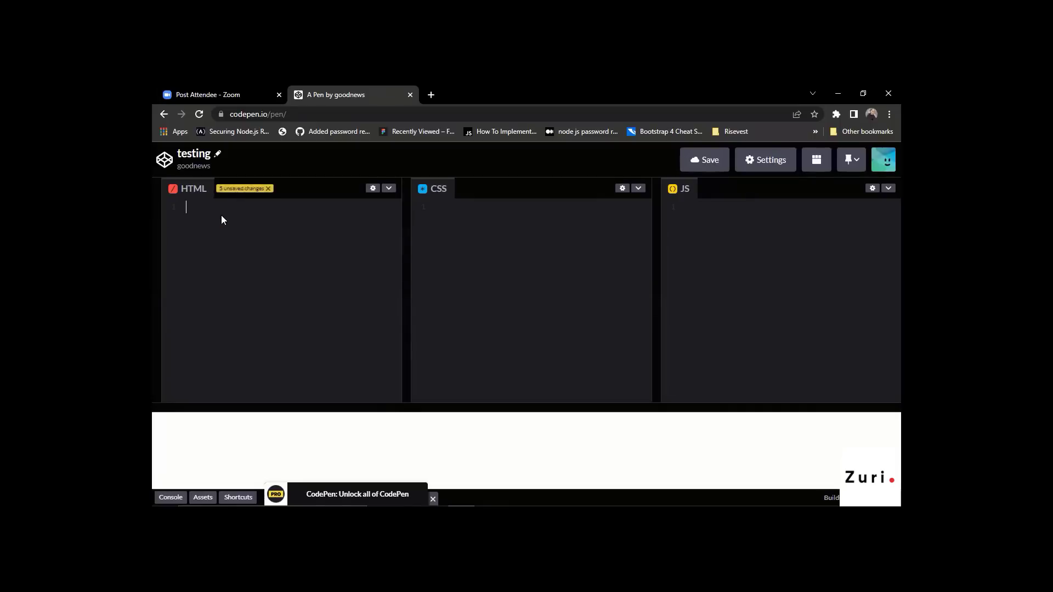
Expand the Emmet '!' abbreviation into an HTML5 boilerplate with an empty body
{"action": "type", "text": "!"}
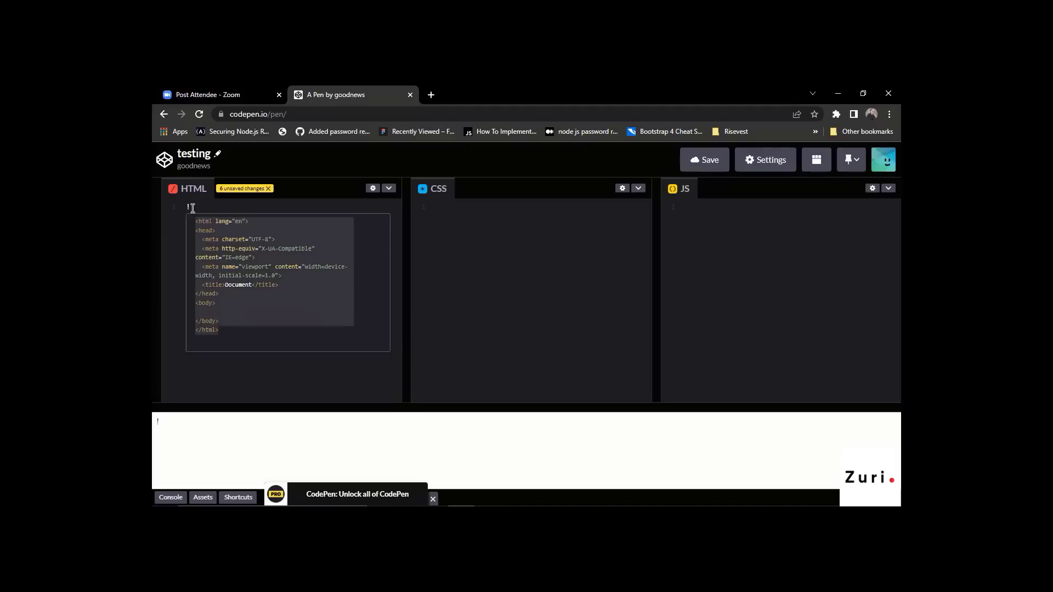
{"action": "type", "text": "<!DOCTYPE html>"}
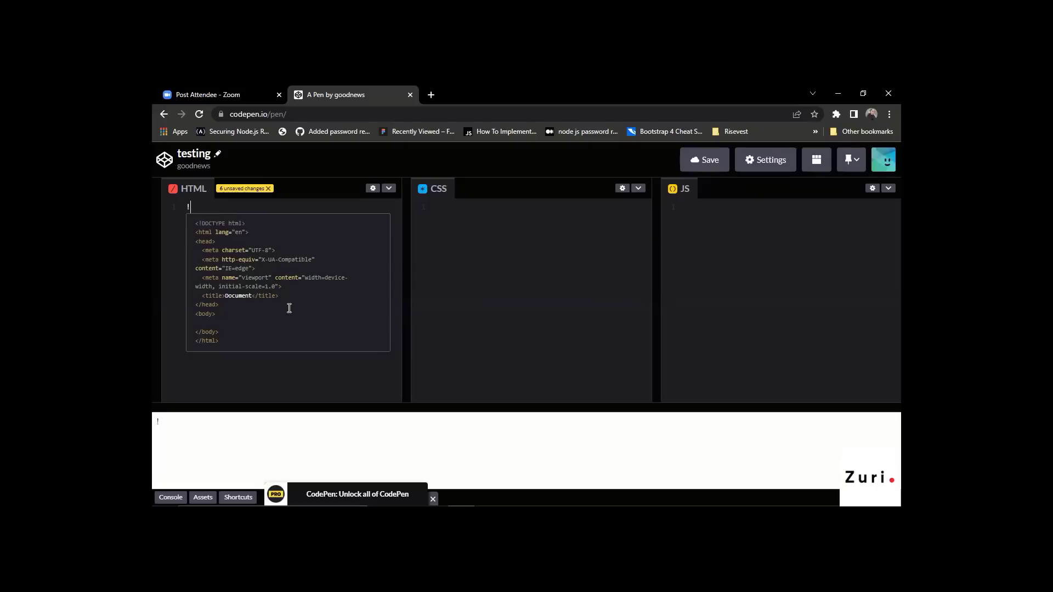
{"action": "mouse_move", "coordinate": [268, 303]}
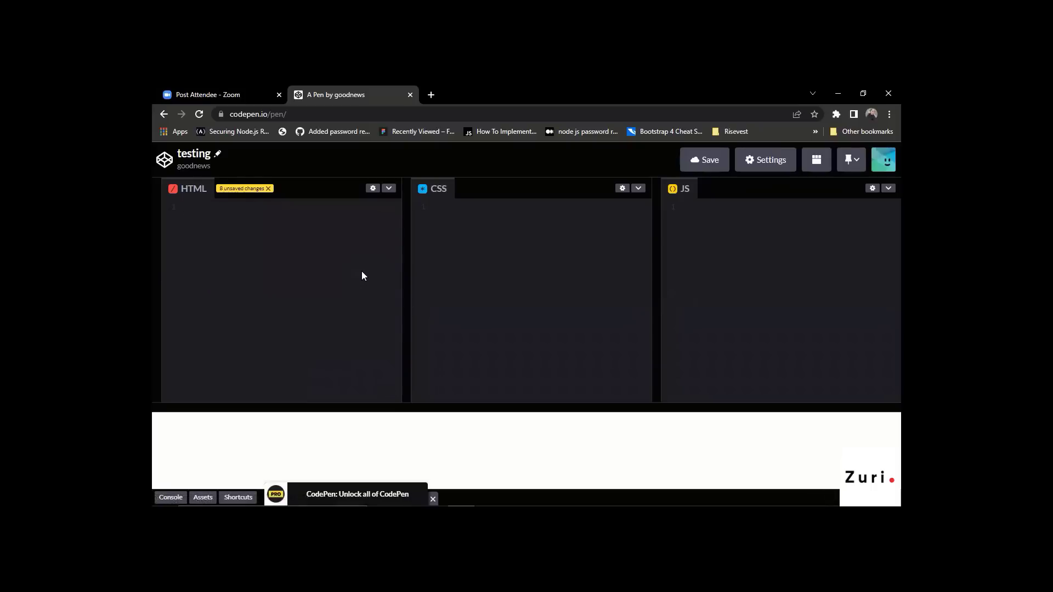
{"action": "type", "text": "!DOCTYPE html>"}
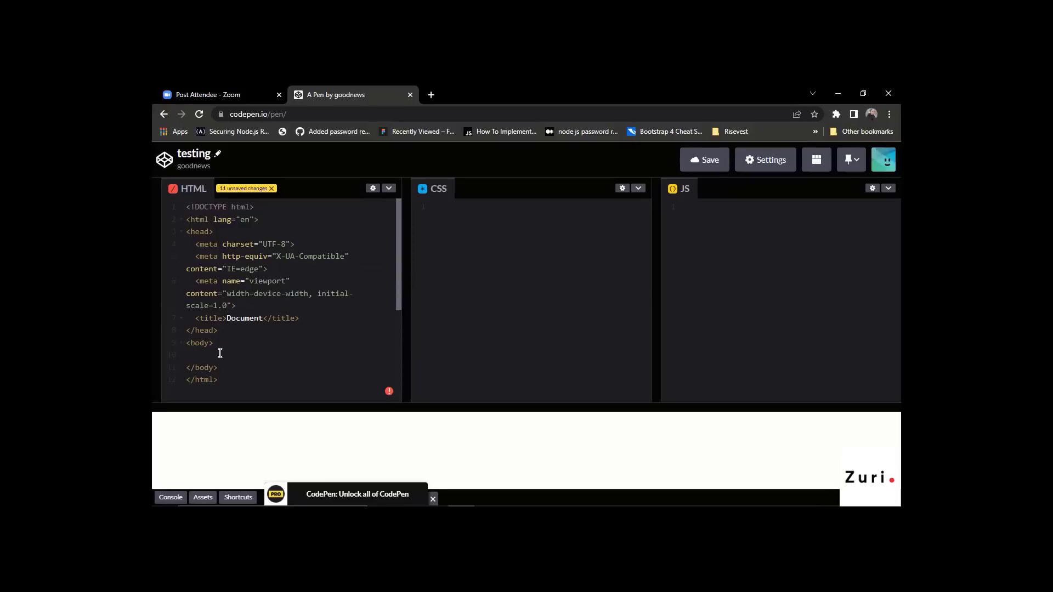
Type a partial <div> tag in the body, then remove it leaving the boilerplate unchanged
{"action": "type", "text": "<div"}
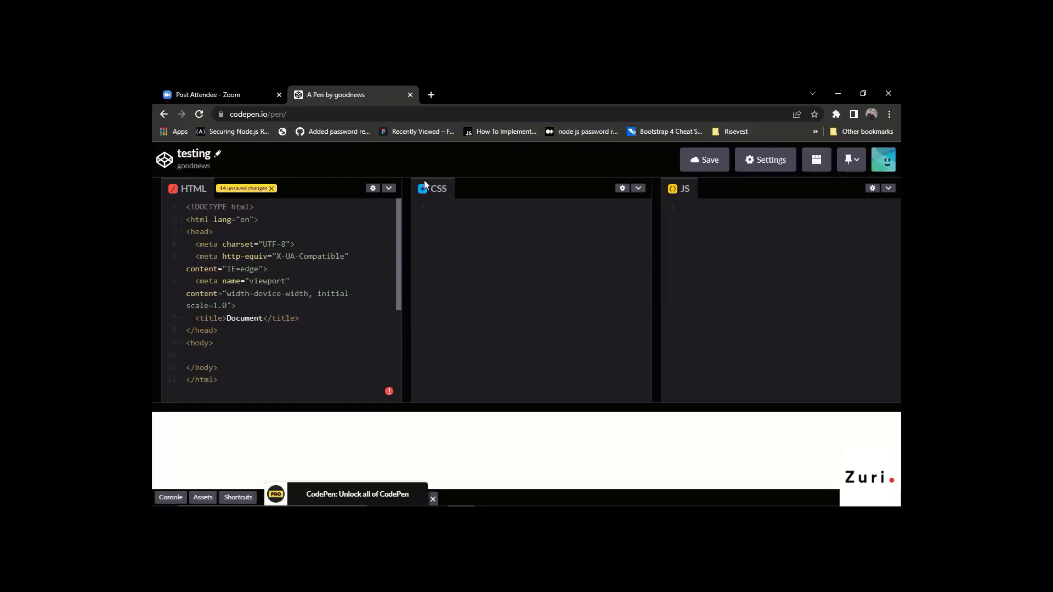
{"action": "mouse_move", "coordinate": [226, 88]}
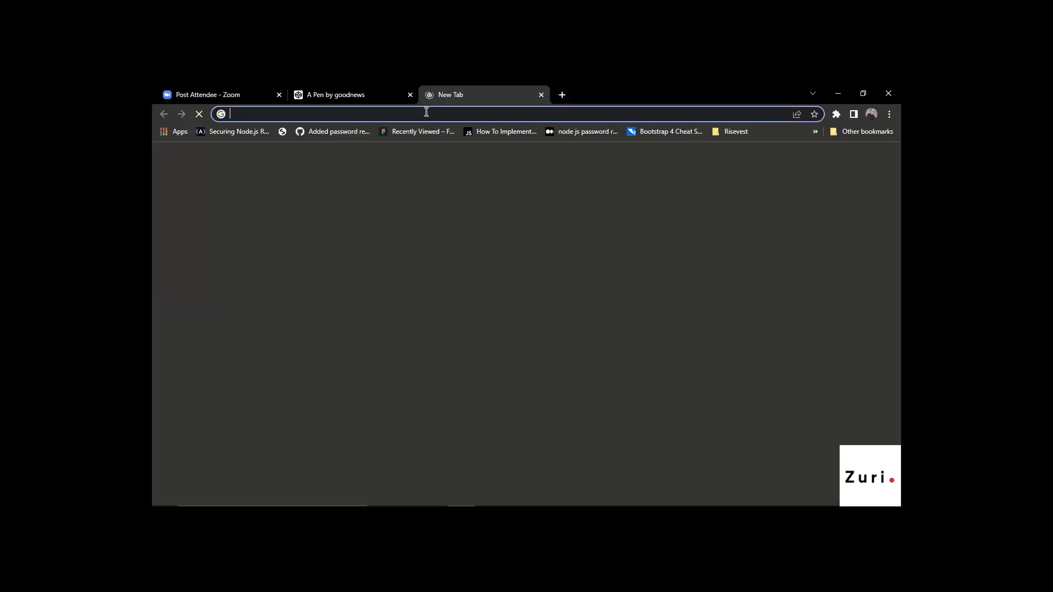
Search 'autocomplete in codepen' and read the CodePen Blog Autocomplete page down to Always-On Autocomplete
{"action": "type", "text": "au"}
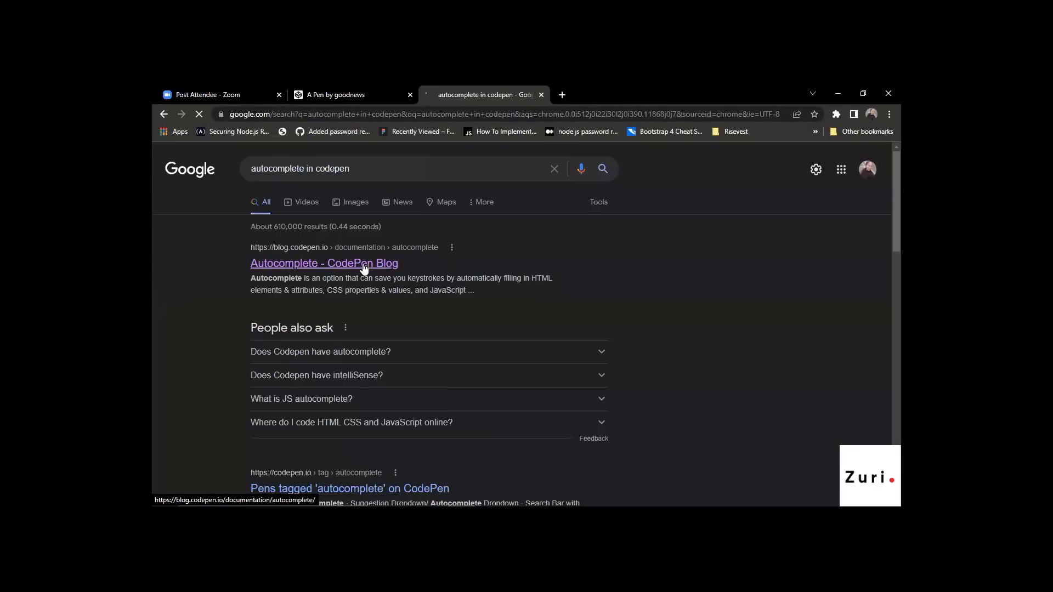
{"action": "left_click", "coordinate": [323, 262]}
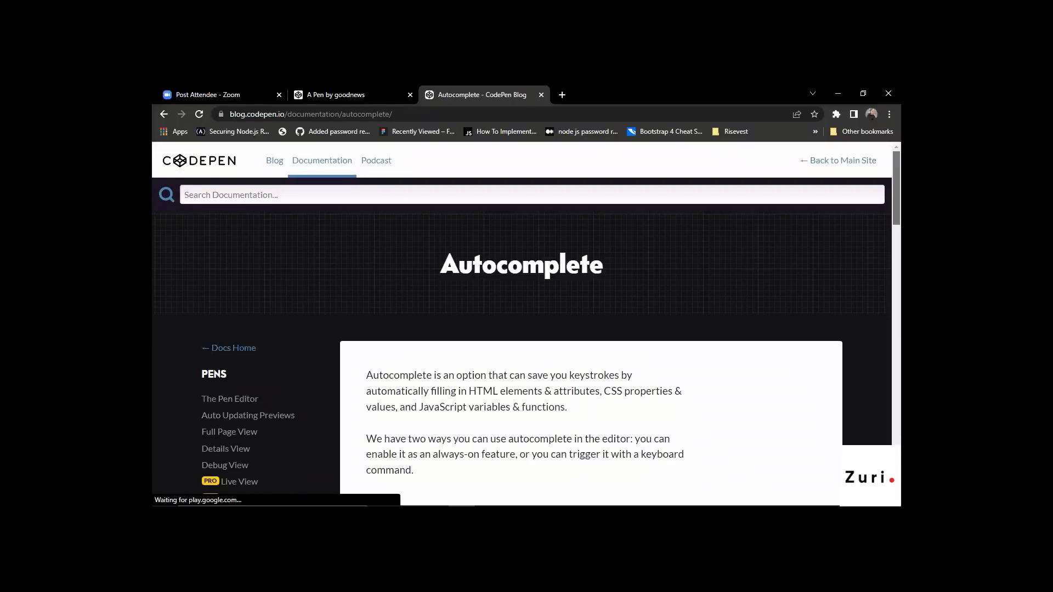
{"action": "scroll", "scroll_direction": "down", "scroll_amount": 3}
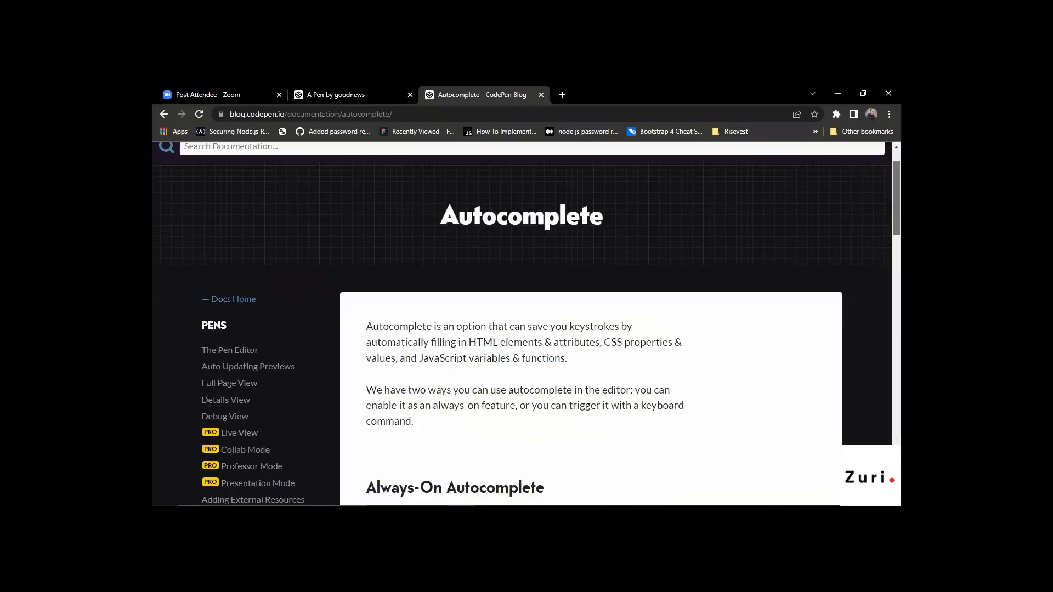
{"action": "scroll", "scroll_direction": "down", "scroll_amount": 3}
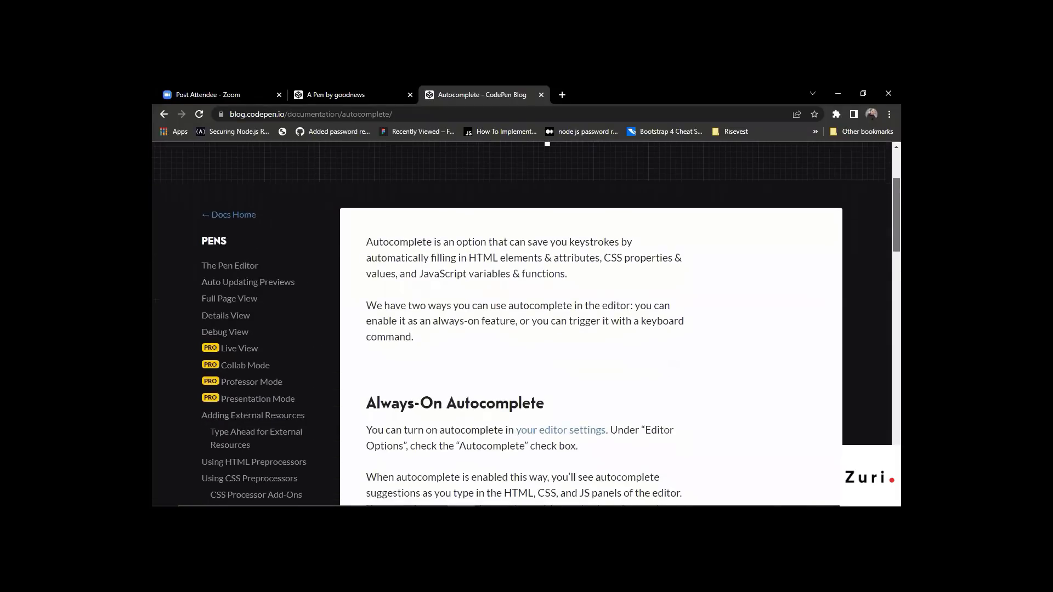
{"action": "scroll", "scroll_direction": "down", "scroll_amount": 3}
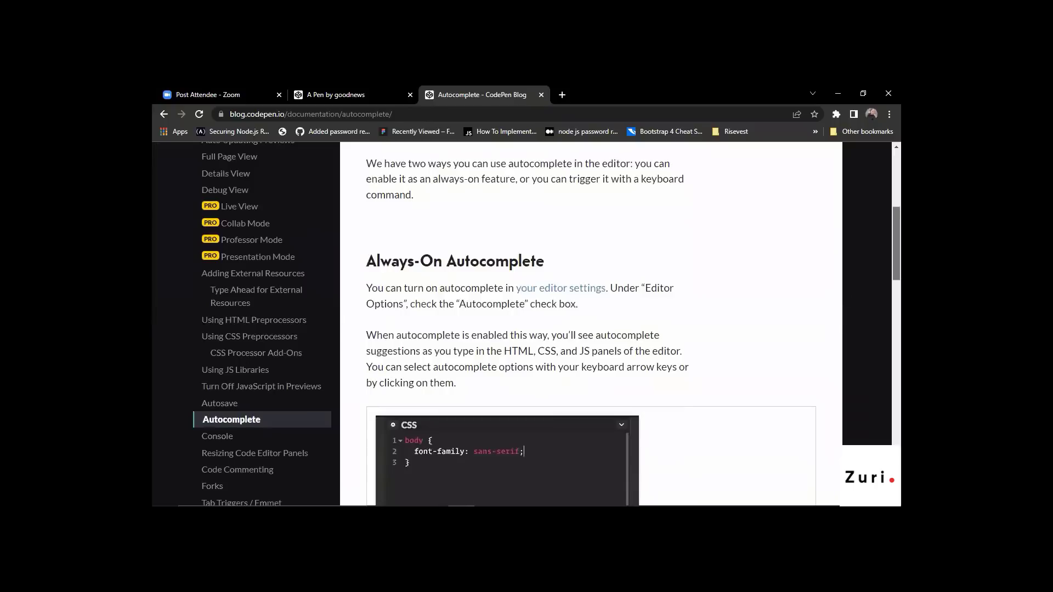
{"action": "scroll", "scroll_direction": "down", "scroll_amount": 3}
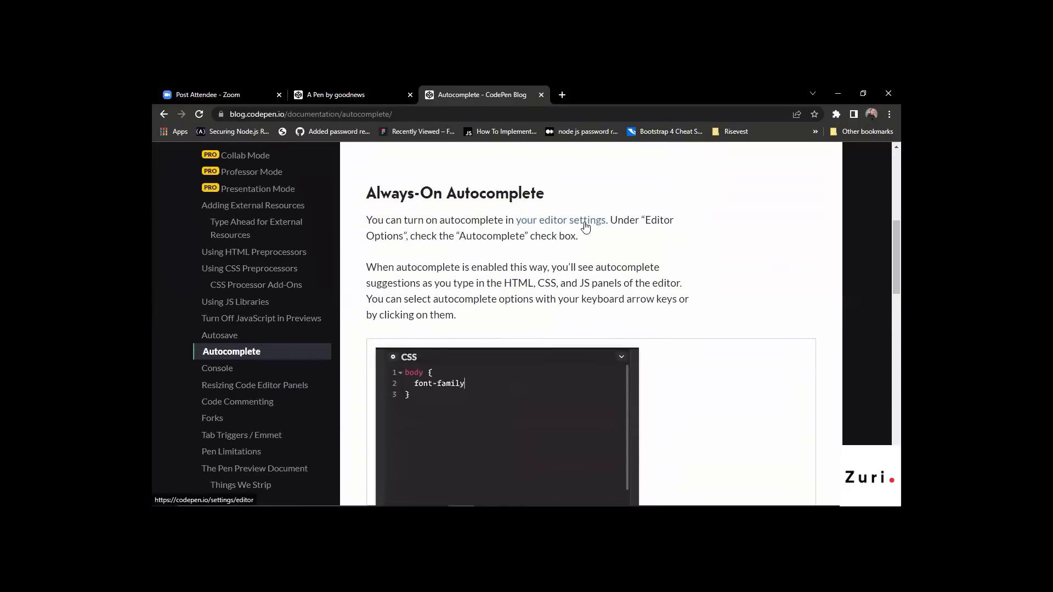
Try typing 'font-family: sans-serif' with autocomplete and return to the 'testing' pen tab
{"action": "type", "text": ": sans-serif"}
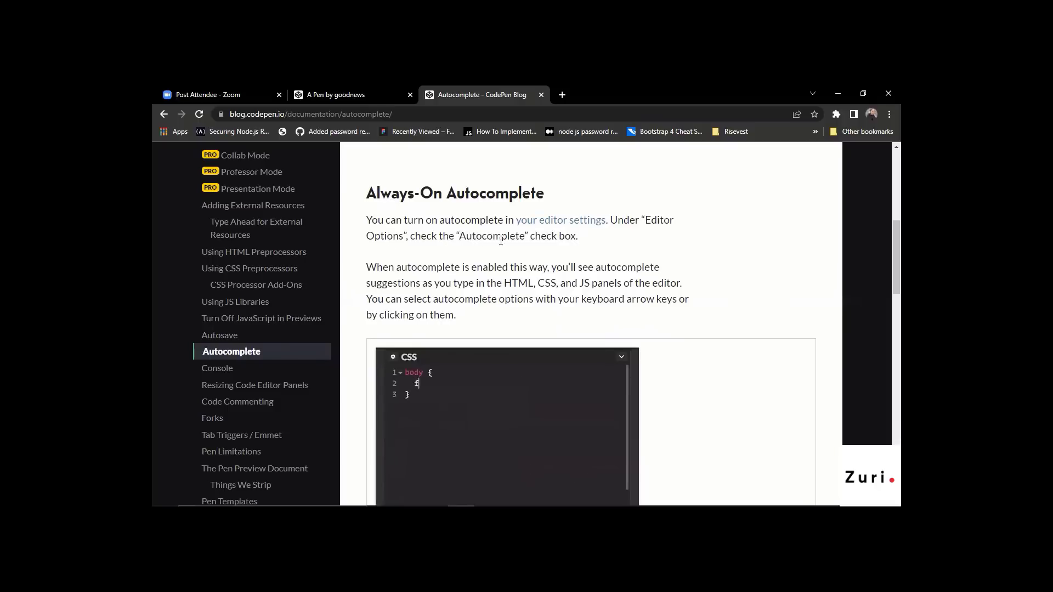
{"action": "type", "text": "ont-family"}
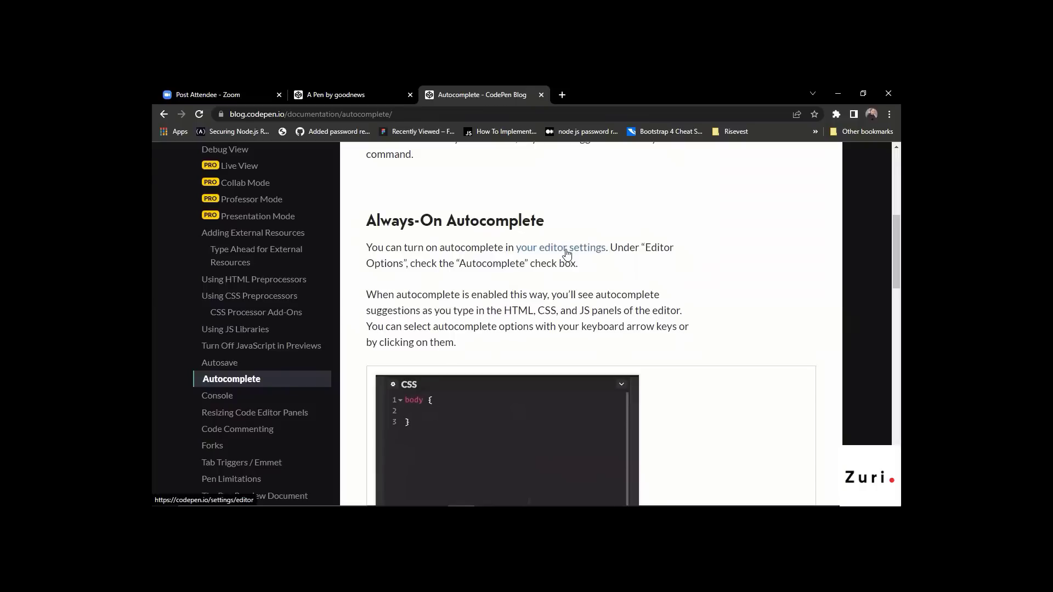
{"action": "left_click", "coordinate": [333, 94]}
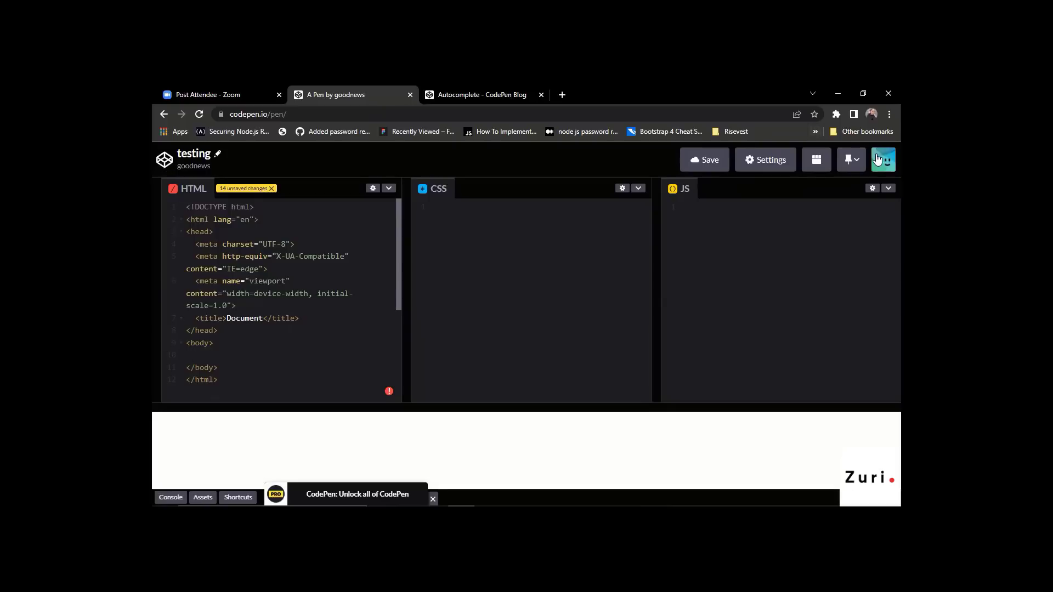
Head toward account settings, then cancel the 'Leave site?' prompt to keep unsaved changes
{"action": "left_click", "coordinate": [883, 160]}
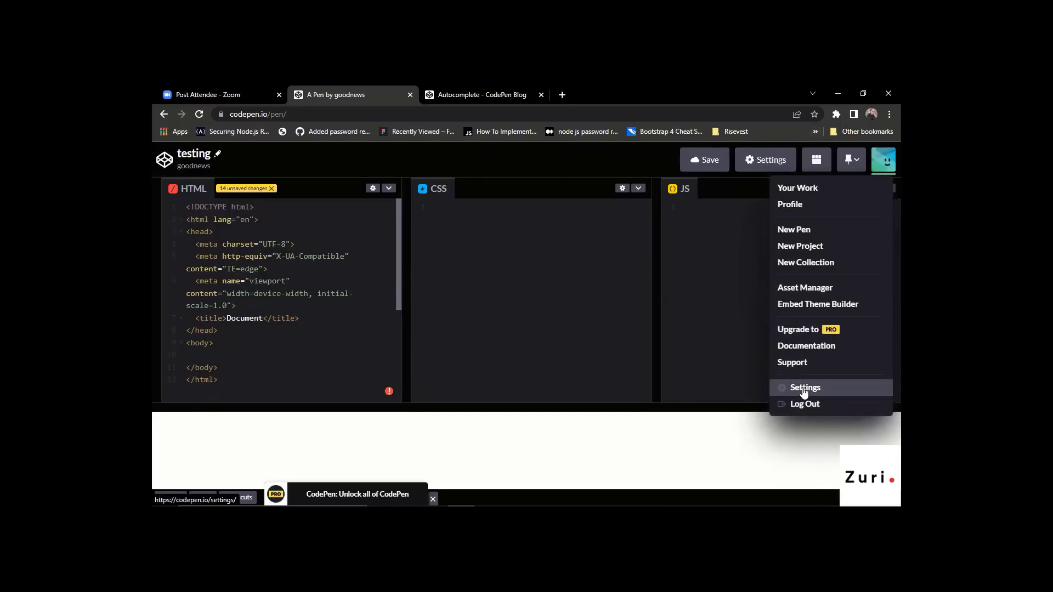
{"action": "left_click", "coordinate": [803, 387]}
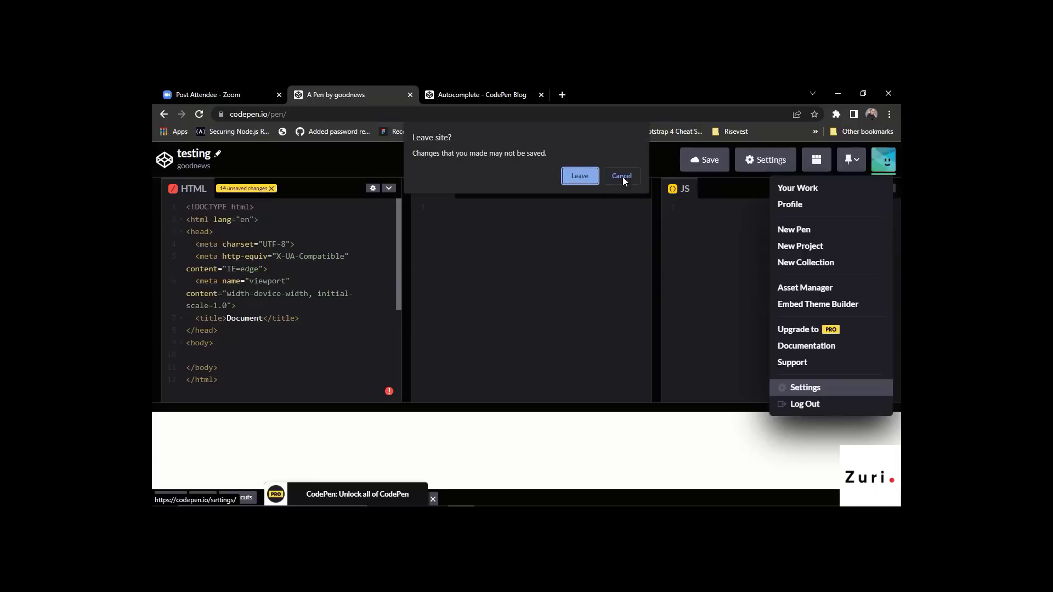
{"action": "left_click", "coordinate": [620, 176]}
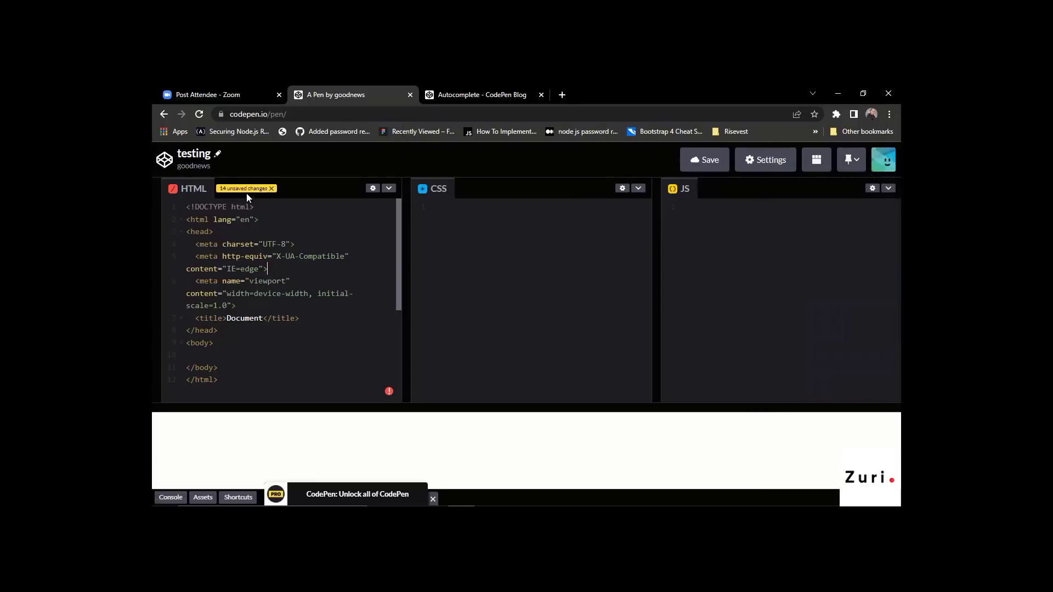
Save the 'testing' pen and dismiss the Autosave enabled notice
{"action": "left_click", "coordinate": [704, 160]}
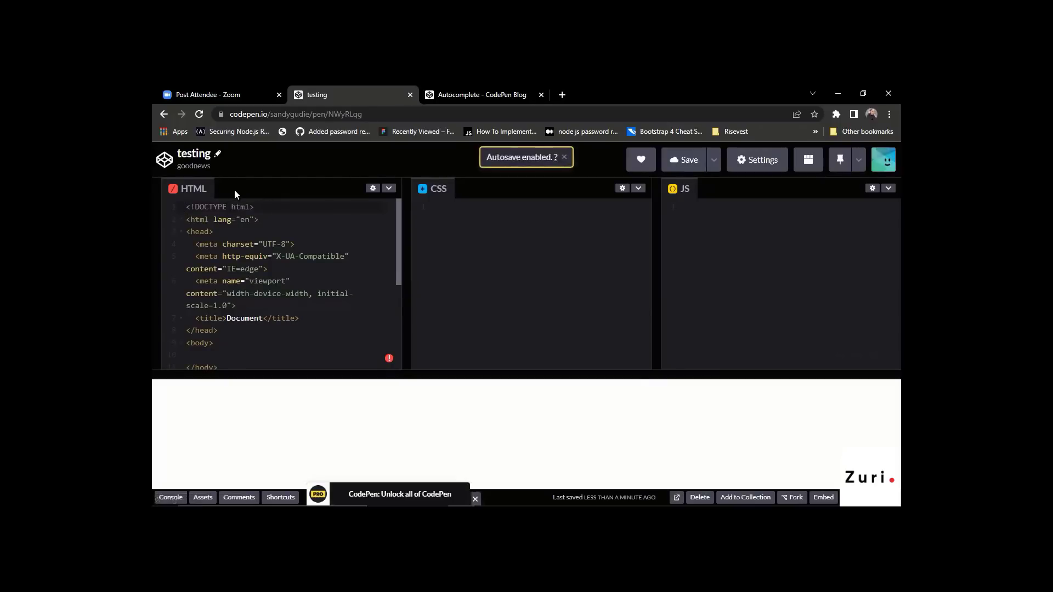
{"action": "mouse_move", "coordinate": [225, 190]}
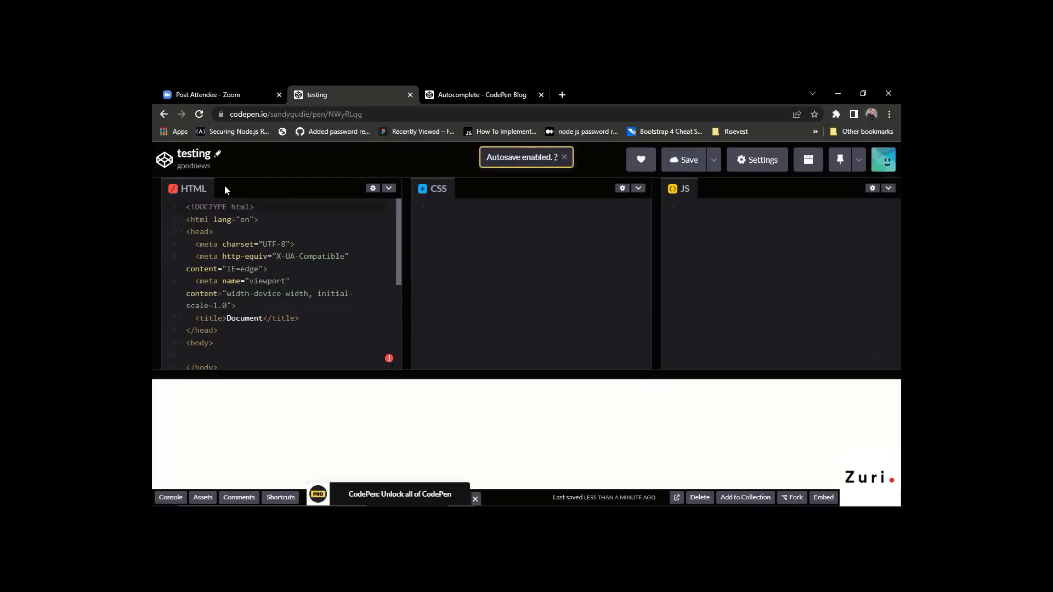
{"action": "left_click", "coordinate": [564, 157]}
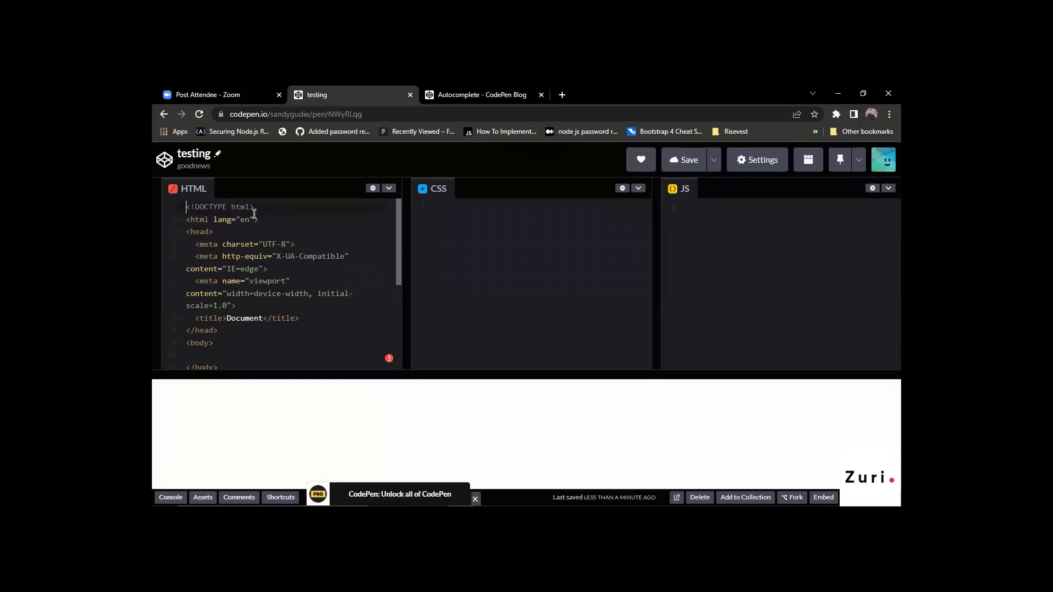
Reach the account Settings from the avatar menu and view the Autocomplete blog page
{"action": "left_click", "coordinate": [882, 160]}
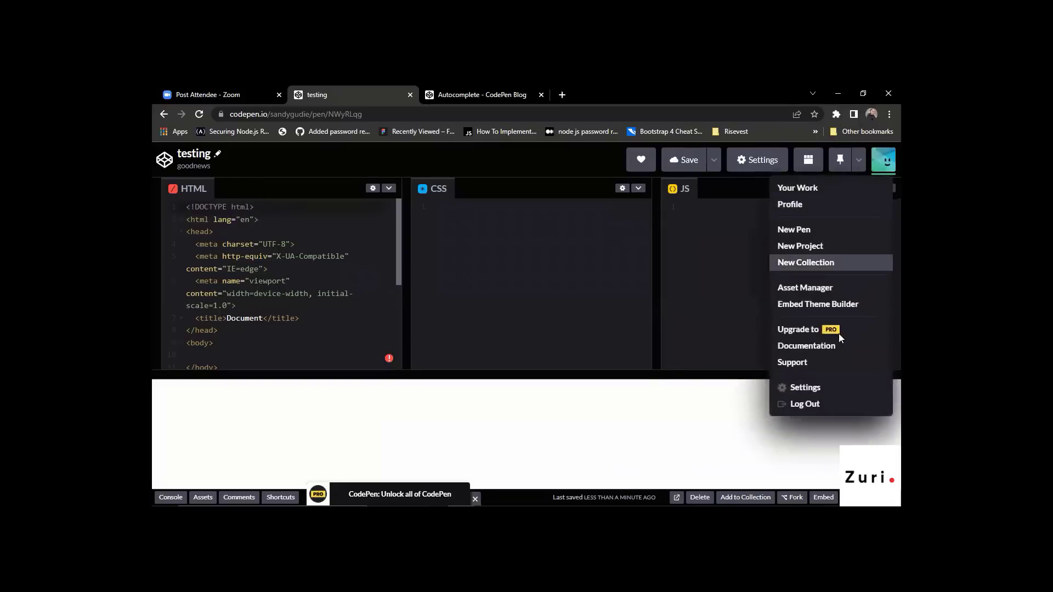
{"action": "left_click", "coordinate": [804, 387]}
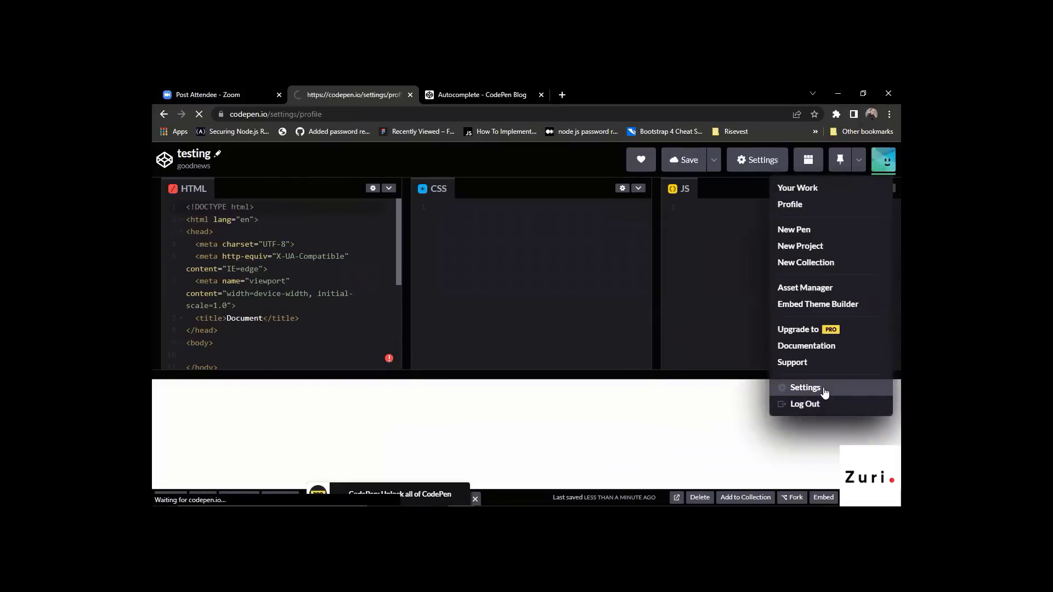
{"action": "left_click", "coordinate": [804, 387]}
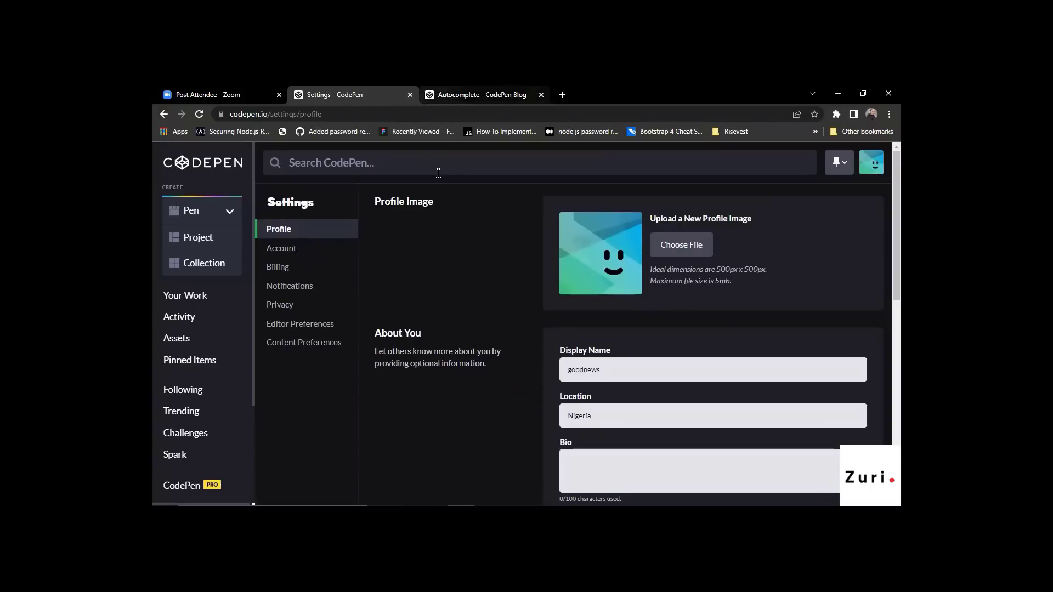
{"action": "left_click", "coordinate": [479, 95]}
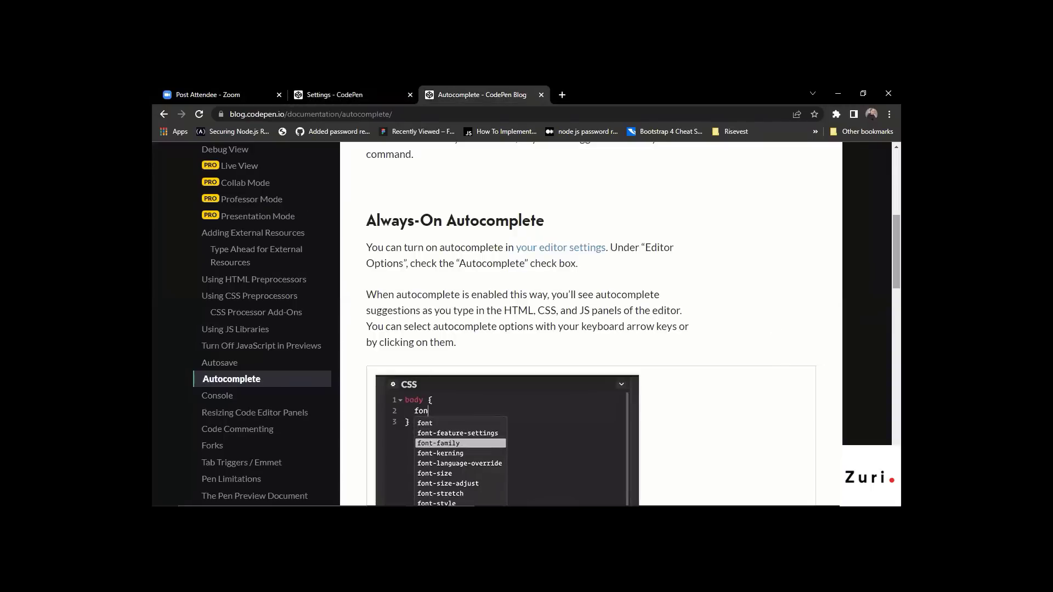
{"action": "scroll", "scroll_direction": "down", "scroll_amount": 3}
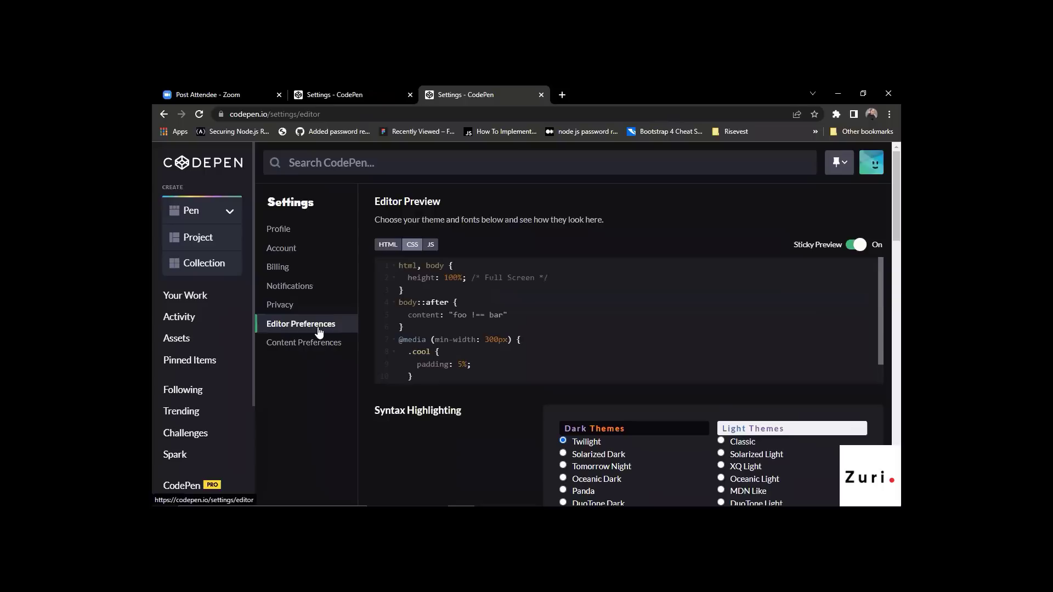
Navigate to the Editor Preferences settings and scroll to the Editor Options
{"action": "scroll", "scroll_direction": "down", "scroll_amount": 3}
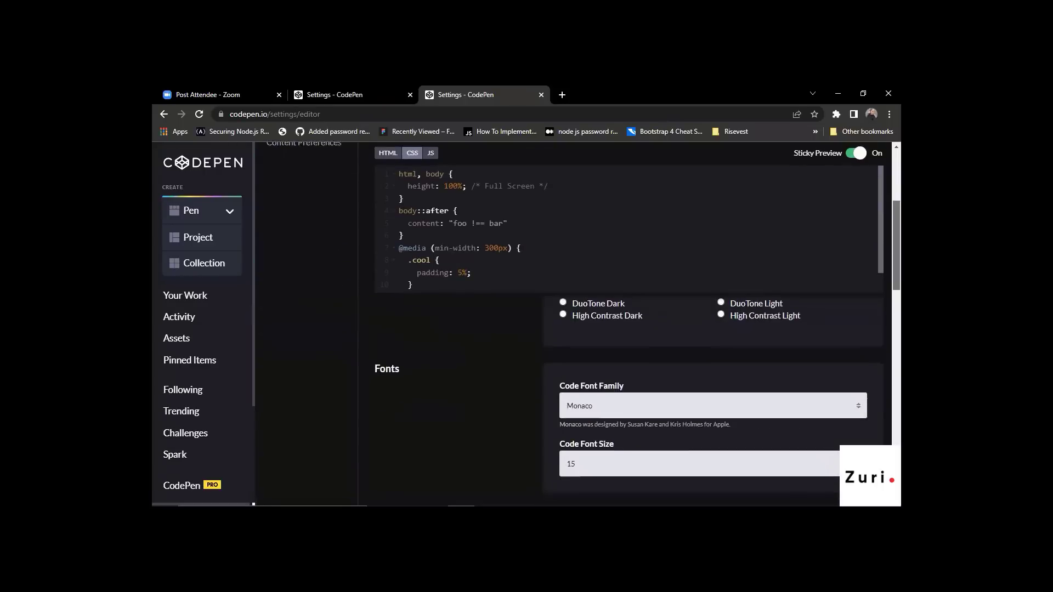
{"action": "scroll", "scroll_direction": "down", "scroll_amount": 3}
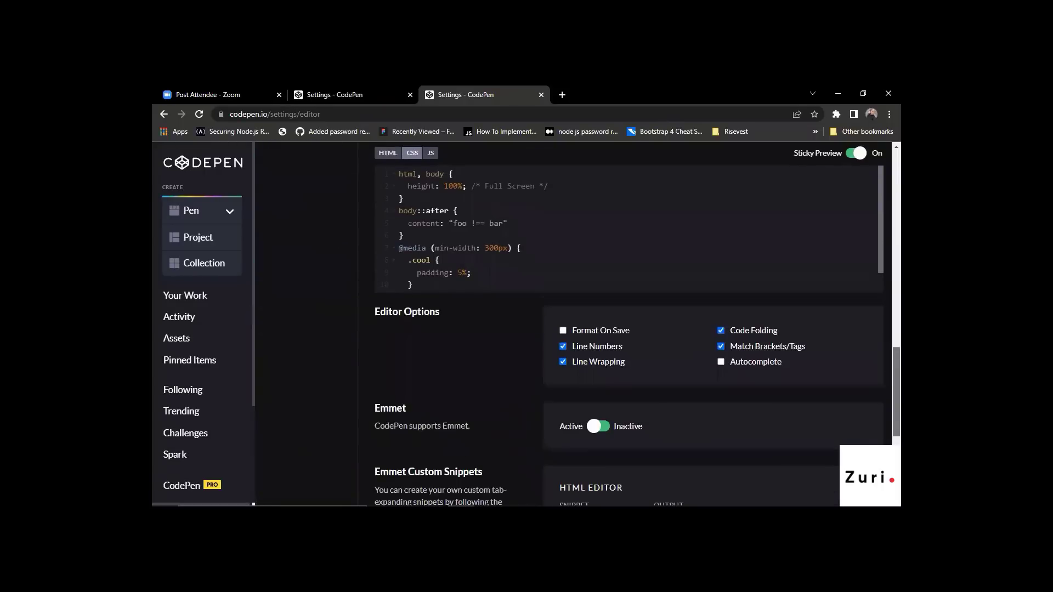
{"action": "scroll", "scroll_direction": "down", "scroll_amount": 3}
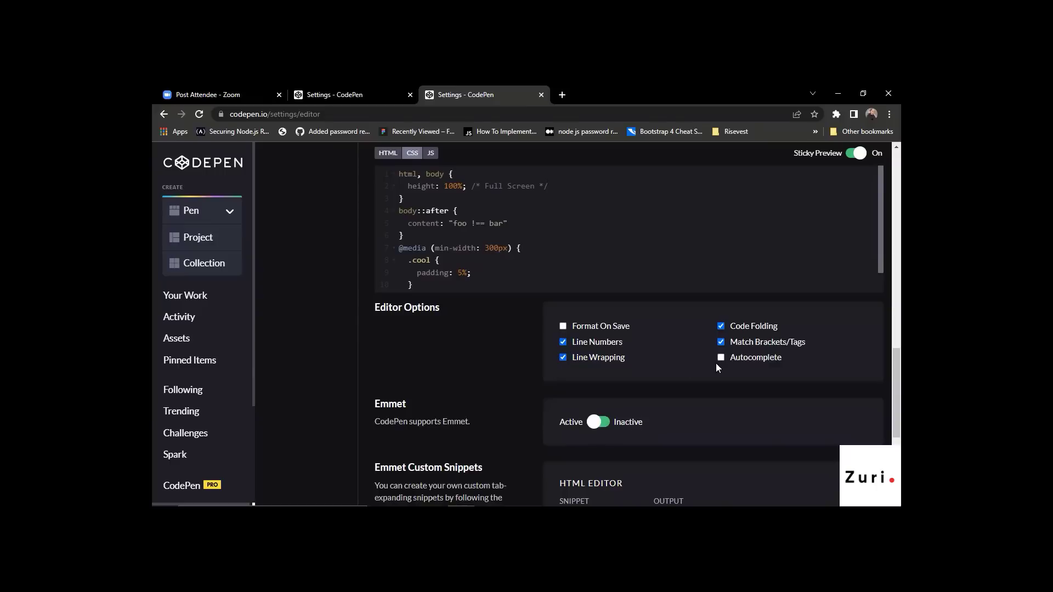
{"action": "left_click", "coordinate": [329, 95]}
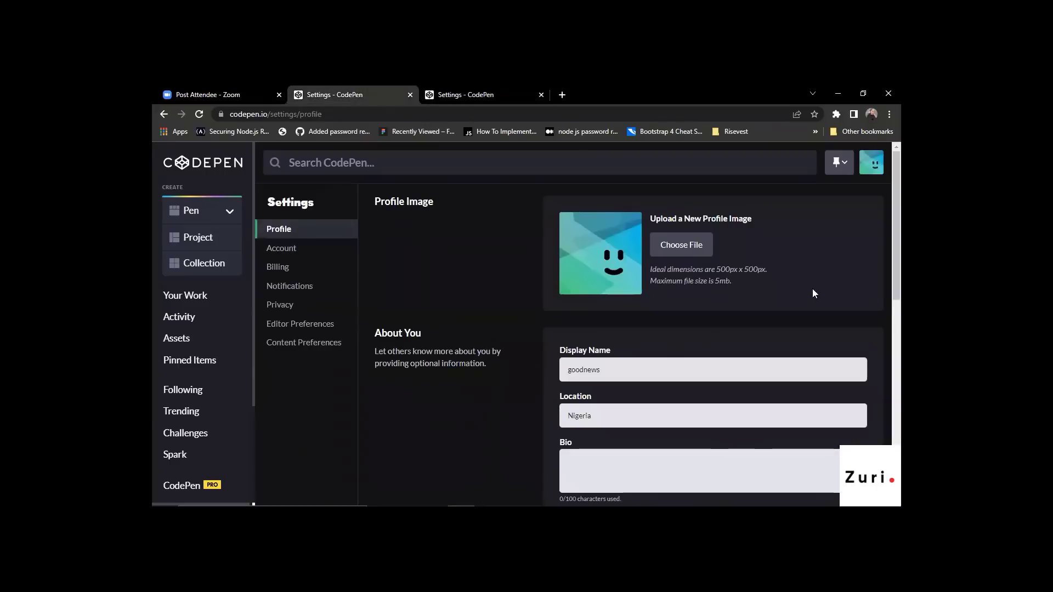
{"action": "left_click", "coordinate": [300, 322]}
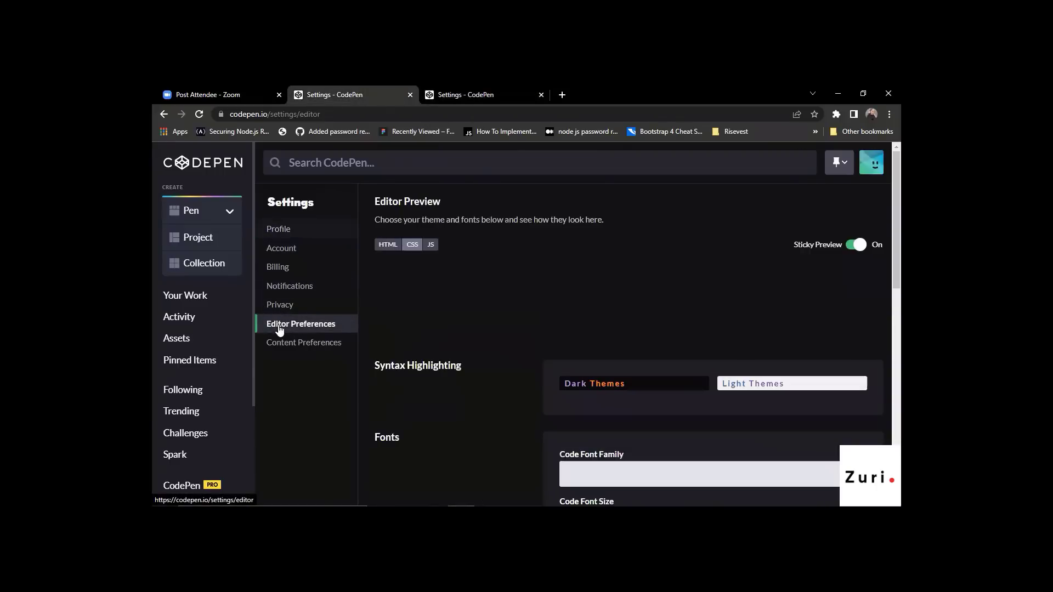
{"action": "scroll", "scroll_direction": "down", "scroll_amount": 3}
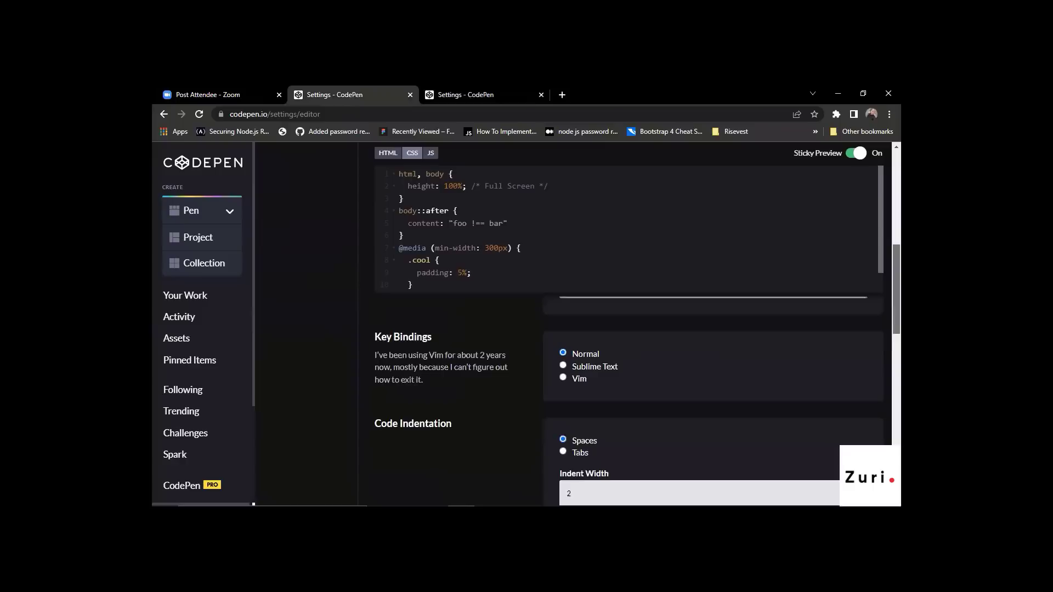
{"action": "scroll", "scroll_direction": "down", "scroll_amount": 3}
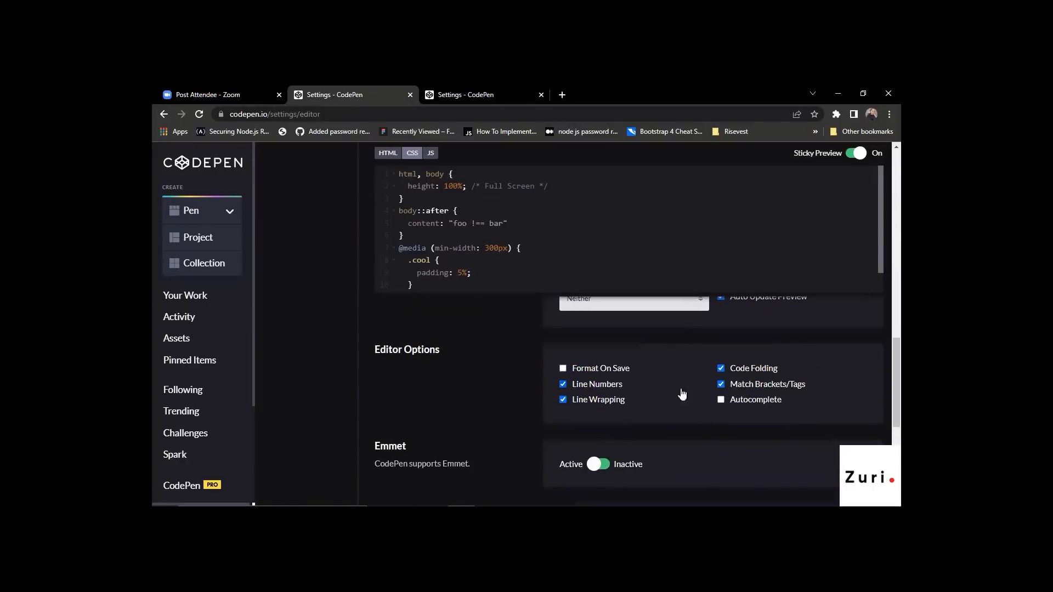
Turn on Autocomplete and Format On Save, then go to Your Work
{"action": "left_click", "coordinate": [720, 399]}
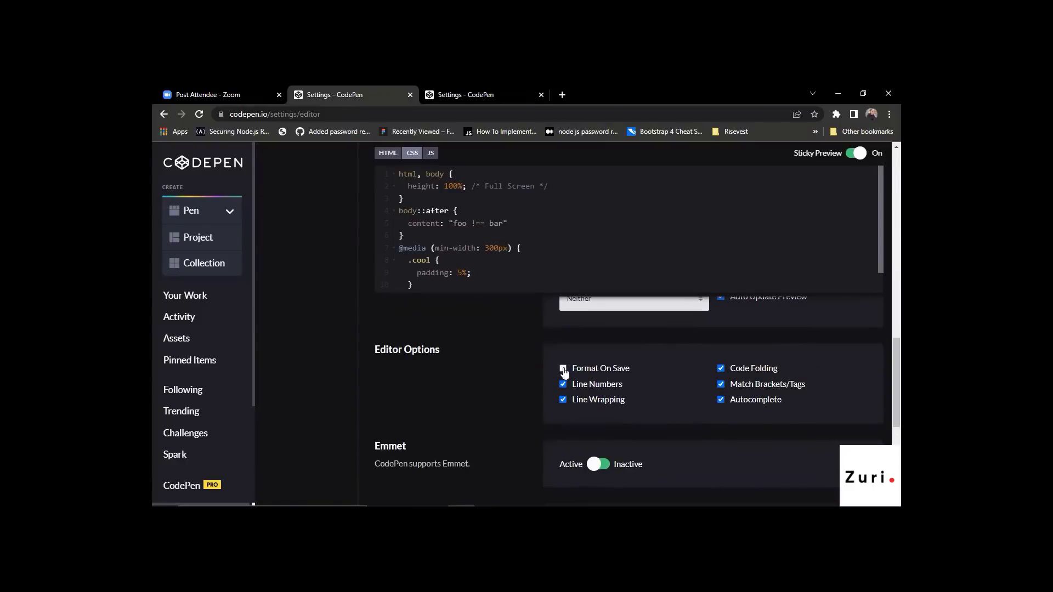
{"action": "left_click", "coordinate": [720, 399]}
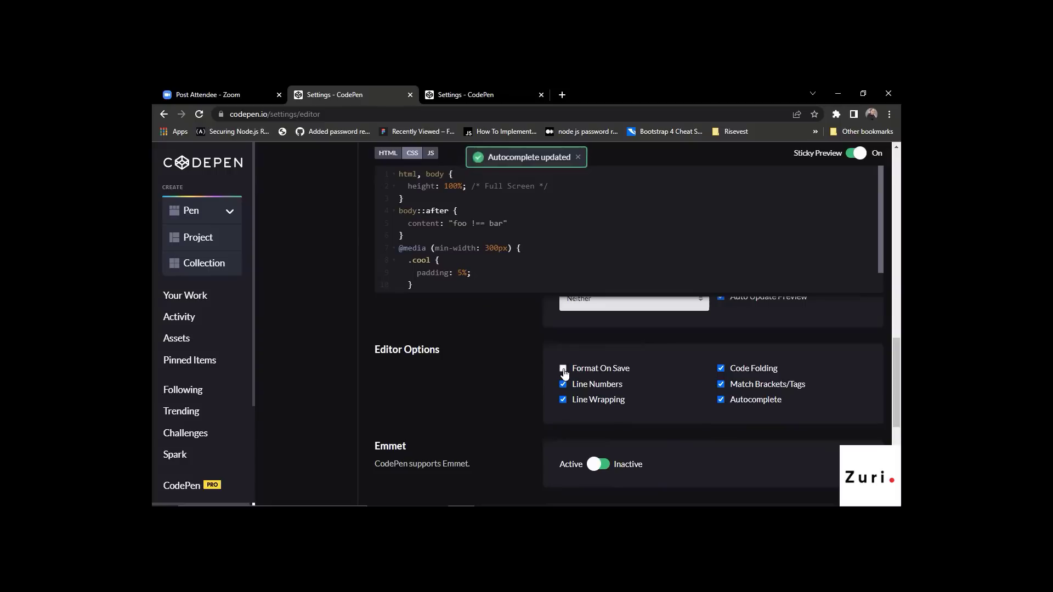
{"action": "left_click", "coordinate": [562, 368]}
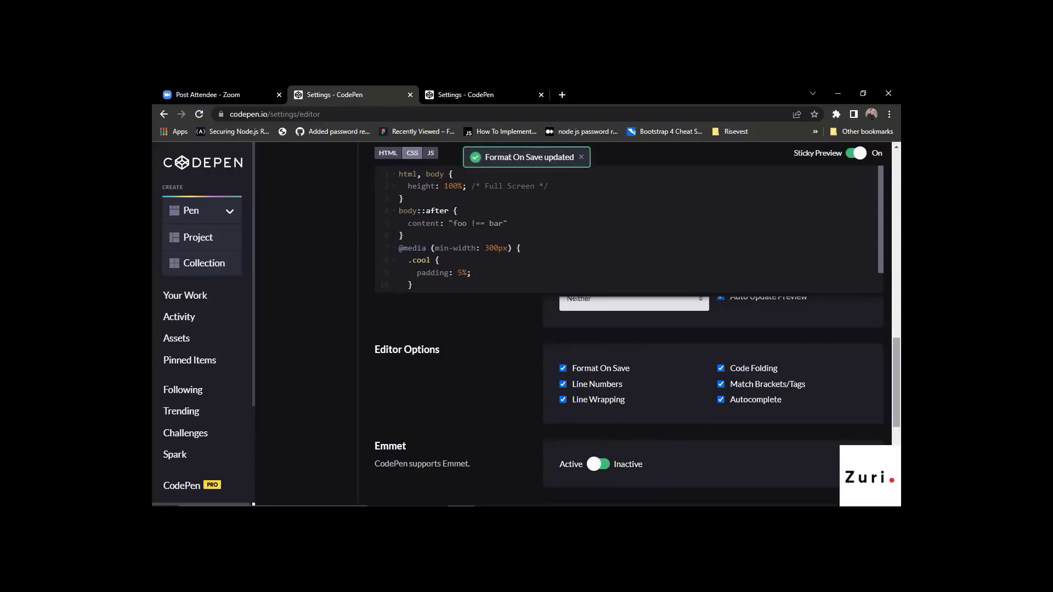
{"action": "scroll", "scroll_direction": "down", "scroll_amount": 3}
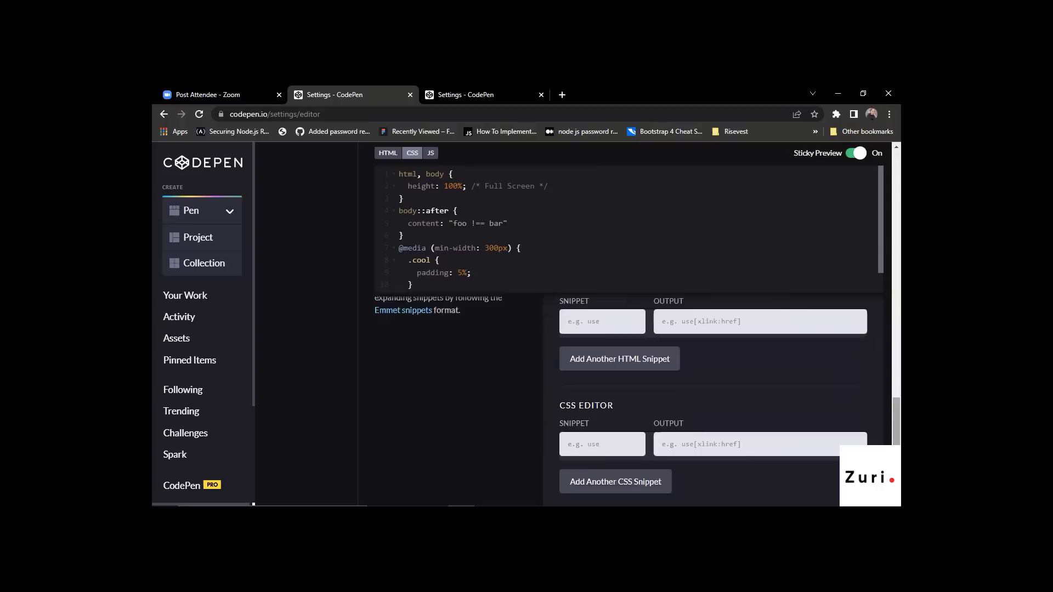
{"action": "scroll", "scroll_direction": "down", "scroll_amount": 3}
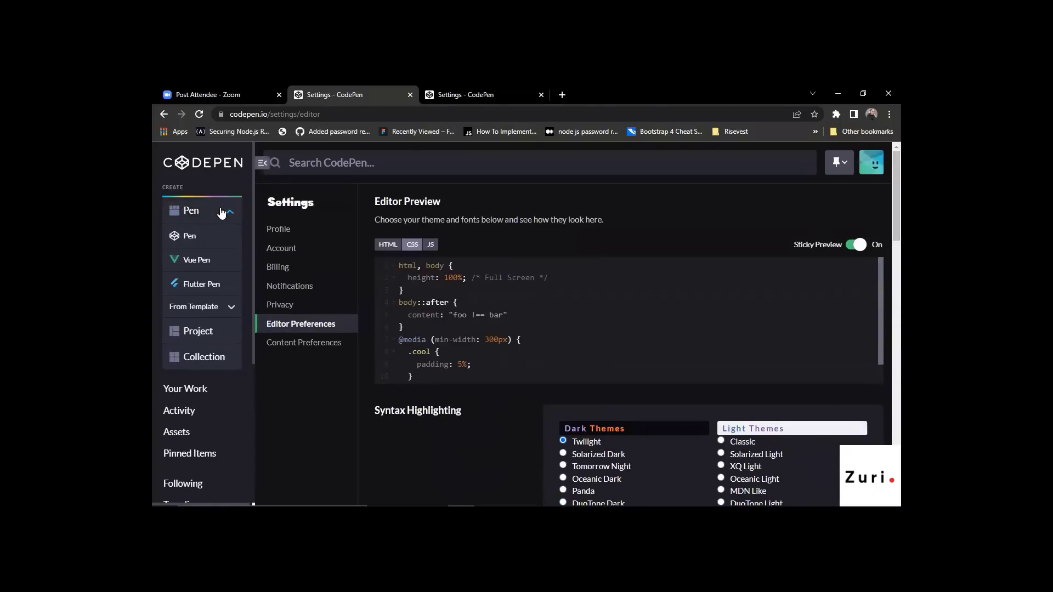
{"action": "mouse_move", "coordinate": [186, 388]}
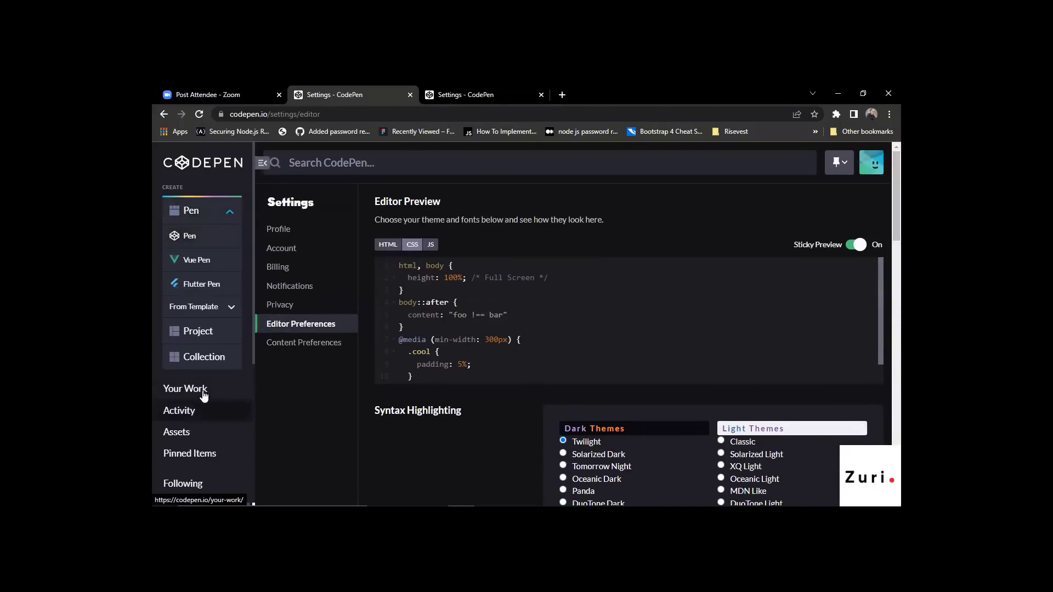
{"action": "left_click", "coordinate": [185, 388]}
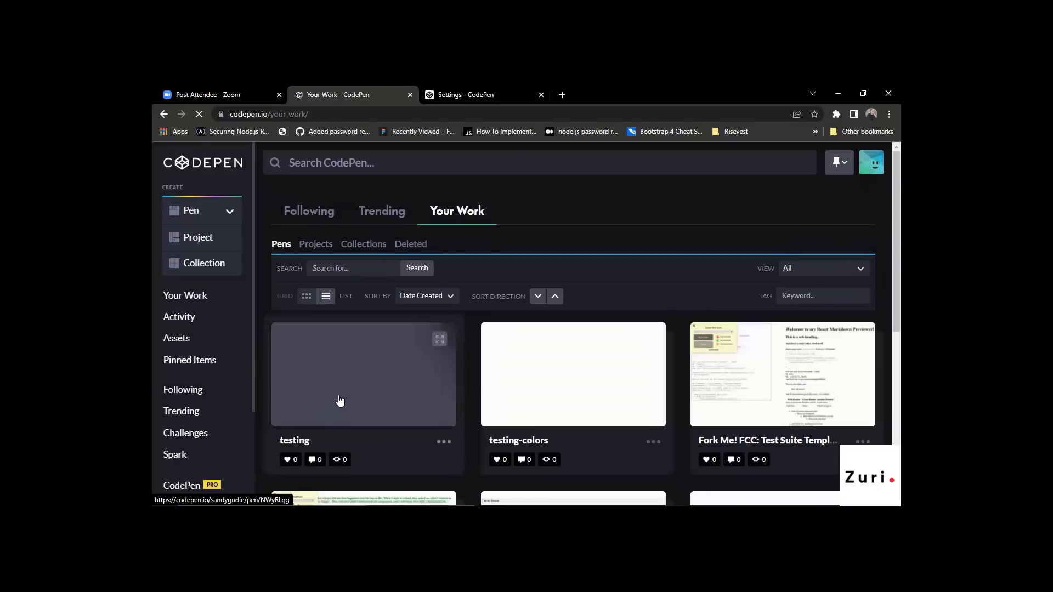
Reopen the 'testing' pen and add a <div></div> inside the body using autocomplete
{"action": "left_click", "coordinate": [363, 374]}
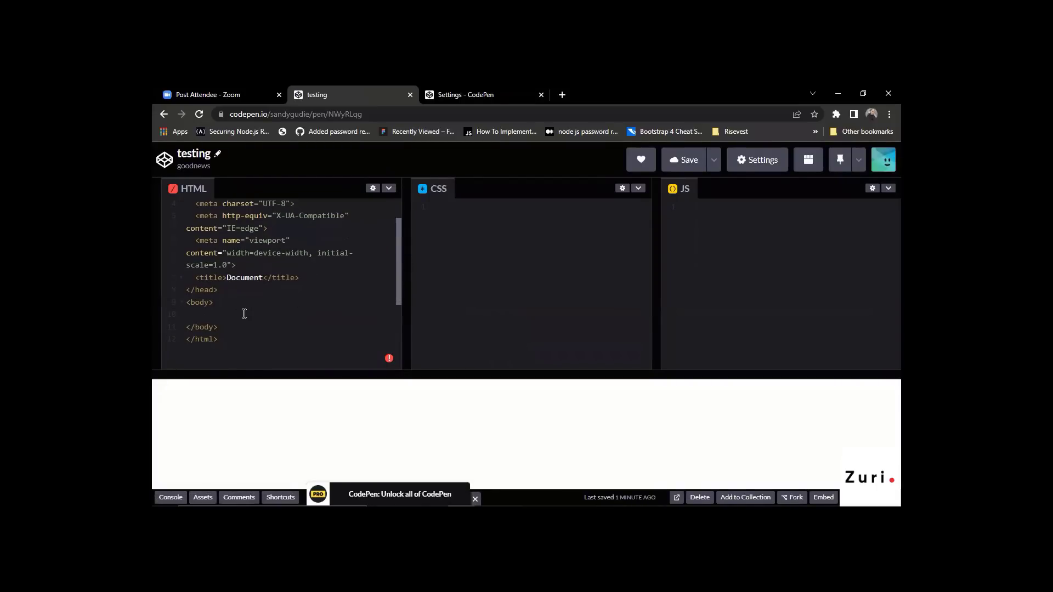
{"action": "type", "text": "<di"}
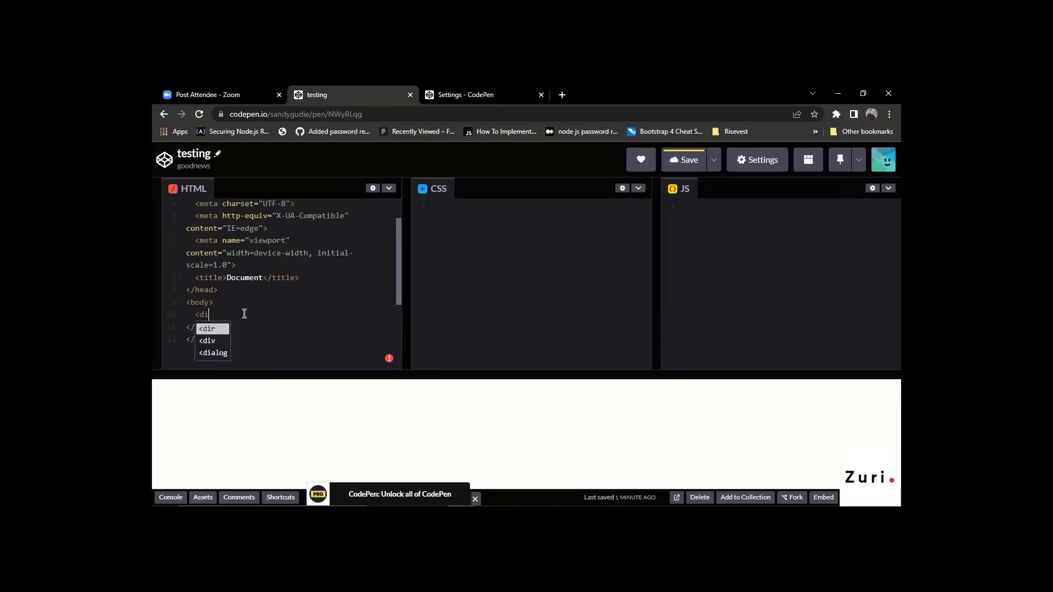
{"action": "left_click", "coordinate": [208, 340]}
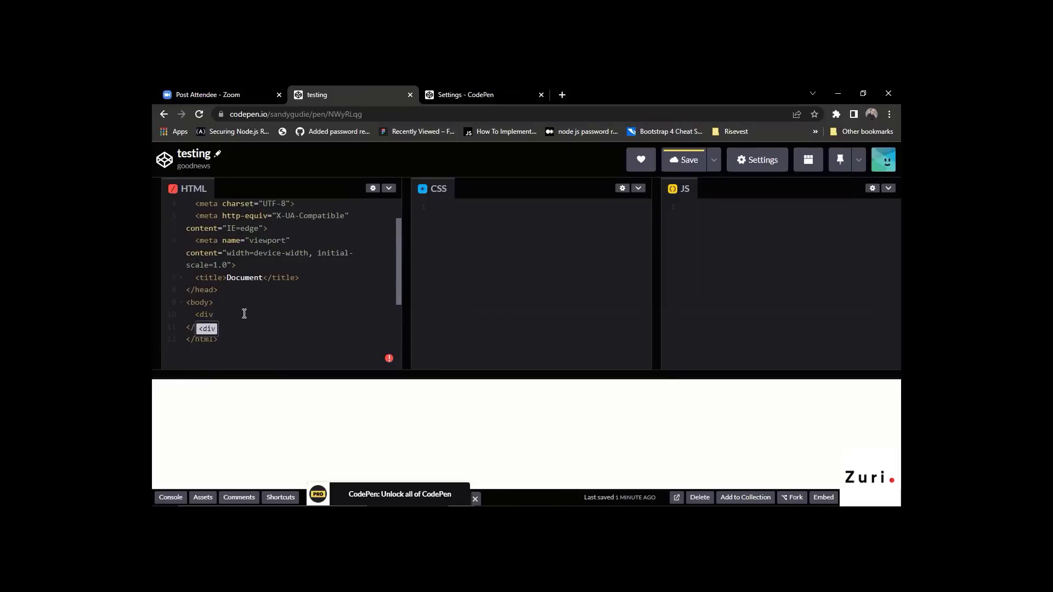
{"action": "type", "text": ">"}
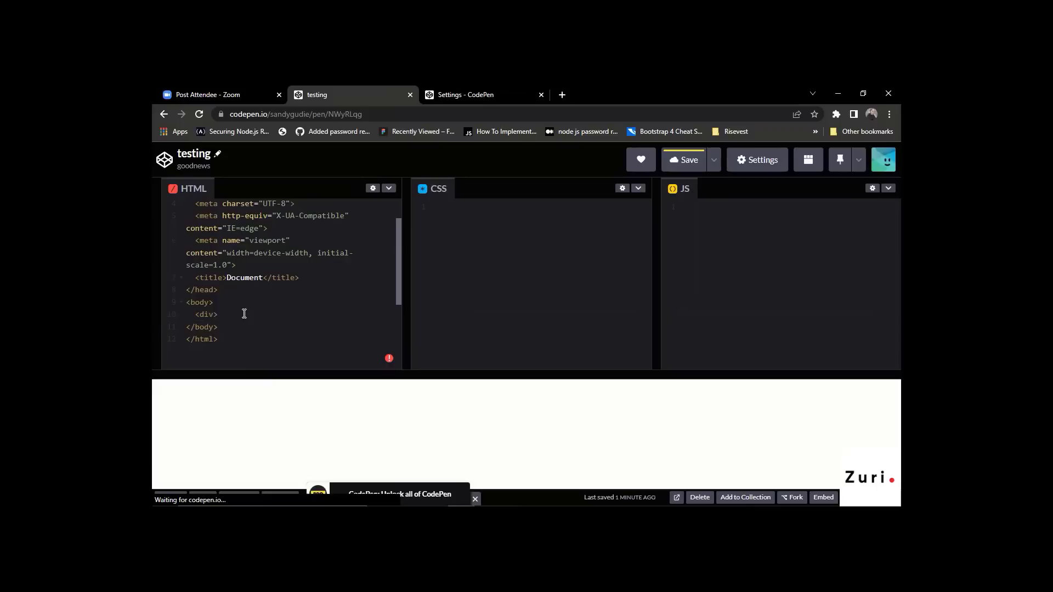
{"action": "type", "text": "</d"}
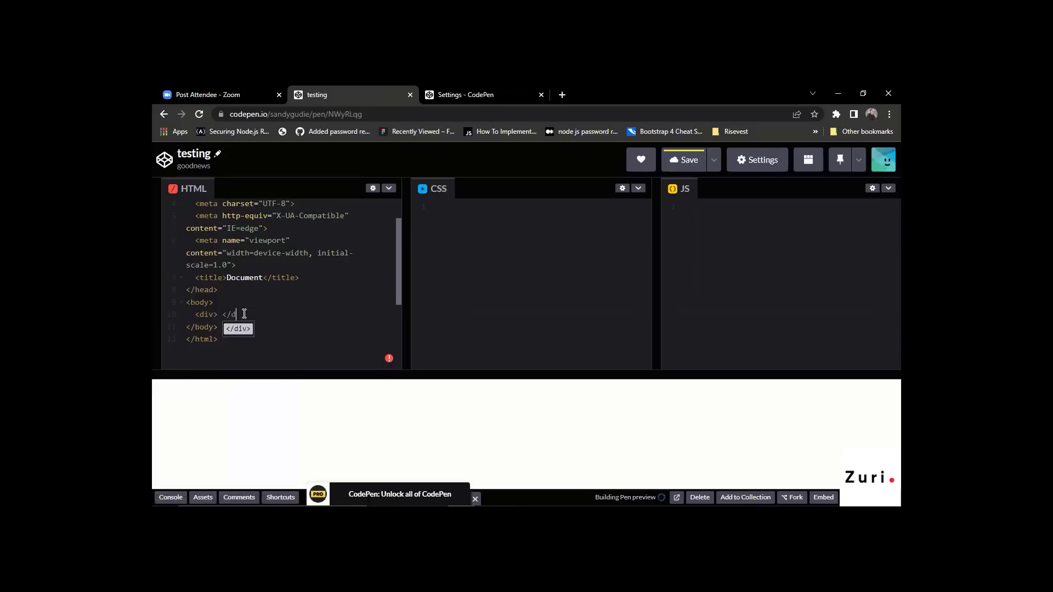
{"action": "key", "text": "Tab"}
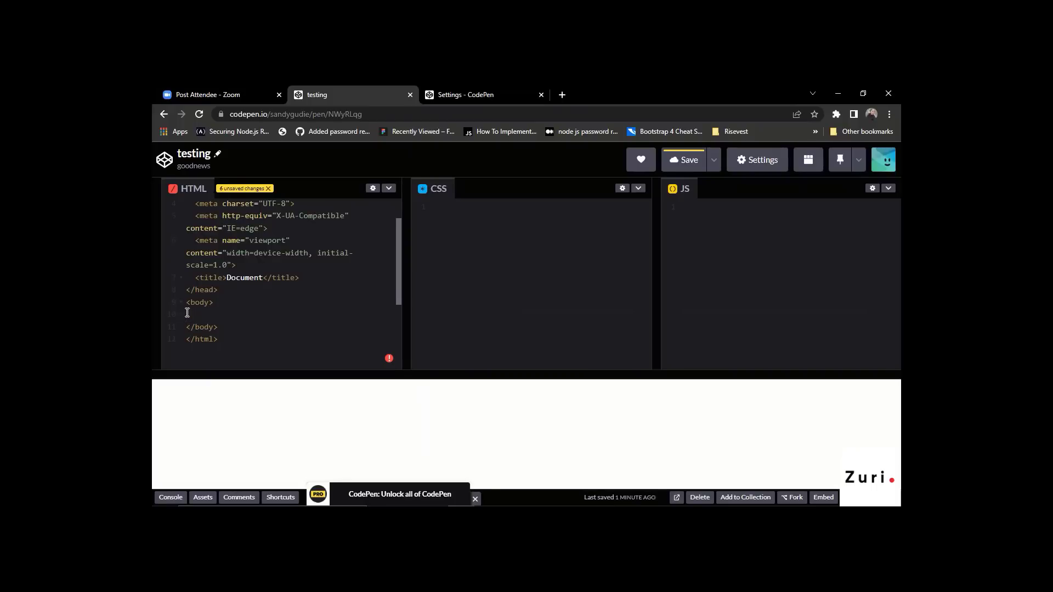
Add an empty <header></header> element inside the body
{"action": "type", "text": "header>"}
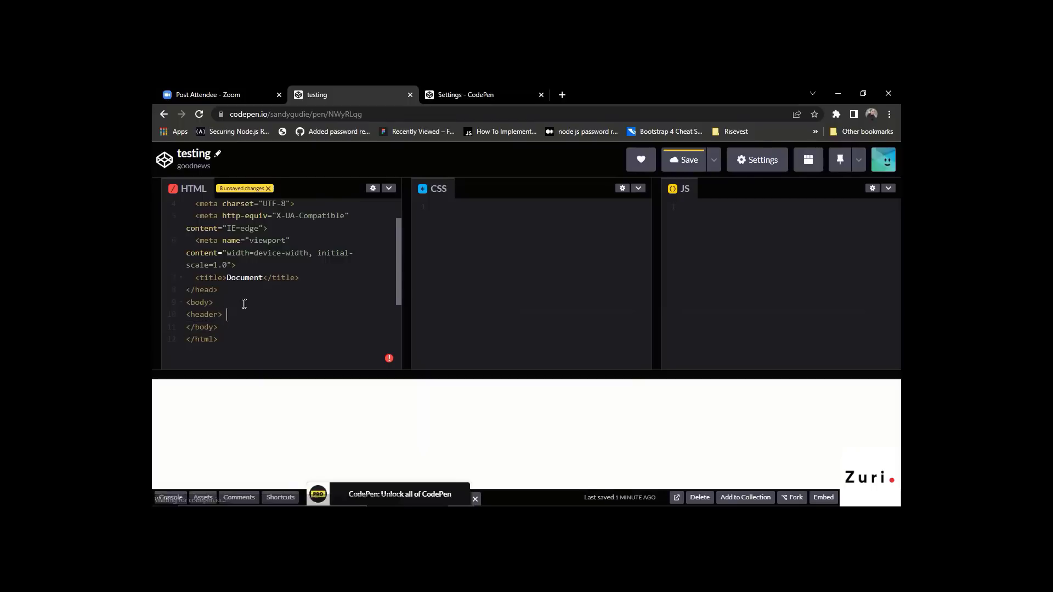
{"action": "type", "text": "</"}
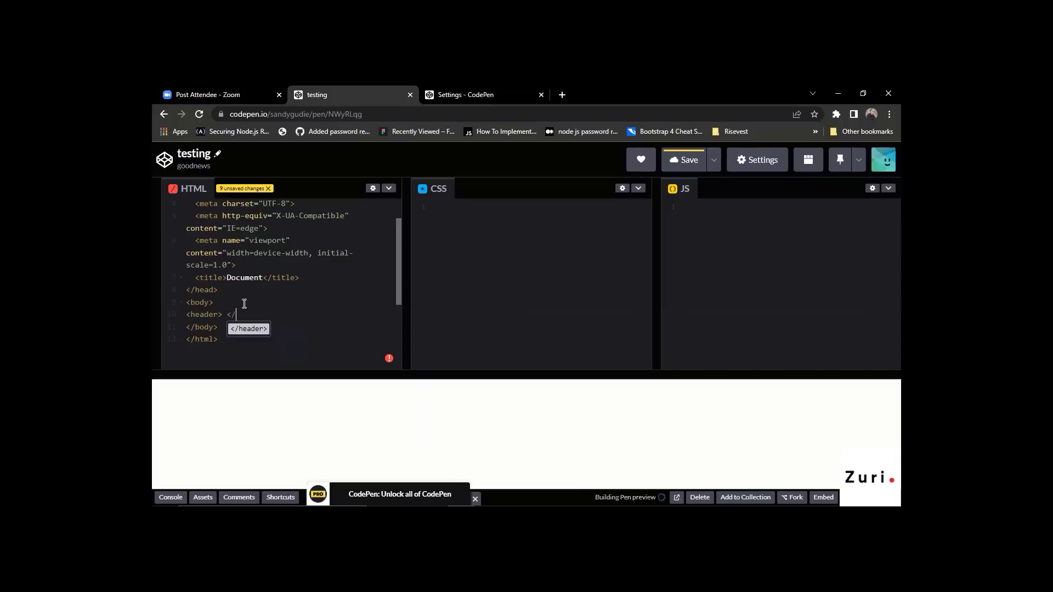
{"action": "type", "text": "he"}
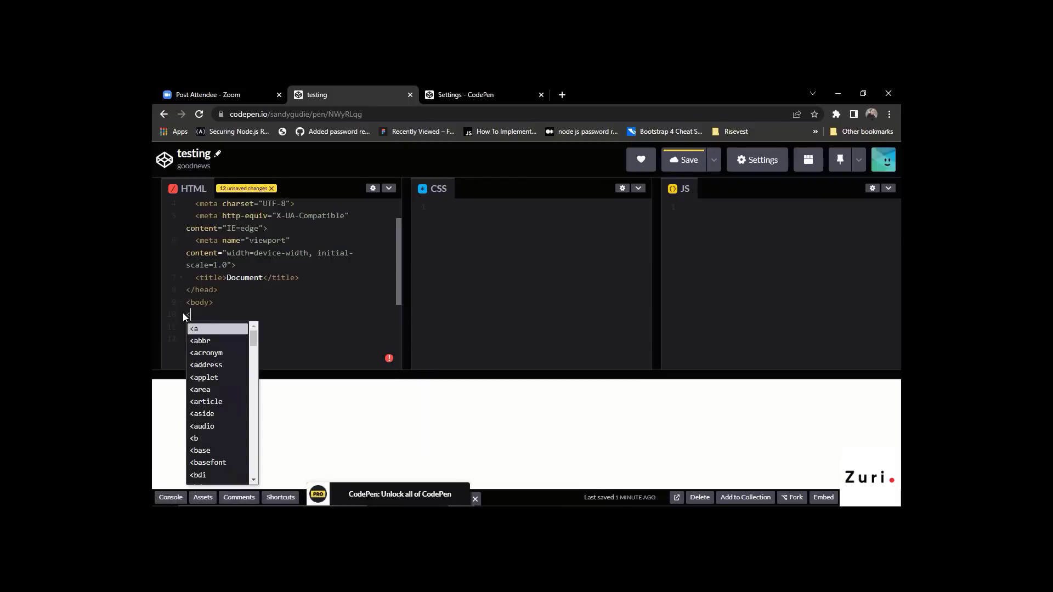
{"action": "type", "text": "header>"}
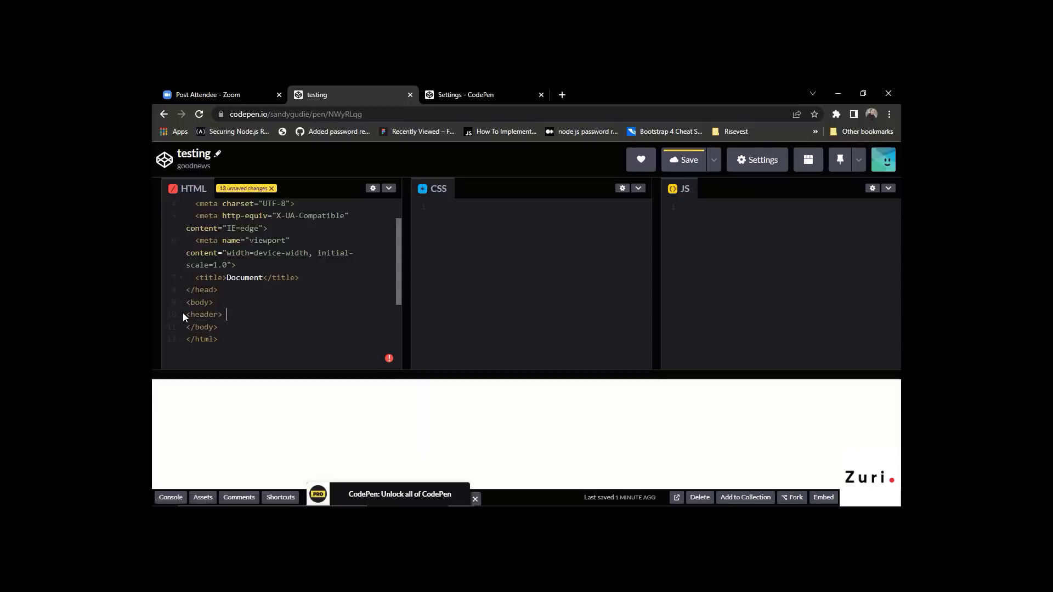
{"action": "type", "text": "</h"}
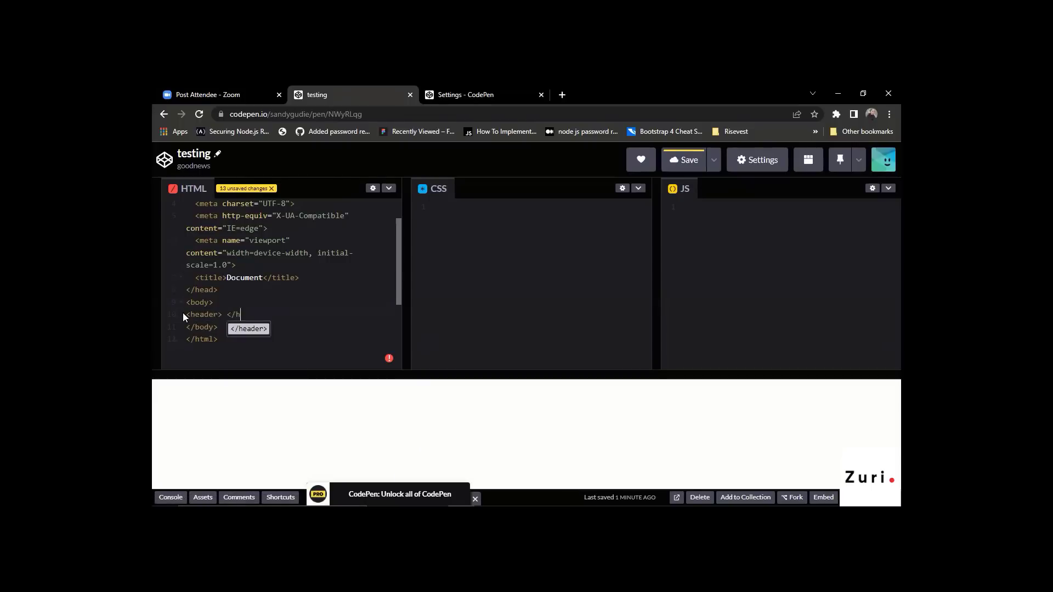
{"action": "type", "text": "eader>"}
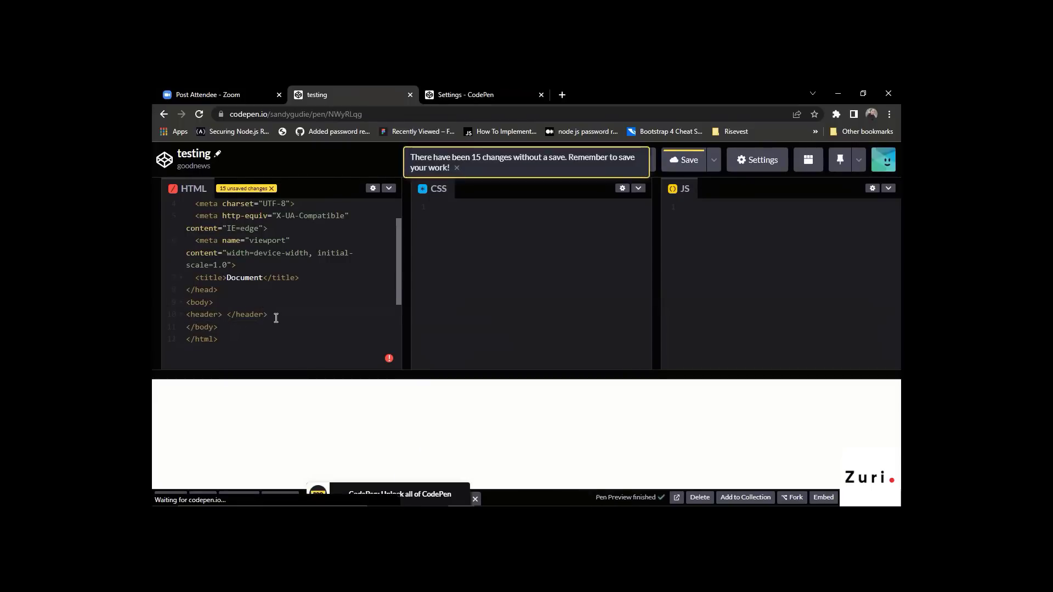
Add empty <main></main> and <footer></footer> elements below the header
{"action": "type", "text": "<main>"}
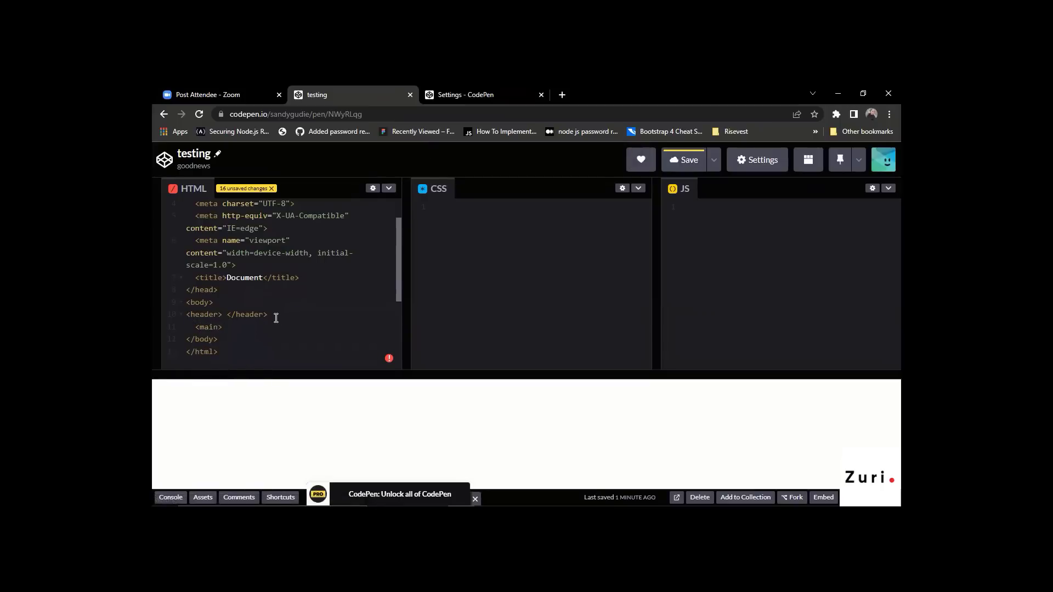
{"action": "type", "text": "<"}
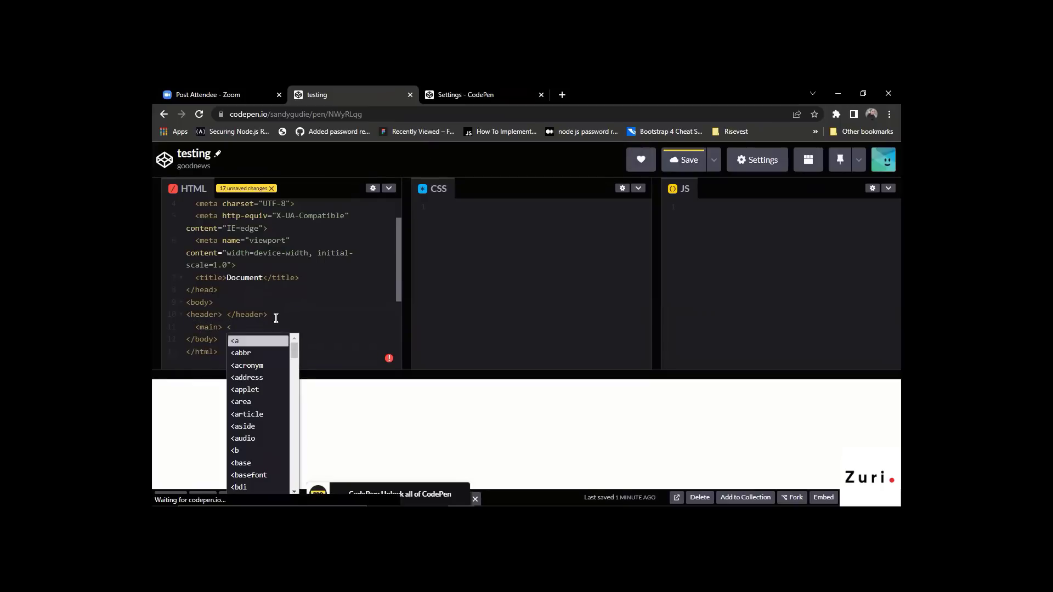
{"action": "type", "text": "/m"}
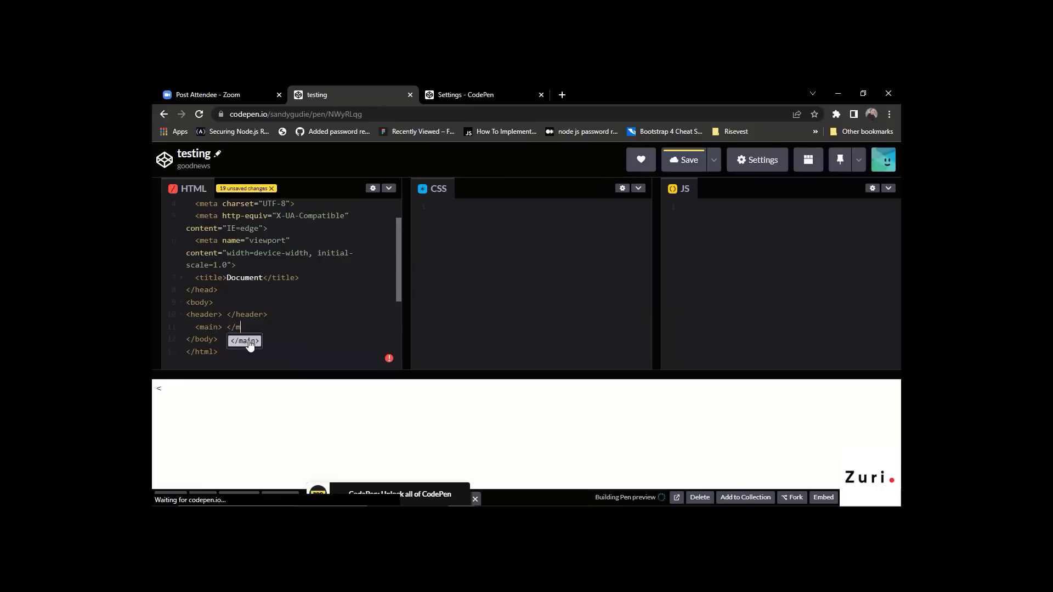
{"action": "key", "text": "Enter"}
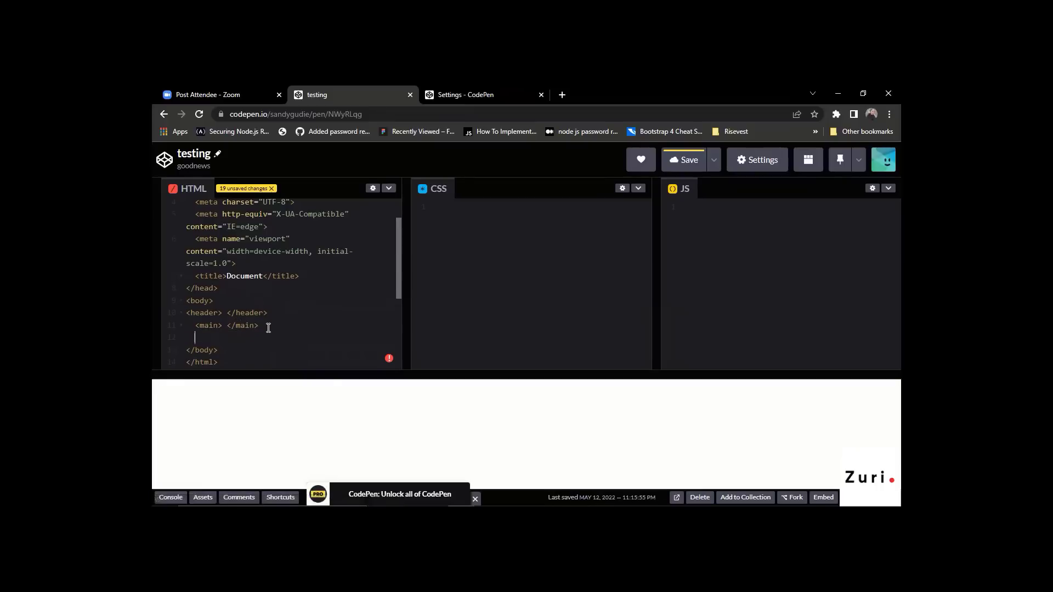
{"action": "type", "text": "<fo"}
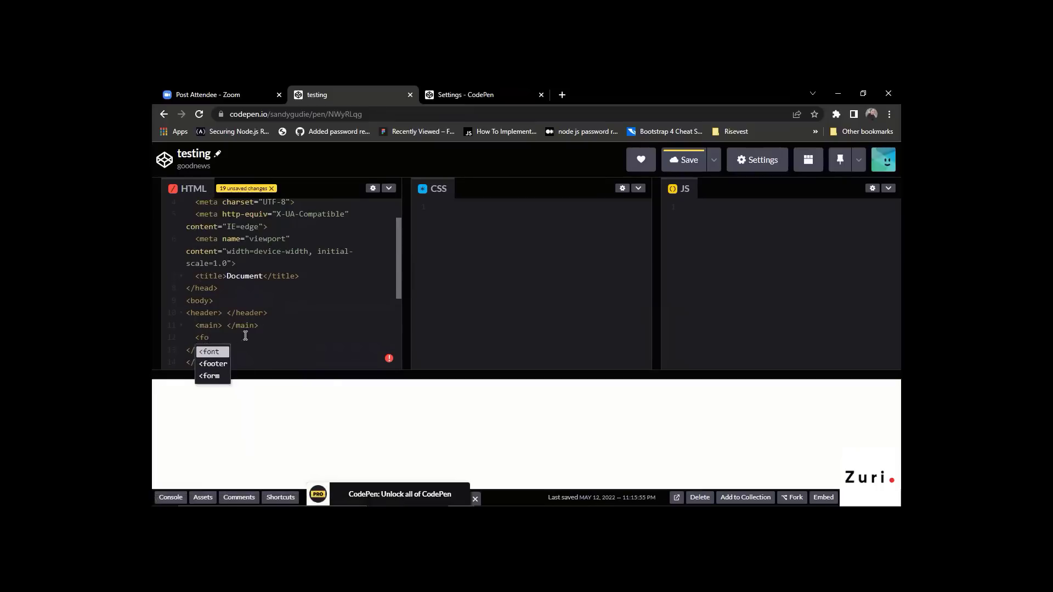
{"action": "left_click", "coordinate": [212, 363]}
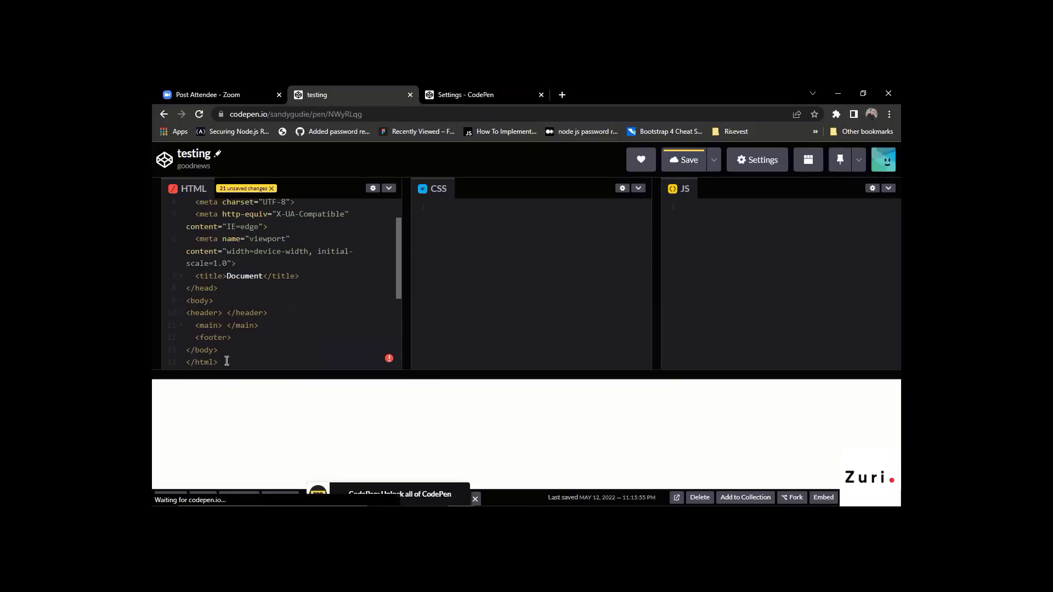
{"action": "type", "text": "<"}
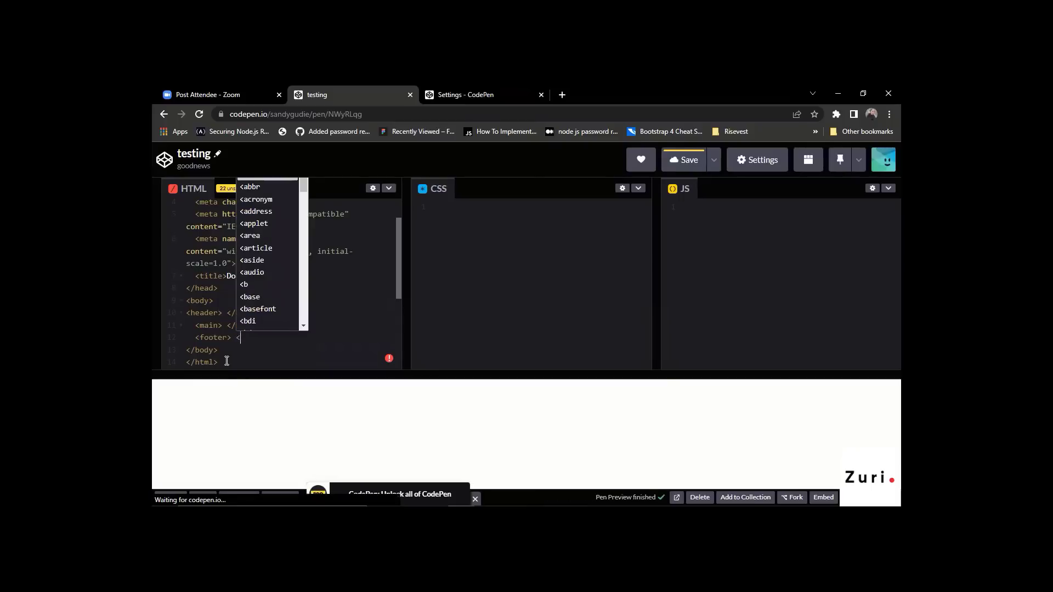
{"action": "type", "text": "/footer>"}
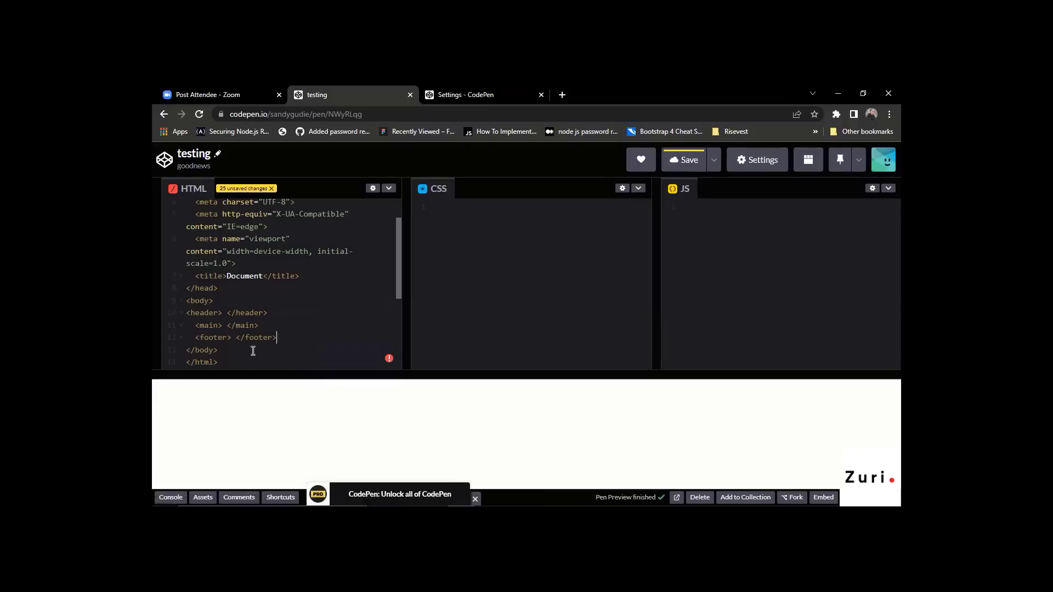
{"action": "left_click", "coordinate": [687, 160]}
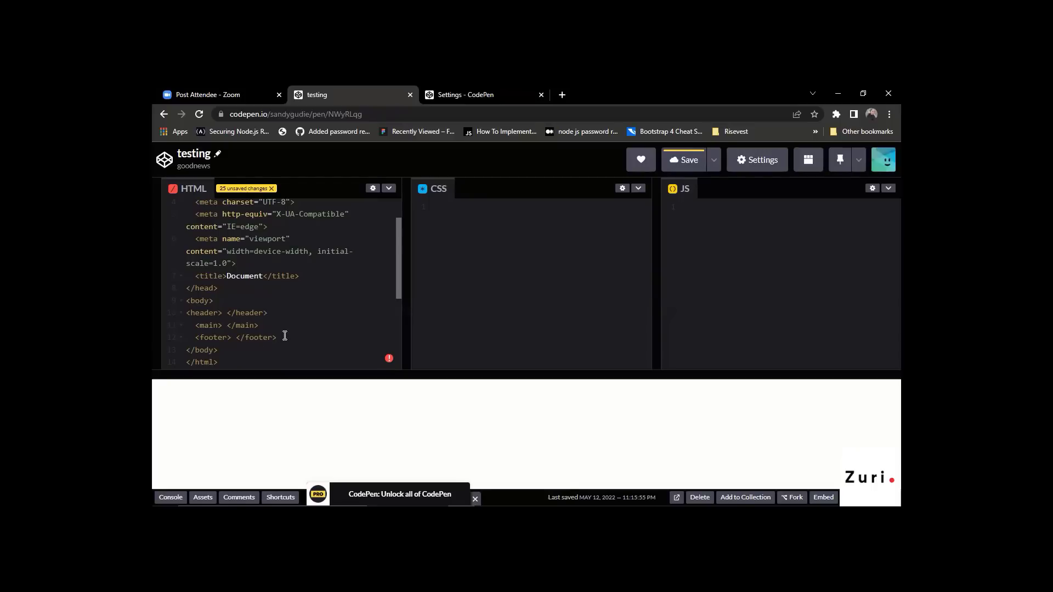
{"action": "mouse_move", "coordinate": [222, 313]}
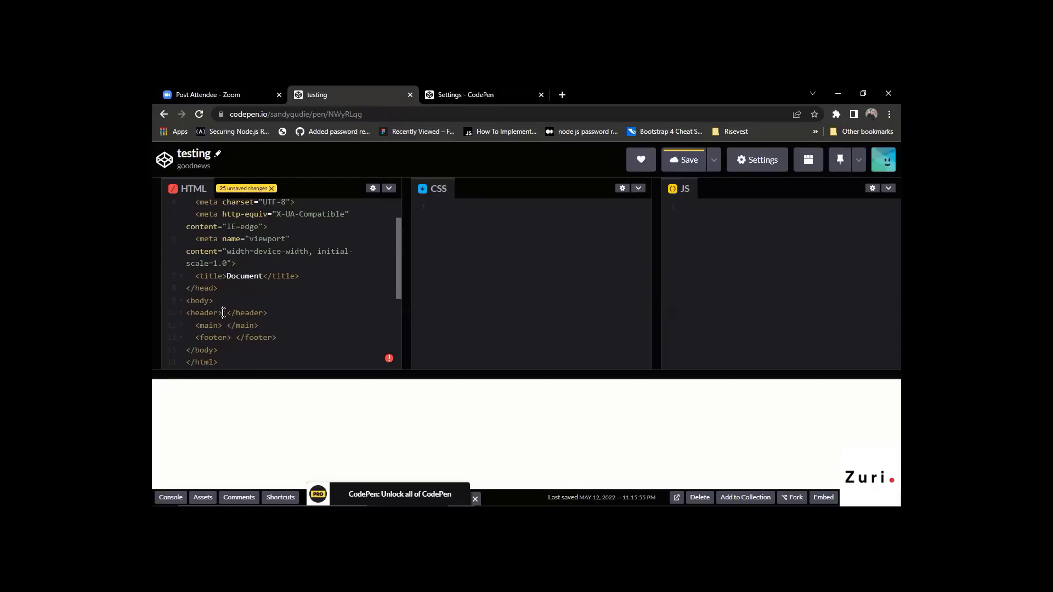
Fill the header, main and footer elements with the words 'header', 'main' and 'footer'
{"action": "type", "text": "main"}
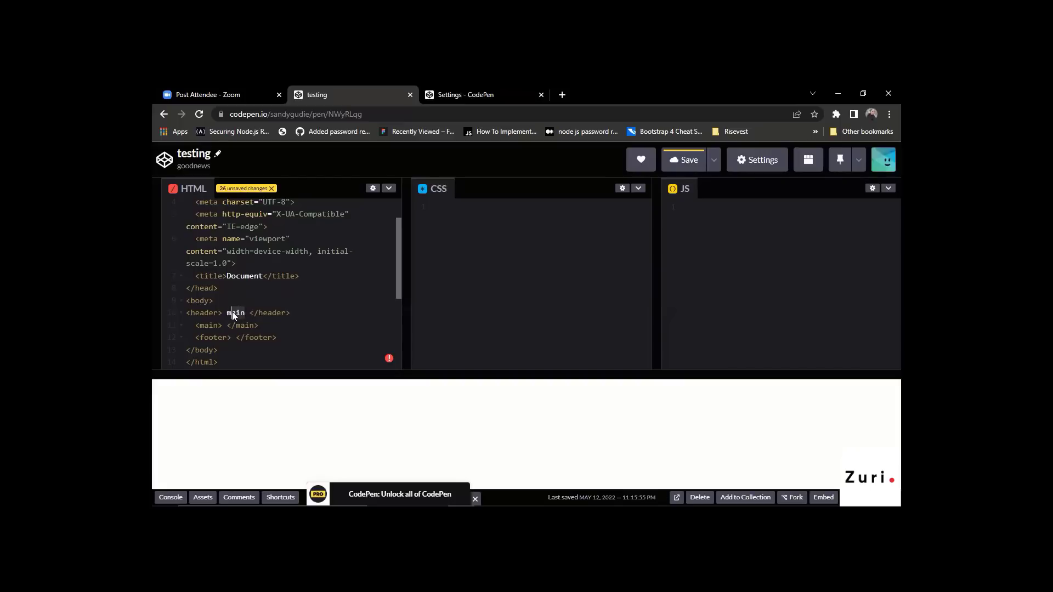
{"action": "type", "text": "heade"}
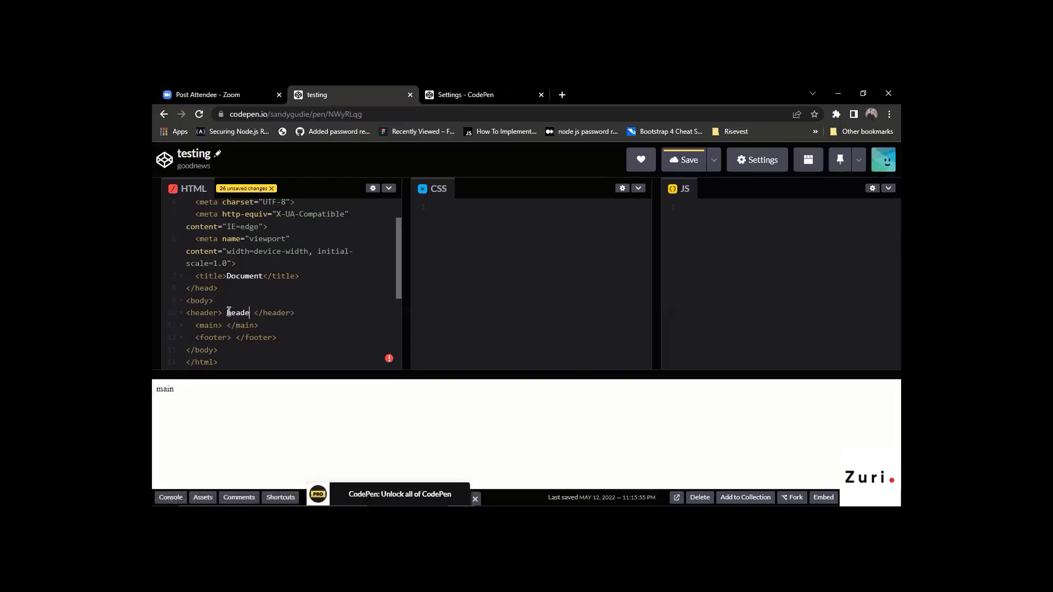
{"action": "type", "text": "r"}
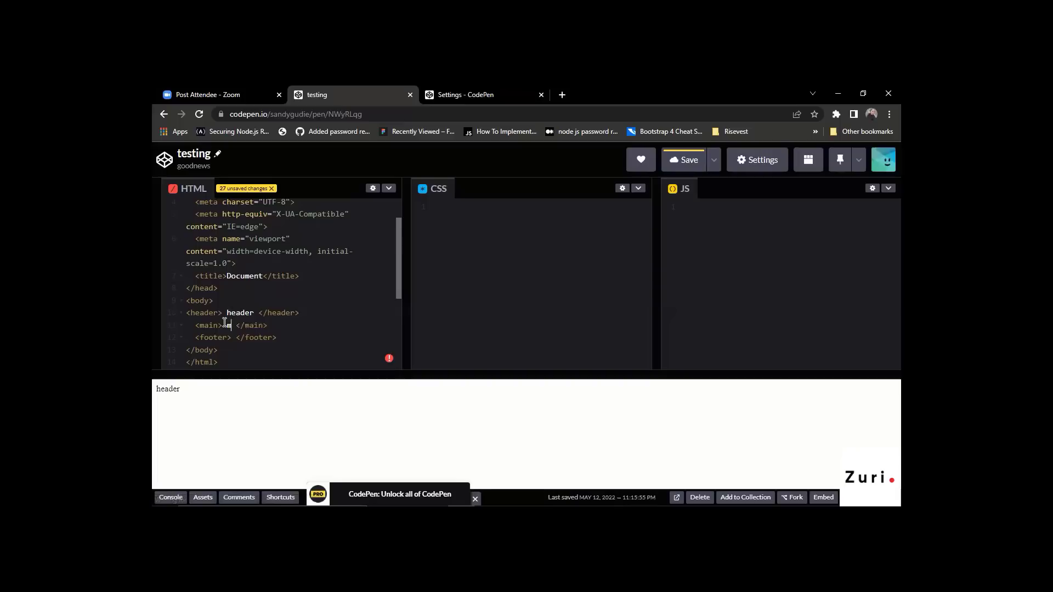
{"action": "type", "text": "main"}
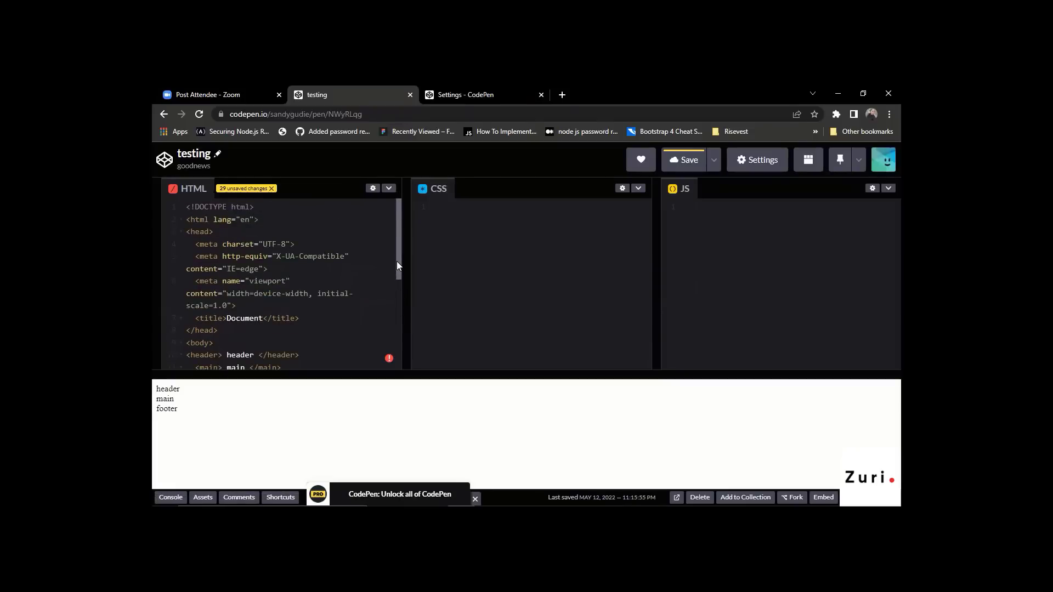
{"action": "scroll", "scroll_direction": "down", "scroll_amount": 3}
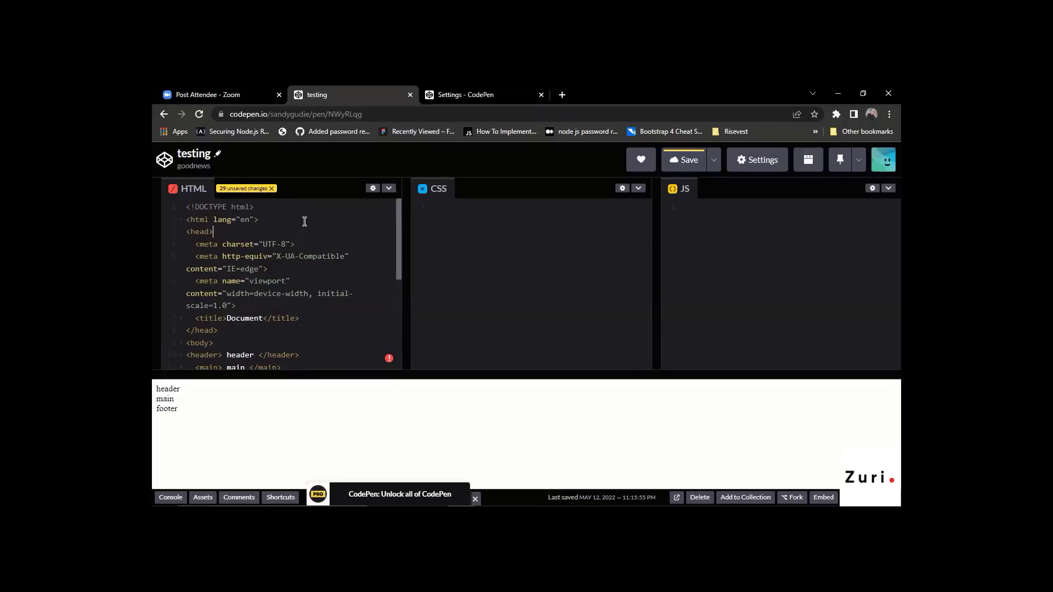
Save the pen, enable Format Code on Save, and resave with Ctrl+S so the HTML is reformatted
{"action": "left_click", "coordinate": [688, 160]}
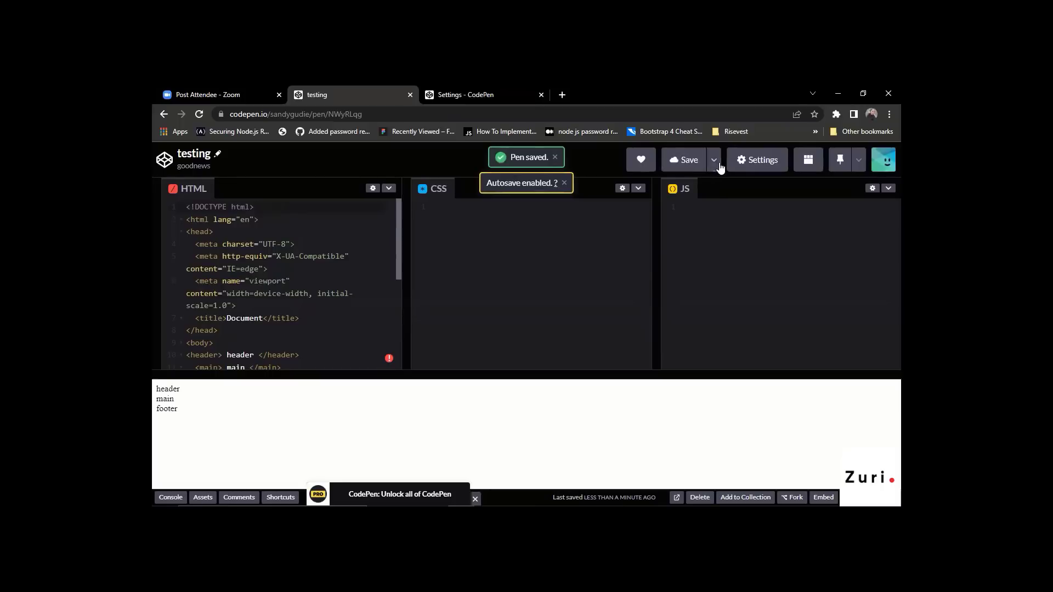
{"action": "left_click", "coordinate": [713, 160]}
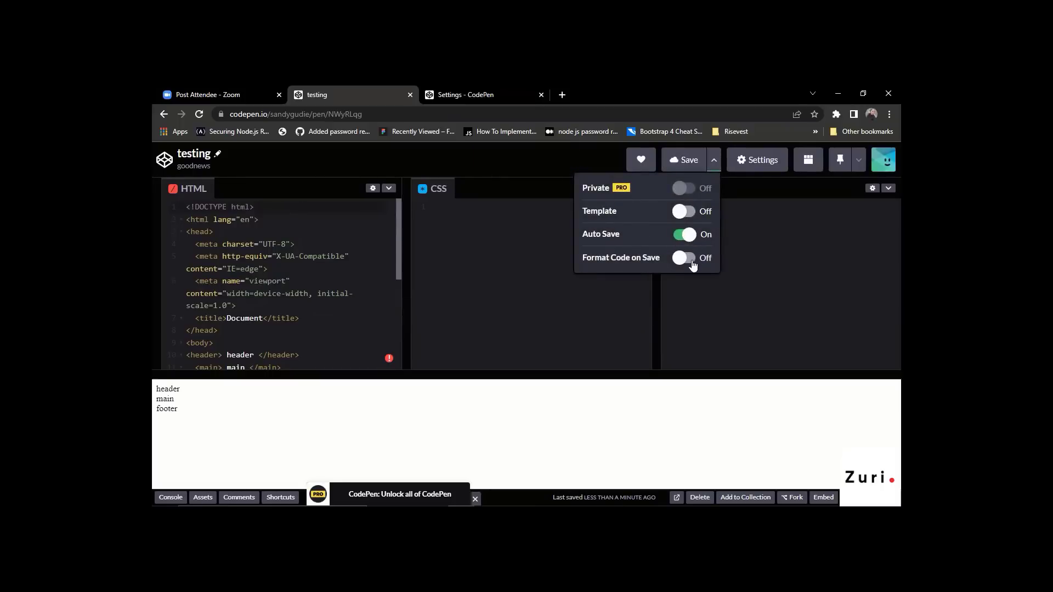
{"action": "left_click", "coordinate": [683, 257]}
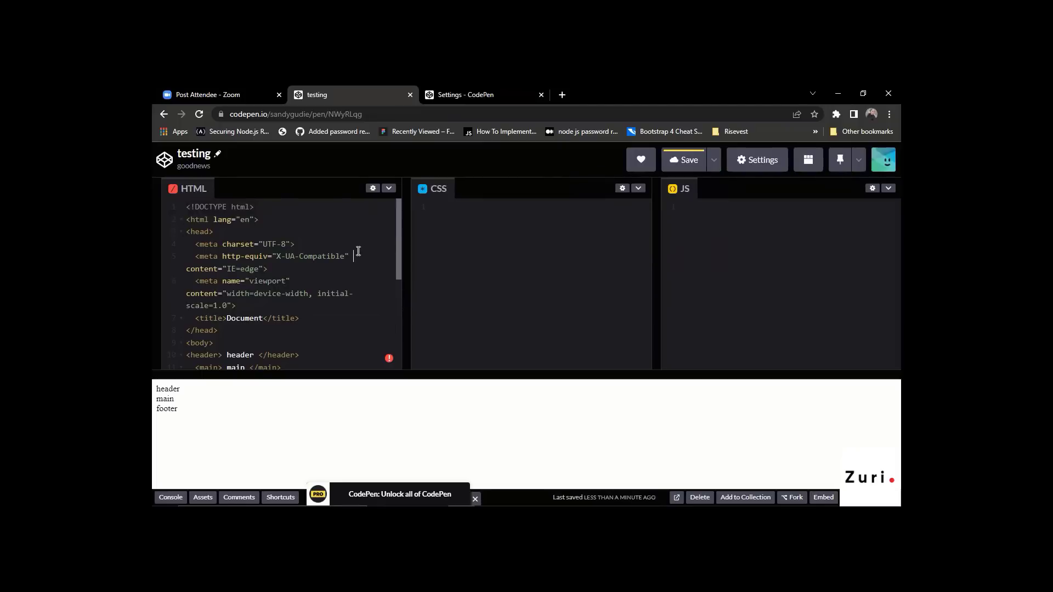
{"action": "key", "text": "ctrl+s"}
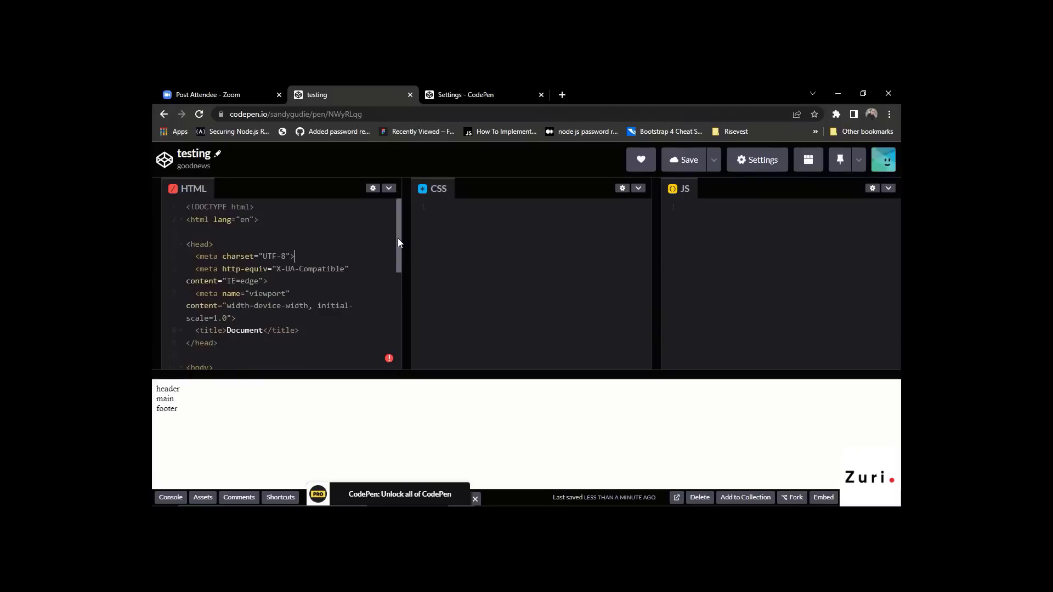
{"action": "scroll", "scroll_direction": "down", "scroll_amount": 3}
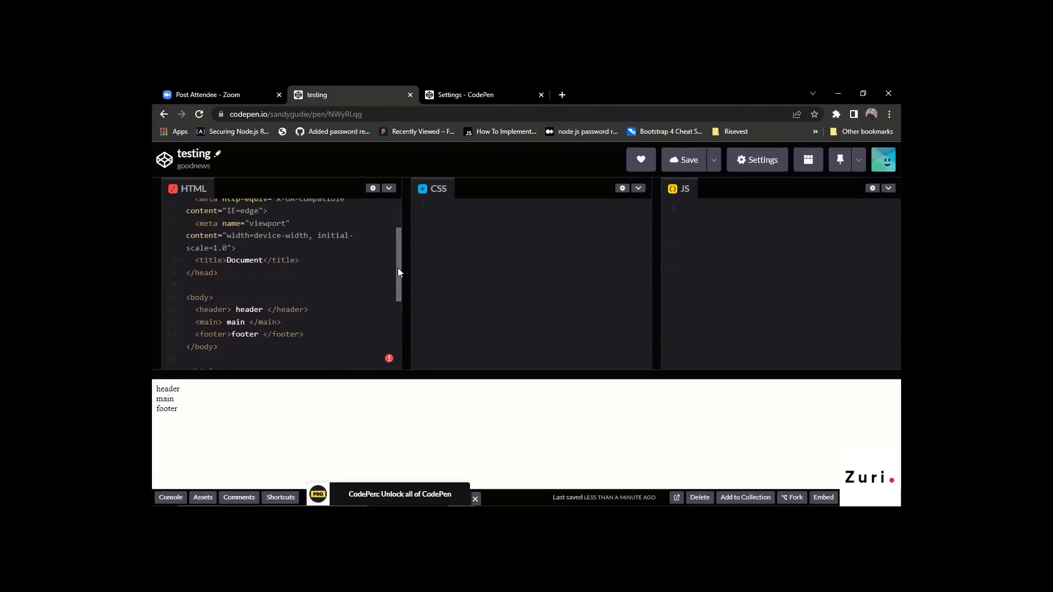